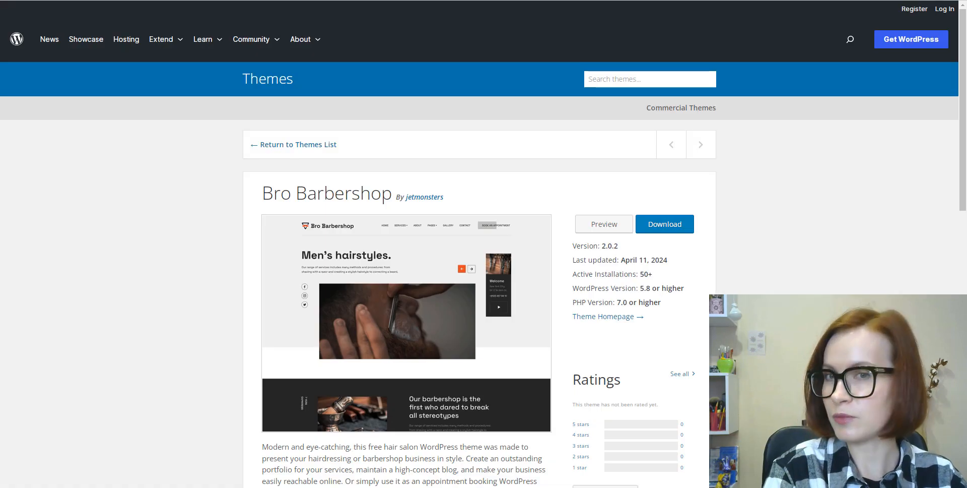
Scroll through the Bro Barbershop theme page to review its description, ratings and download option
scroll(down, 3)
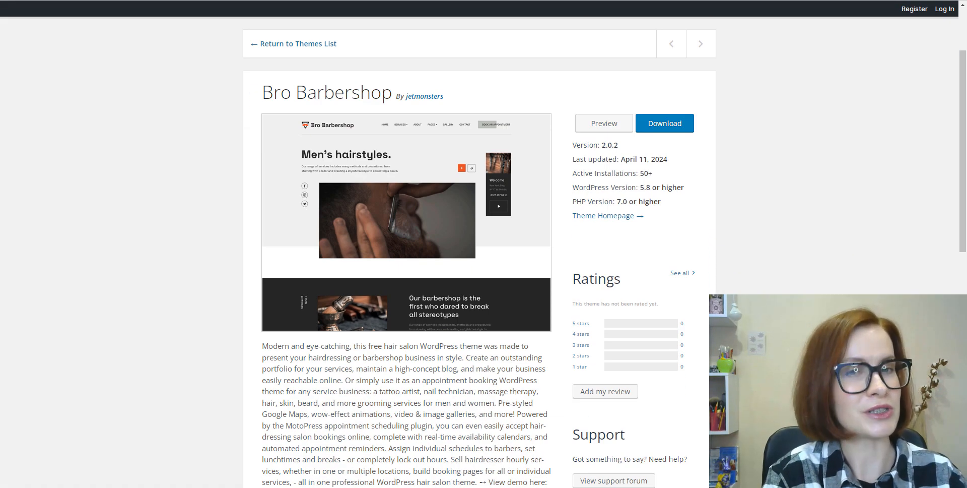
scroll(down, 3)
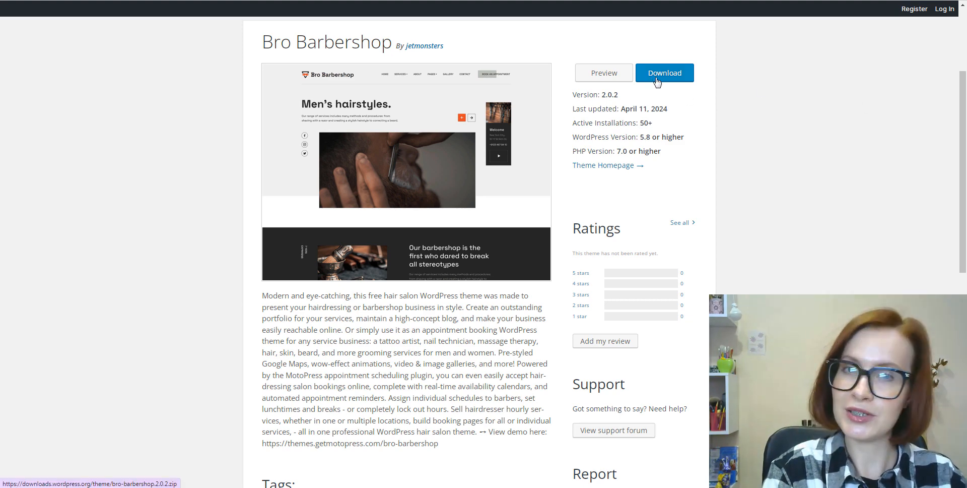
mouse_move(692, 87)
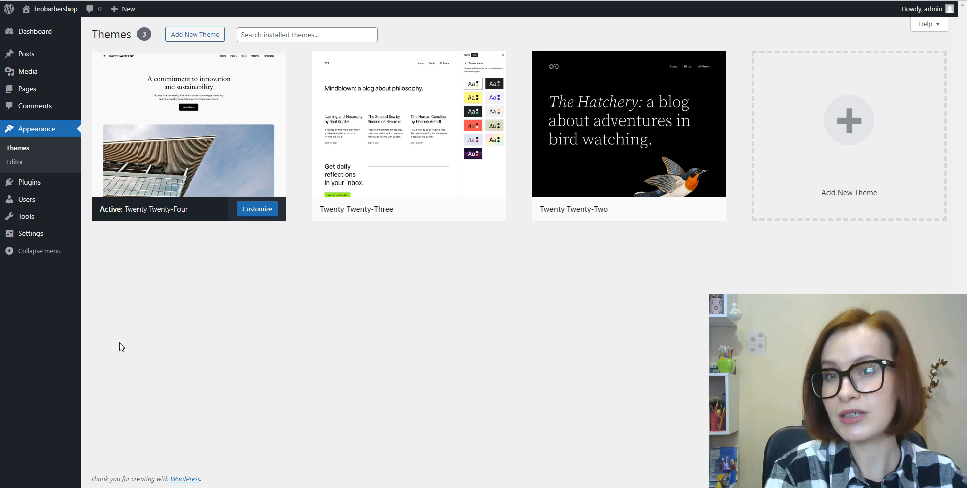
mouse_move(195, 34)
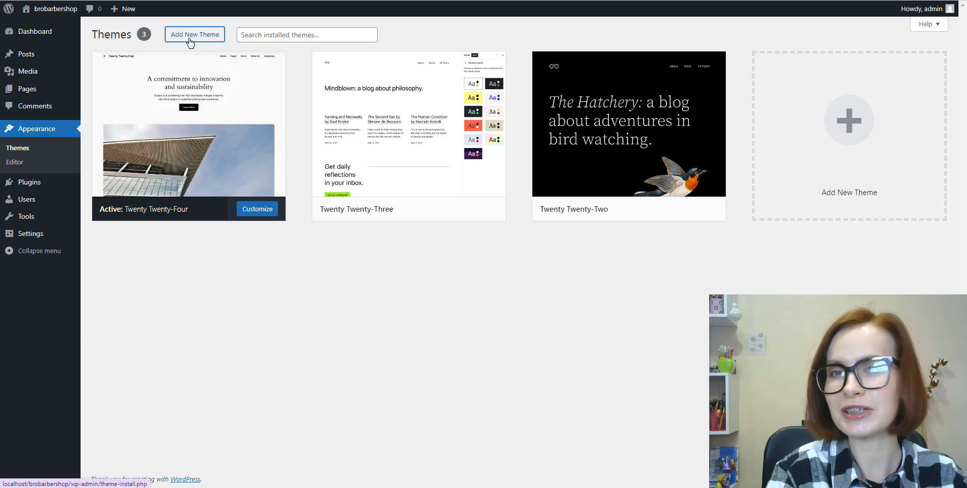
Reach the Add Themes library via Add New Theme and Upload Theme, ready to search the directory
click(194, 34)
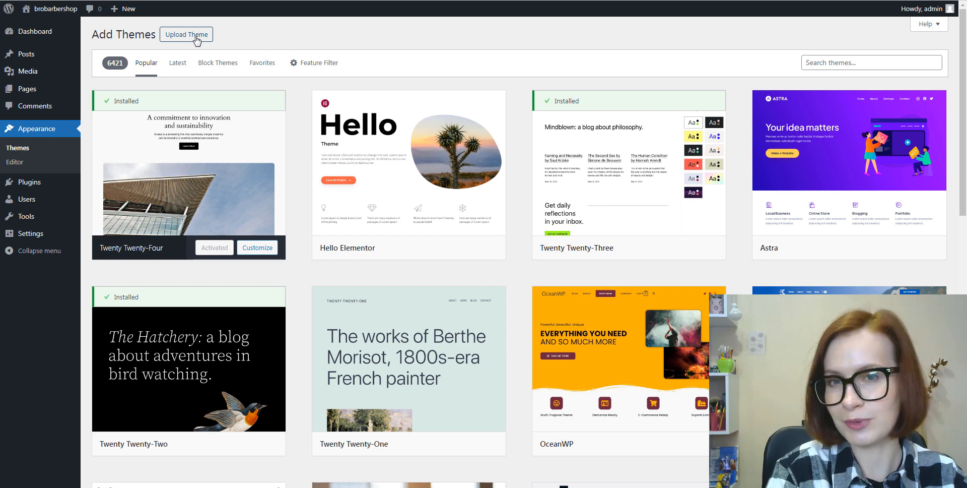
click(185, 34)
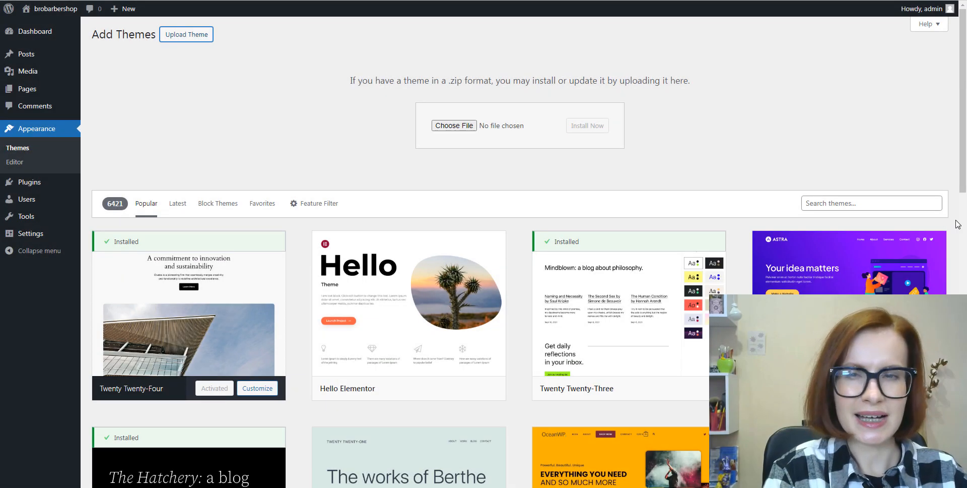
scroll(down, 3)
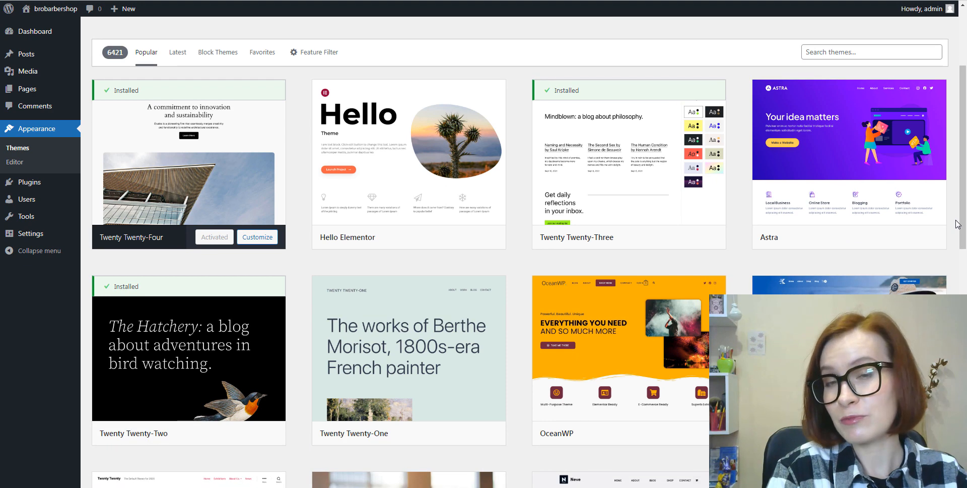
click(871, 51)
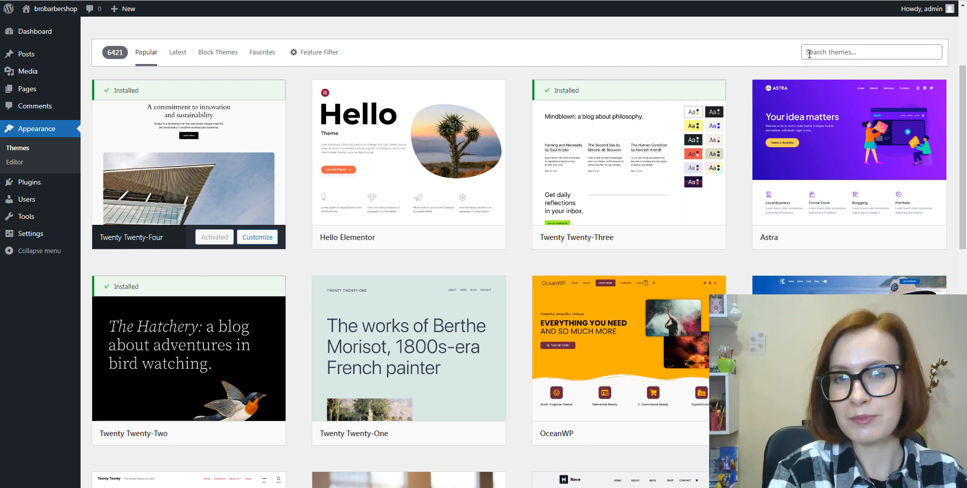
Search the theme directory for 'barber', install Bro Barbershop and activate it
text(br)
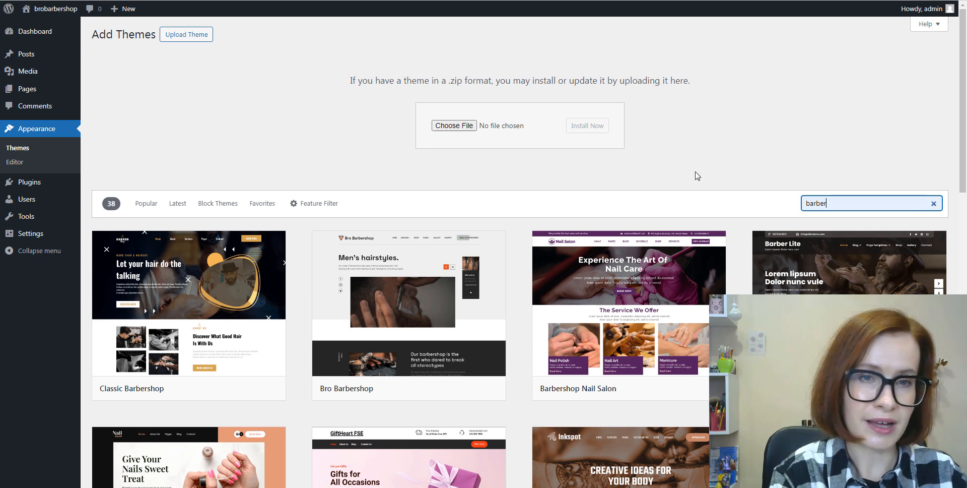
mouse_move(386, 379)
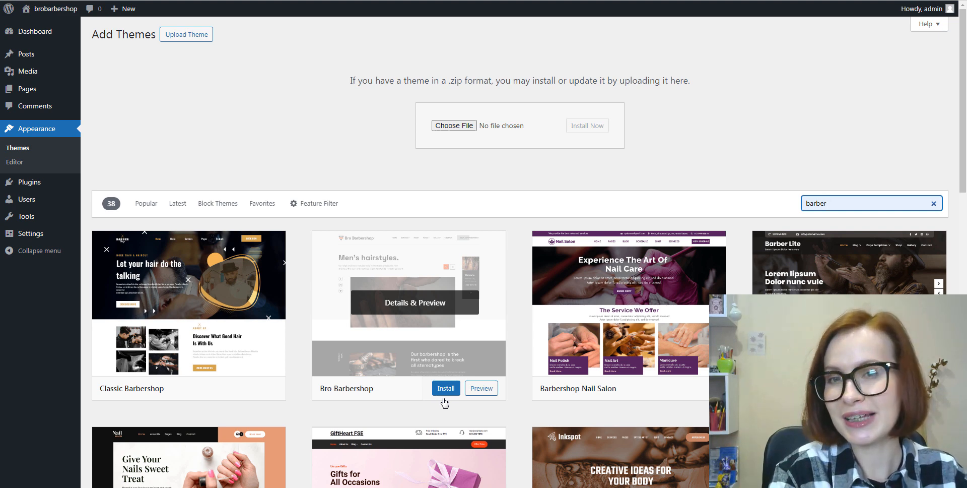
click(447, 388)
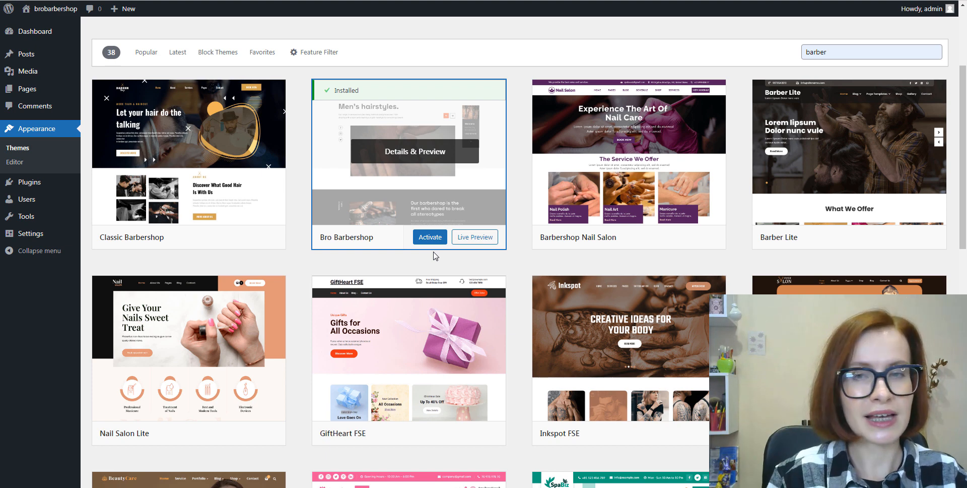
click(429, 236)
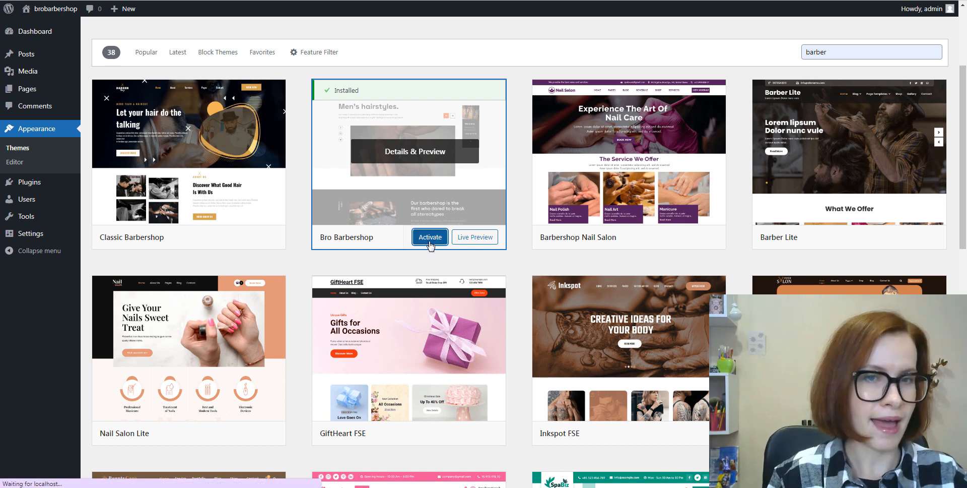
click(429, 235)
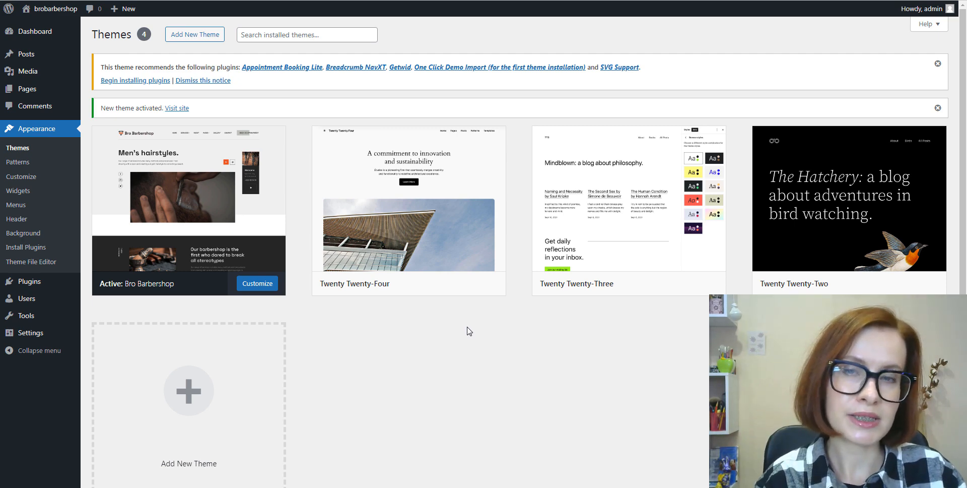
mouse_move(393, 145)
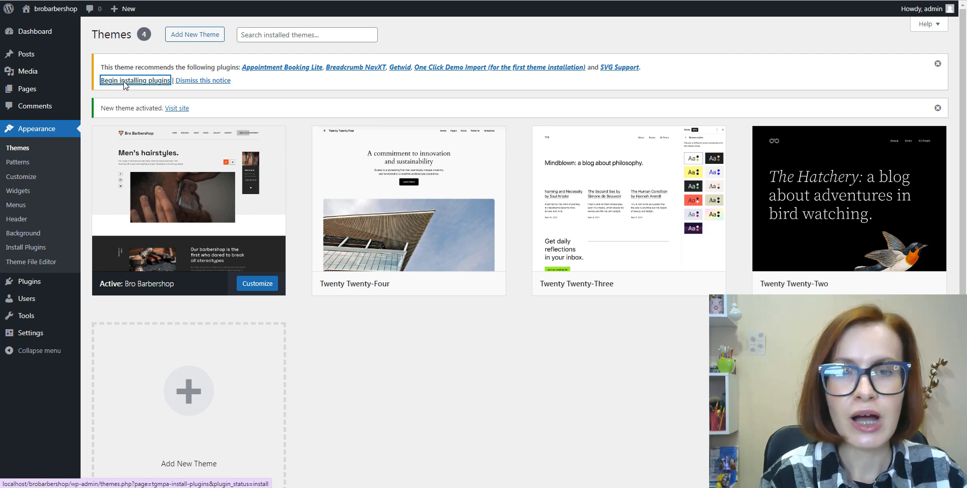
Bulk-install all five theme-recommended plugins from the Begin installing plugins list
click(134, 81)
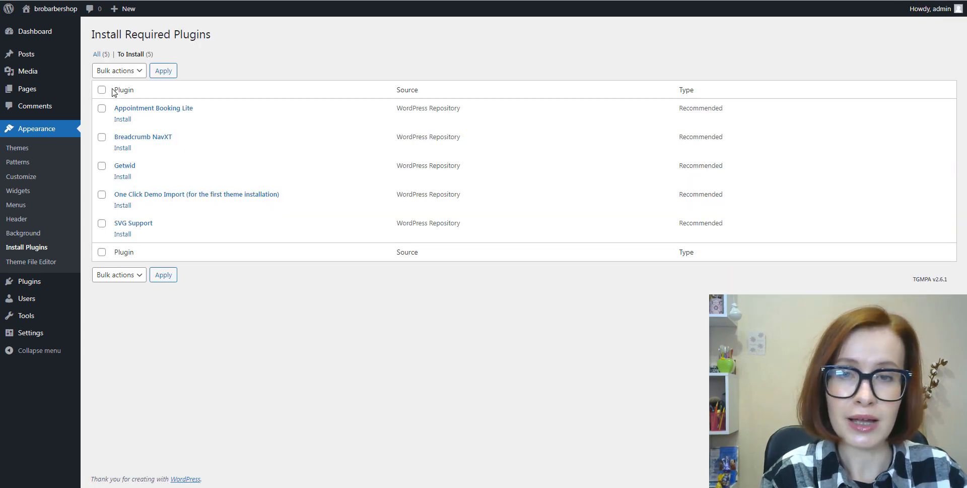
click(102, 89)
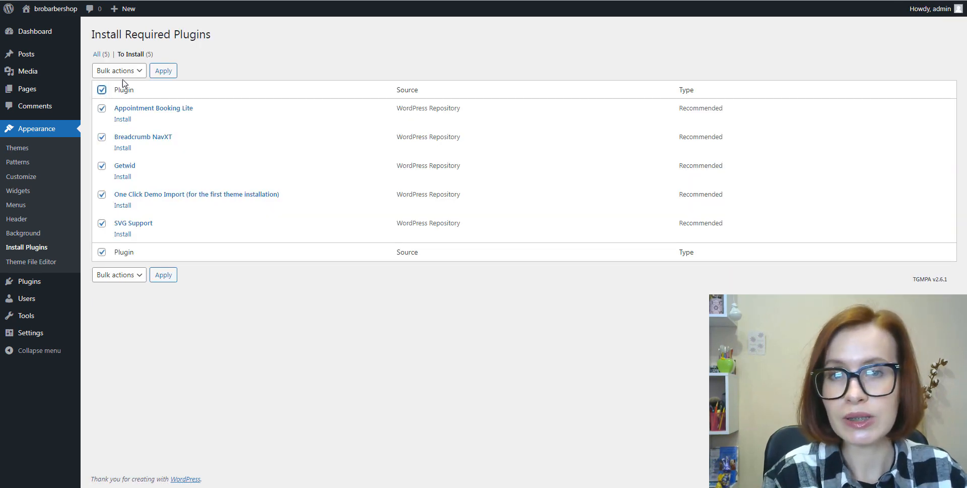
click(116, 69)
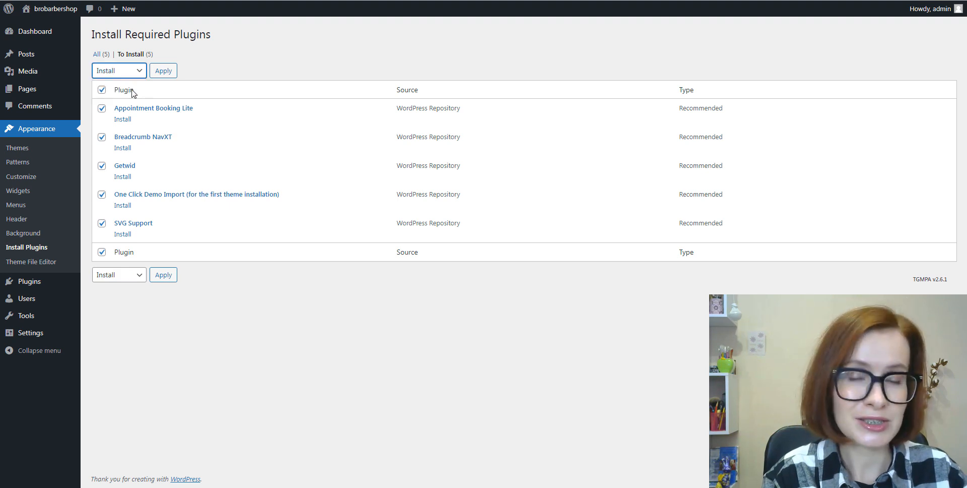
mouse_move(164, 86)
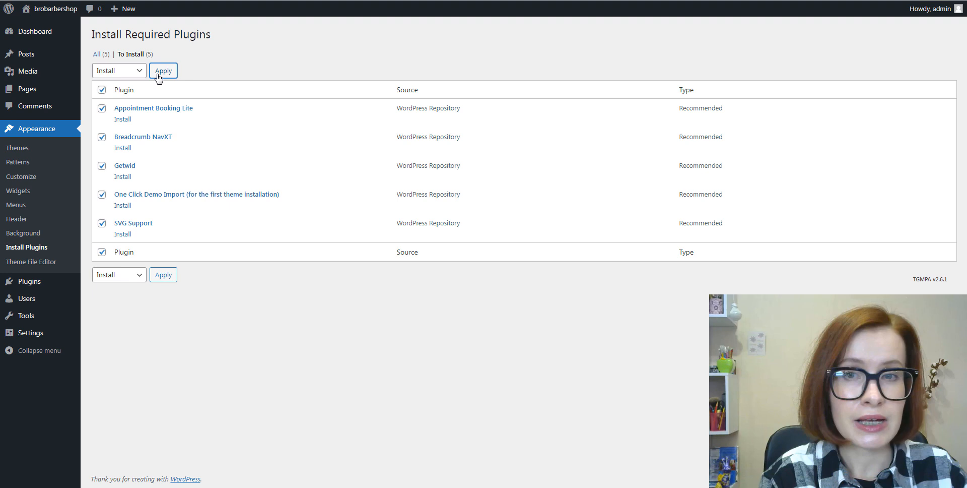
click(163, 71)
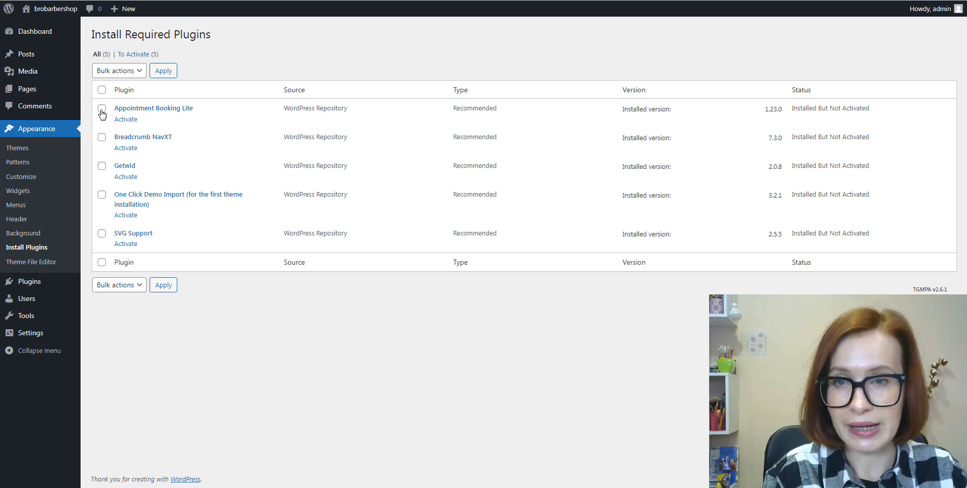
Bulk-activate all five installed plugins and return to the admin Dashboard
click(101, 89)
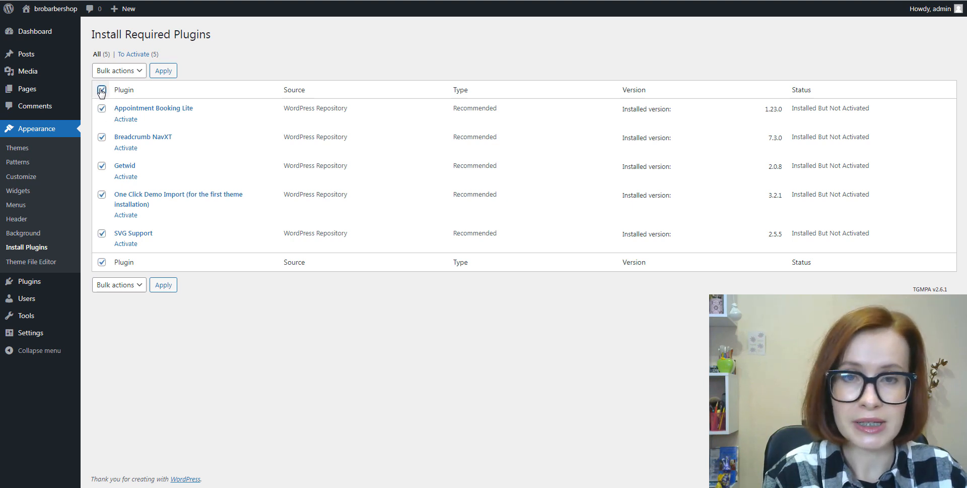
click(117, 70)
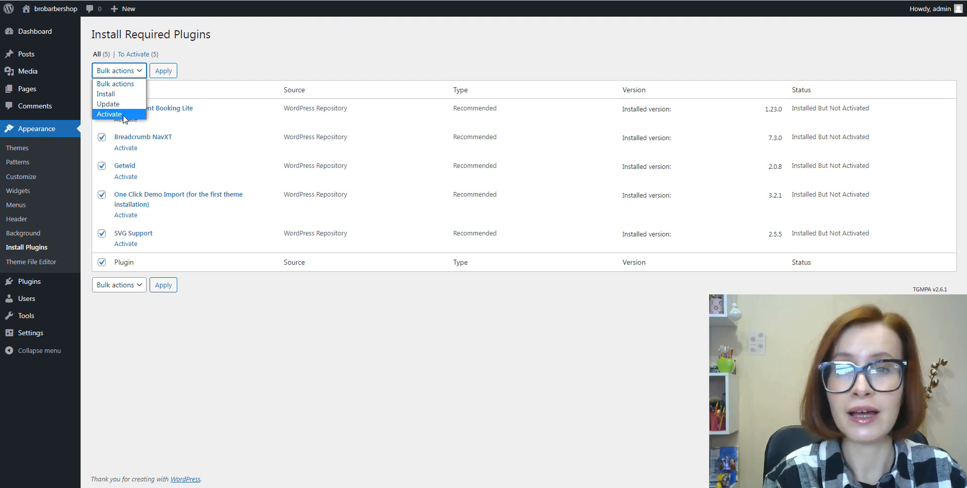
click(163, 69)
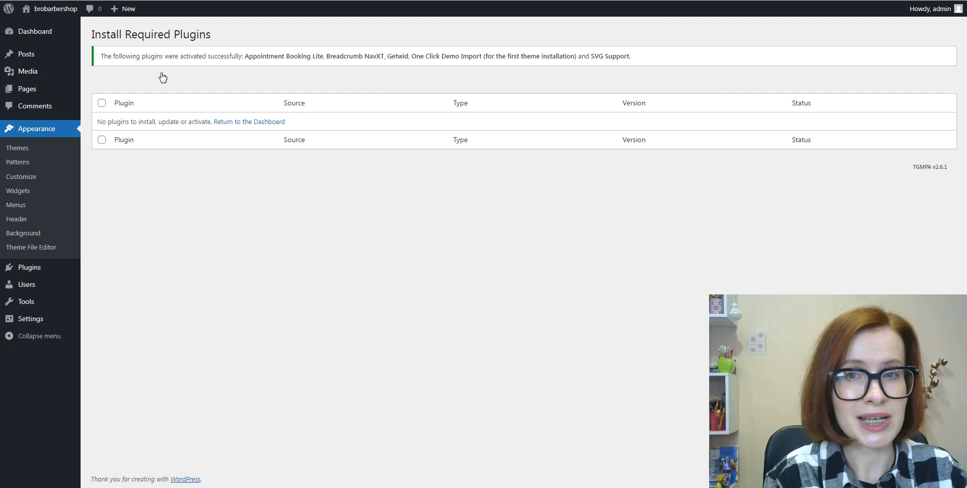
mouse_move(276, 93)
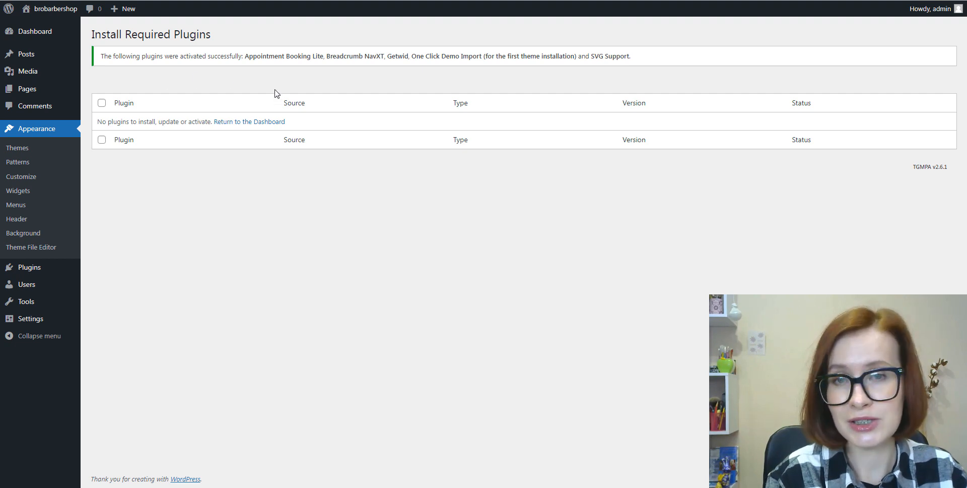
mouse_move(243, 65)
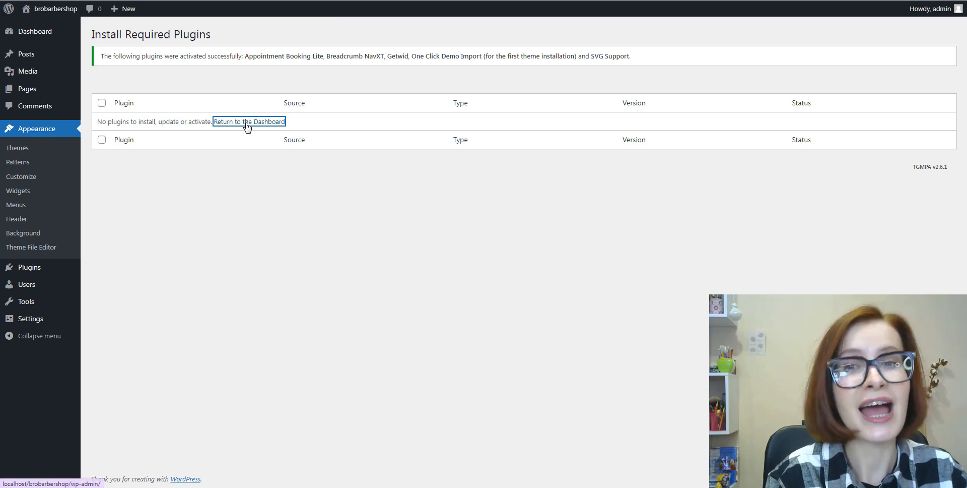
click(249, 121)
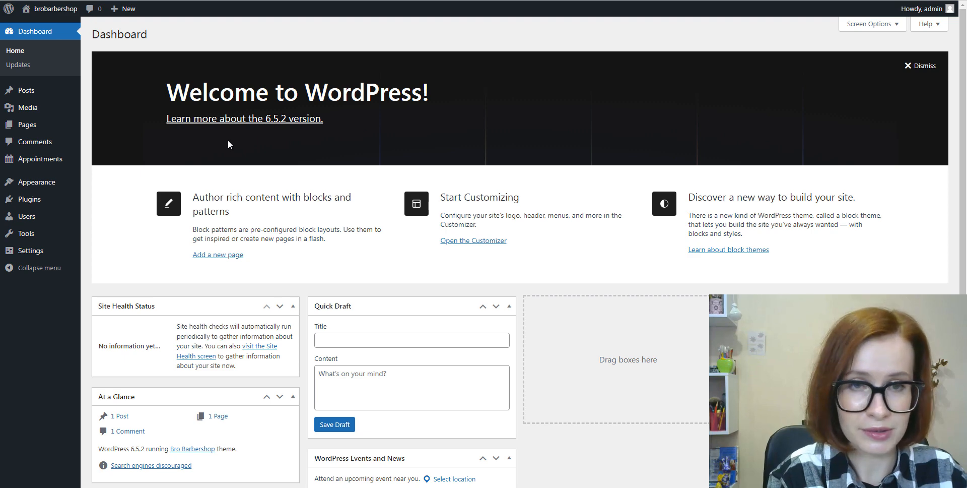
mouse_move(203, 153)
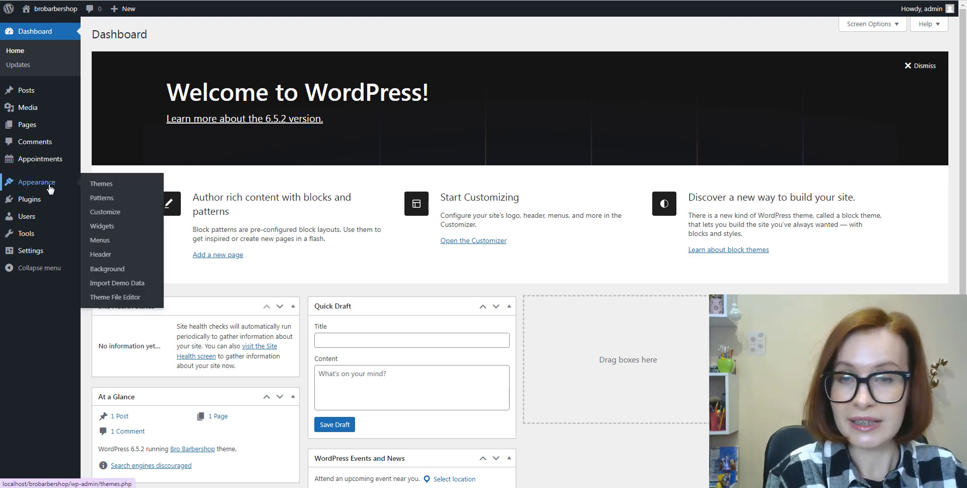
mouse_move(117, 282)
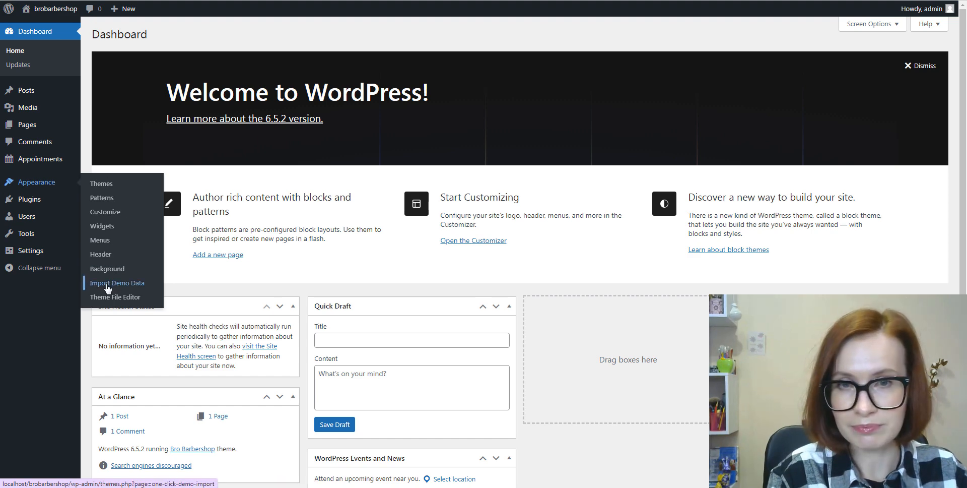
Go to Appearance > Import Demo Data and choose the Bro Barbershop demo to import
click(117, 282)
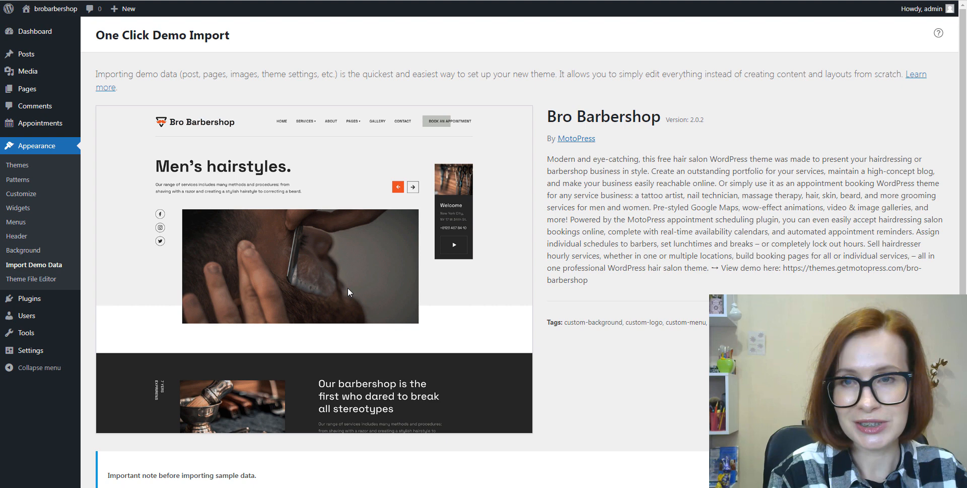
scroll(down, 3)
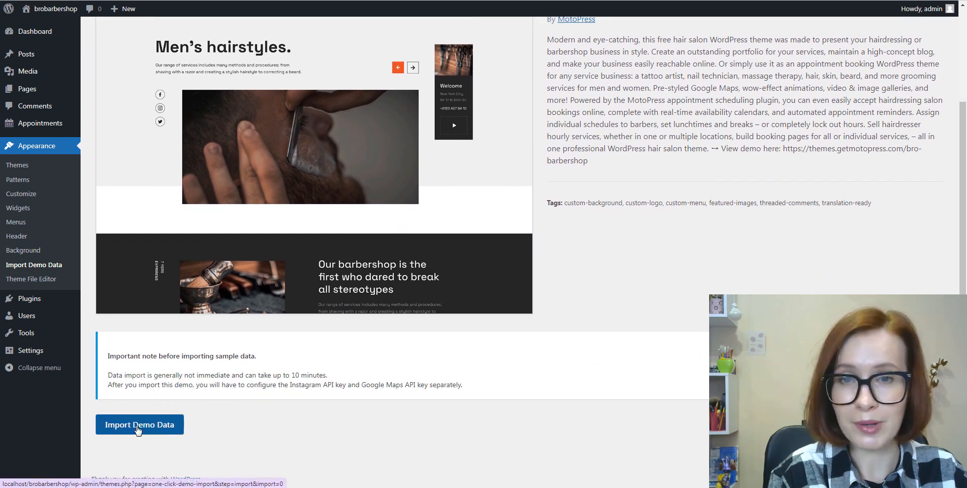
click(139, 424)
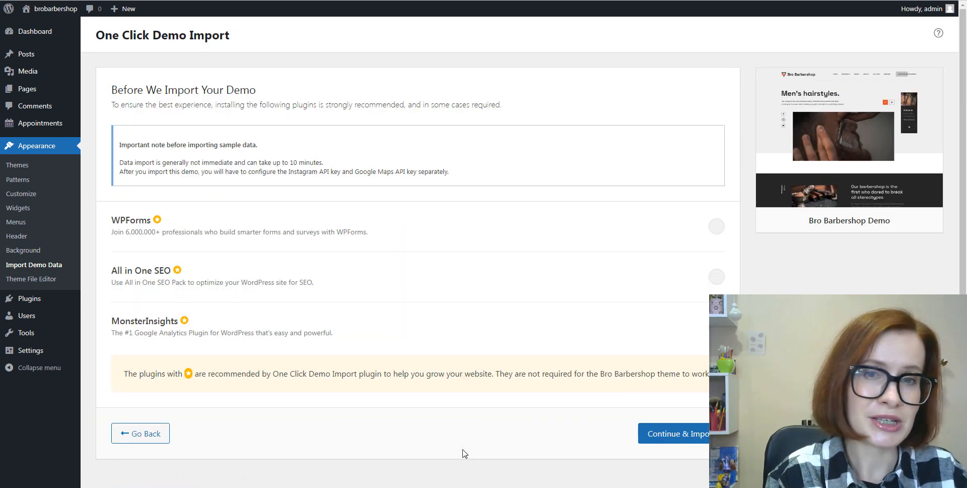
Run Continue & Import for the demo content, then visit the finished barbershop homepage
click(677, 433)
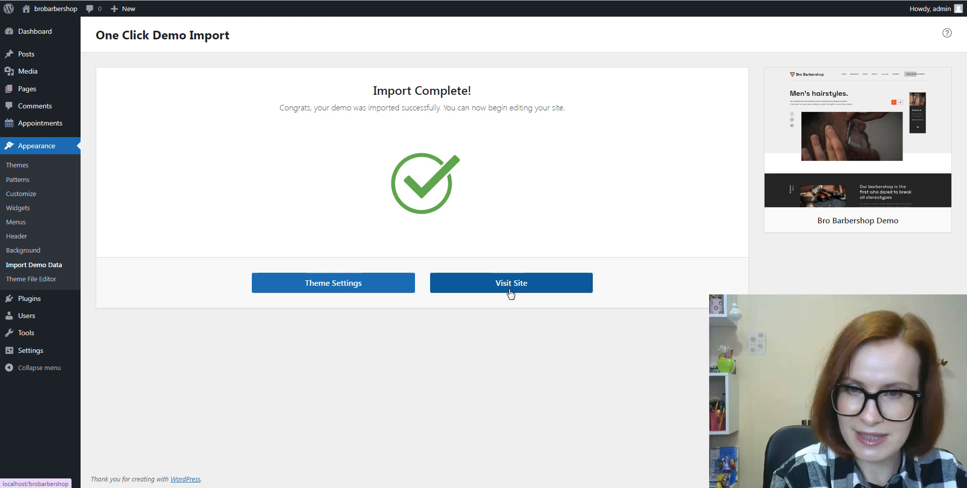
click(511, 282)
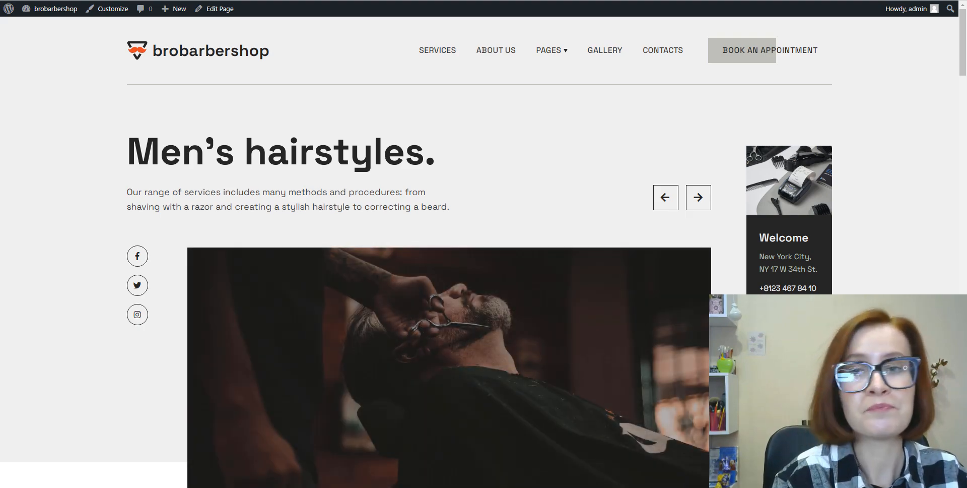
scroll(down, 3)
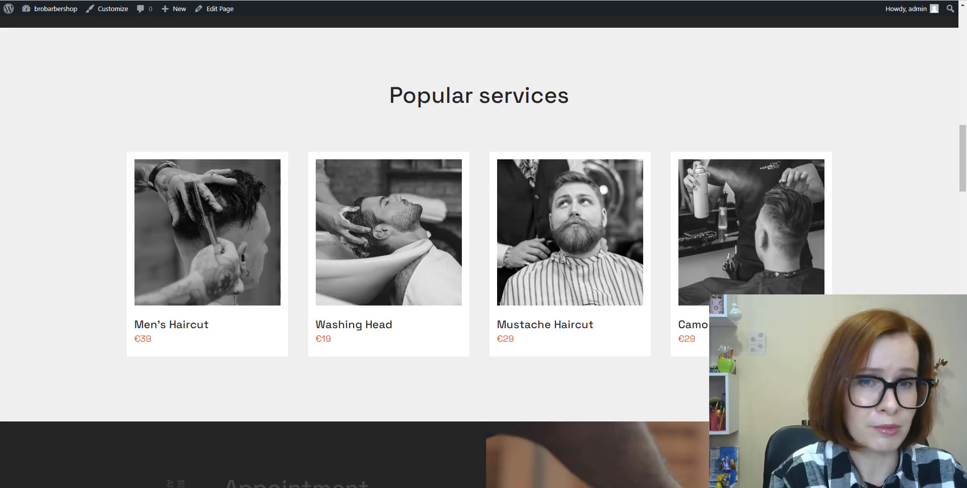
scroll(down, 3)
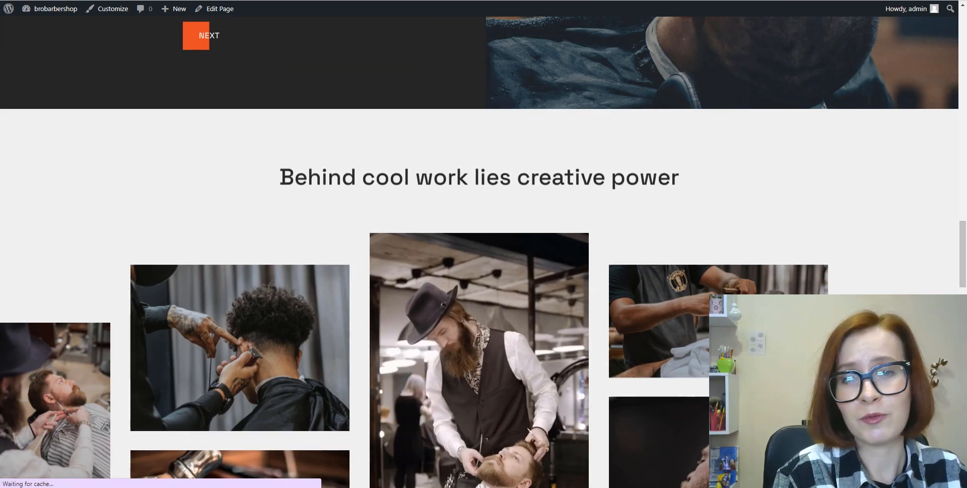
scroll(down, 3)
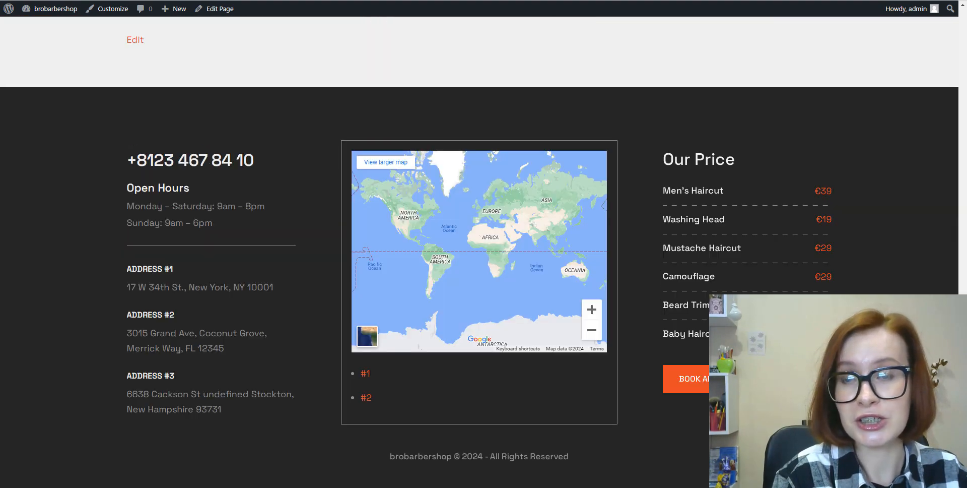
scroll(up, 3)
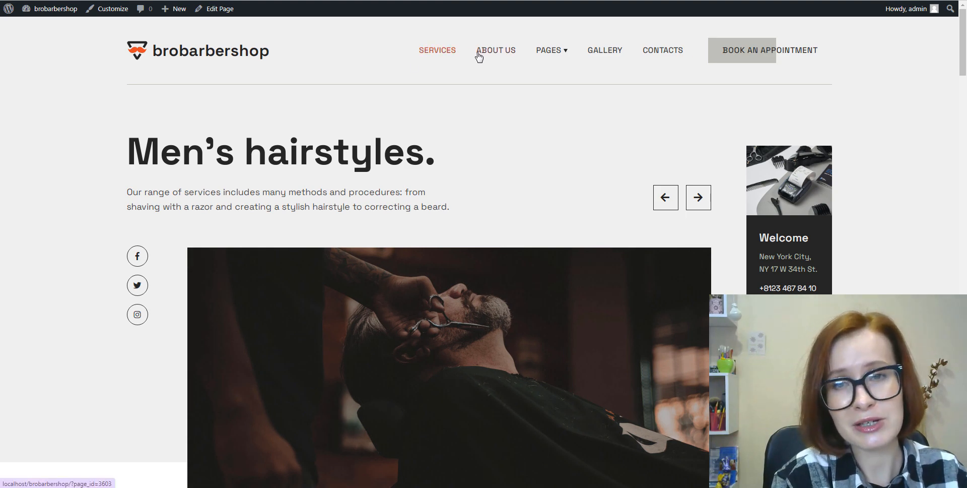
click(548, 50)
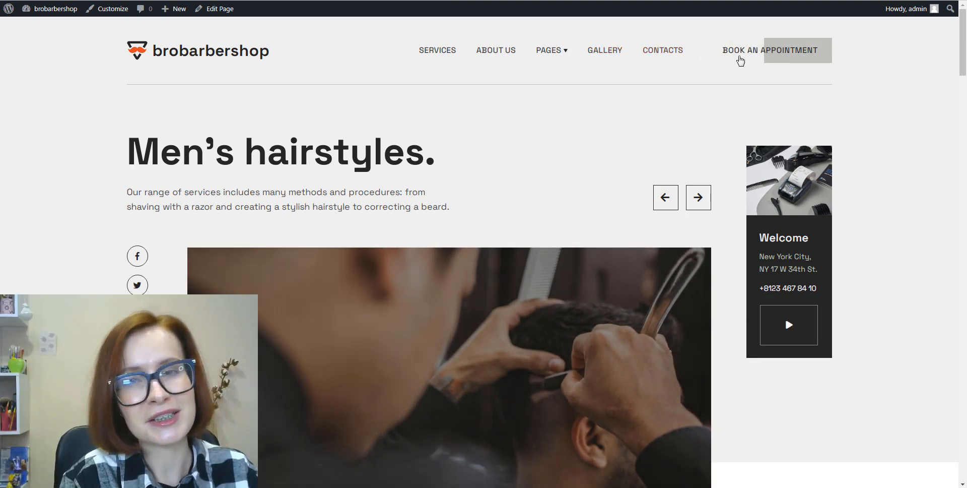
click(771, 51)
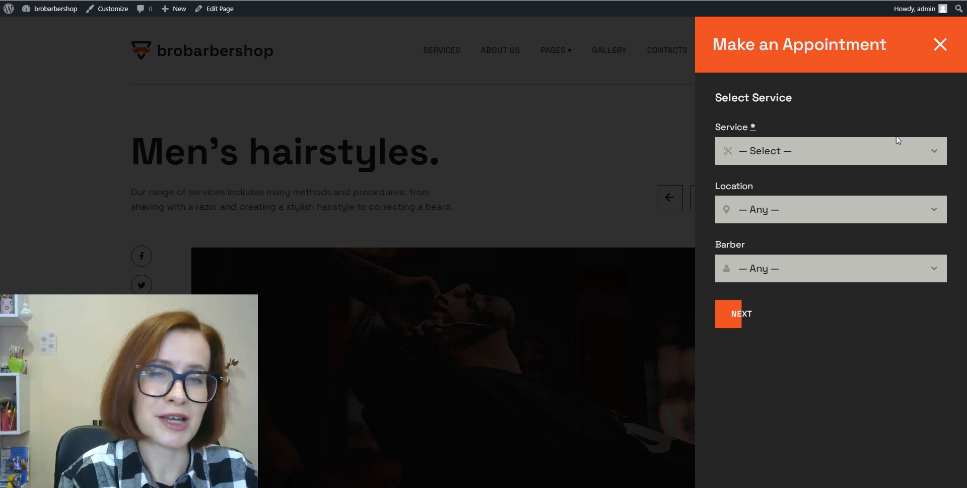
click(829, 150)
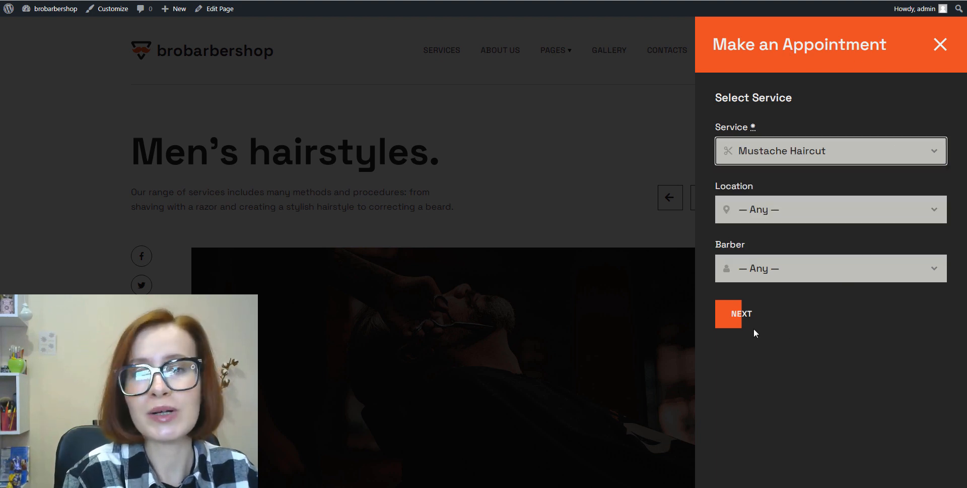
click(740, 313)
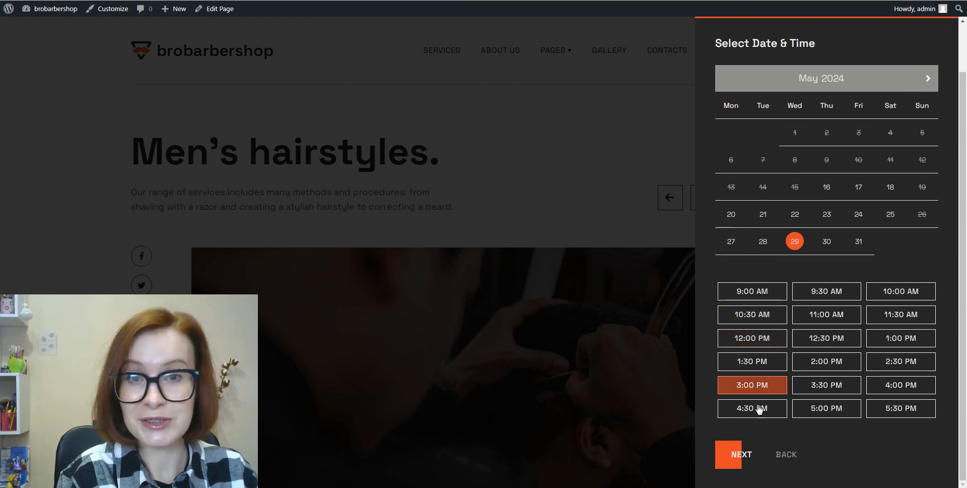
click(752, 408)
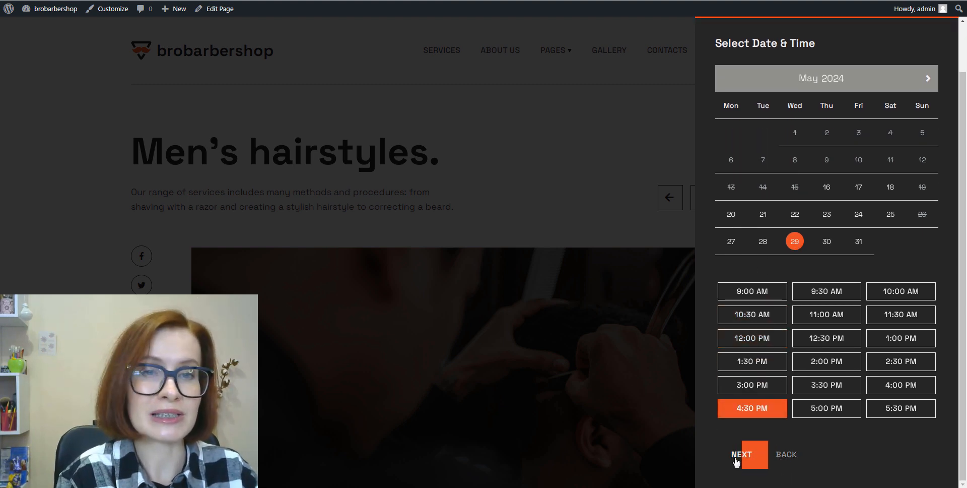
click(747, 454)
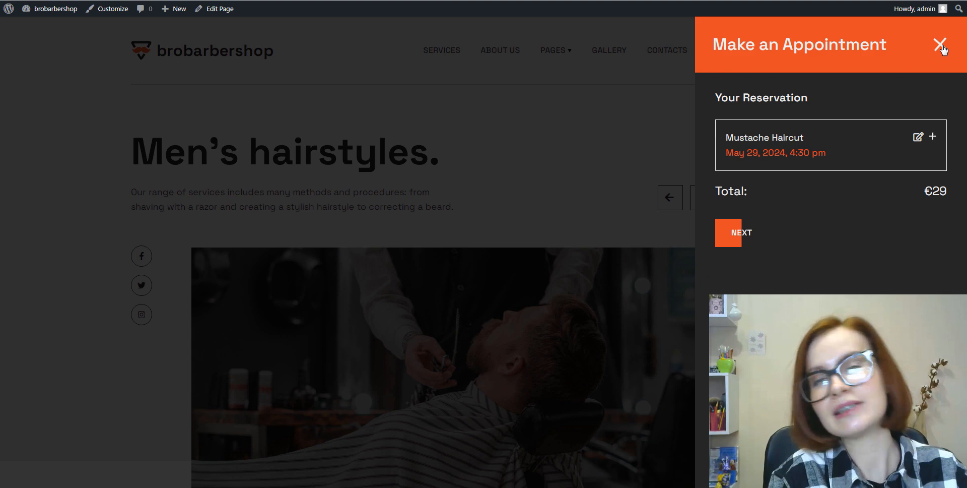
click(941, 44)
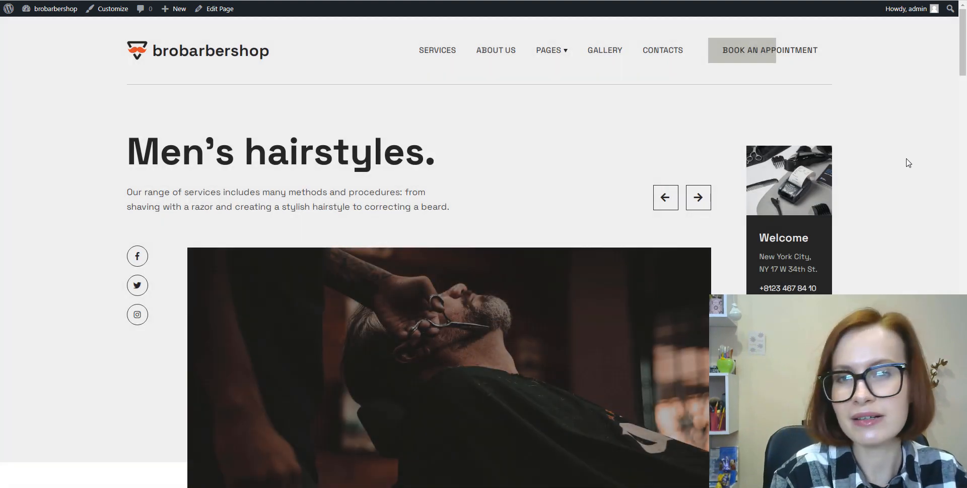
scroll(down, 3)
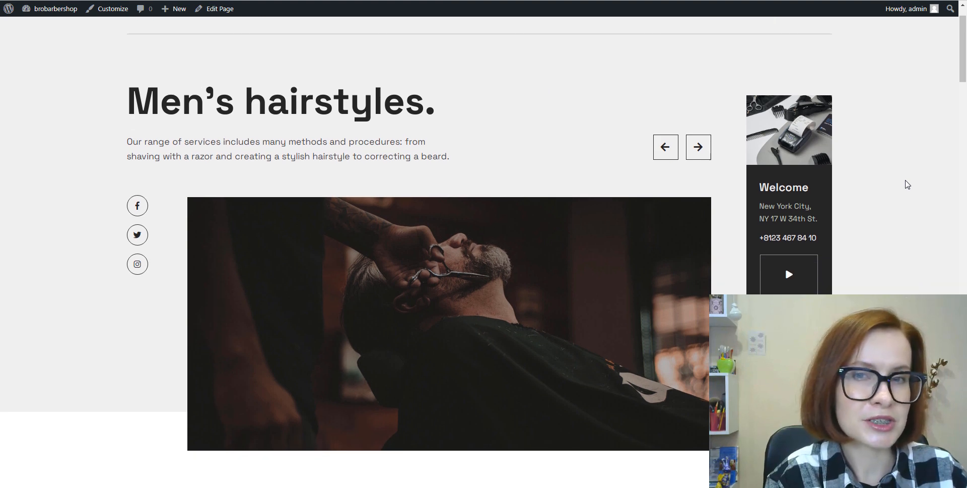
scroll(down, 3)
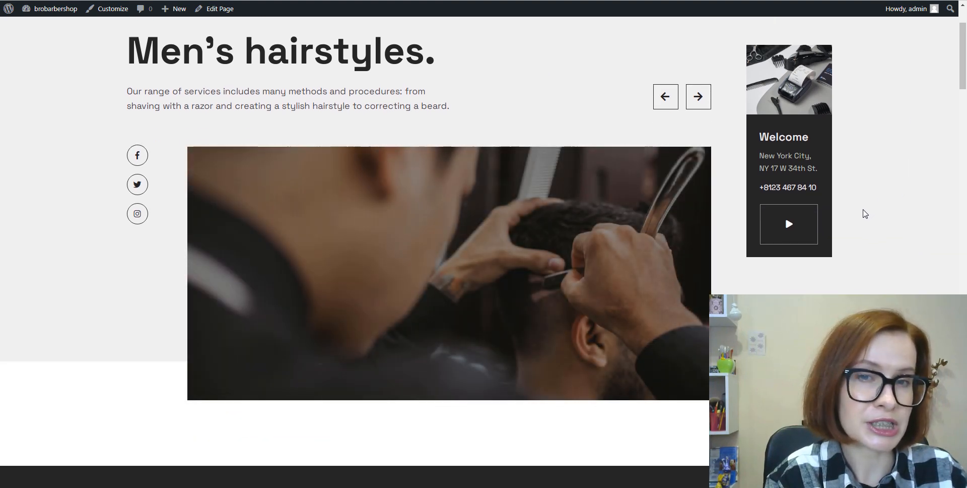
click(697, 97)
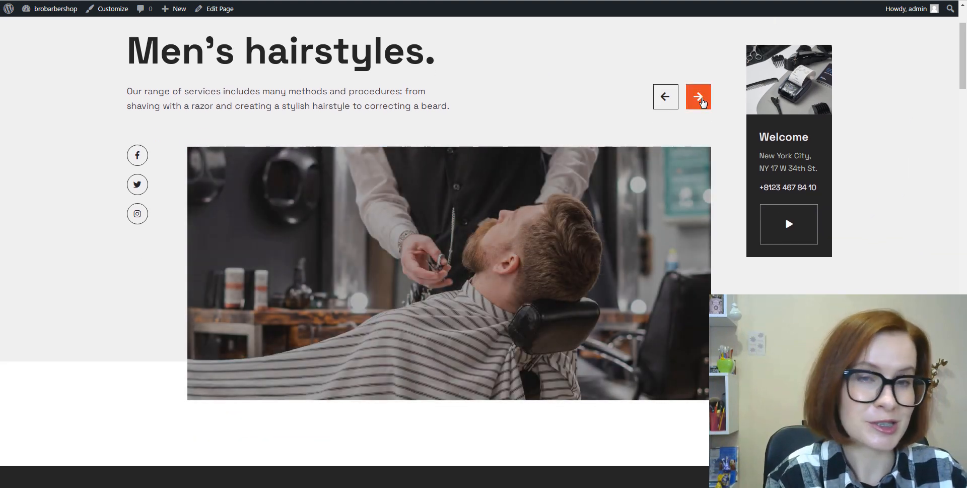
click(697, 96)
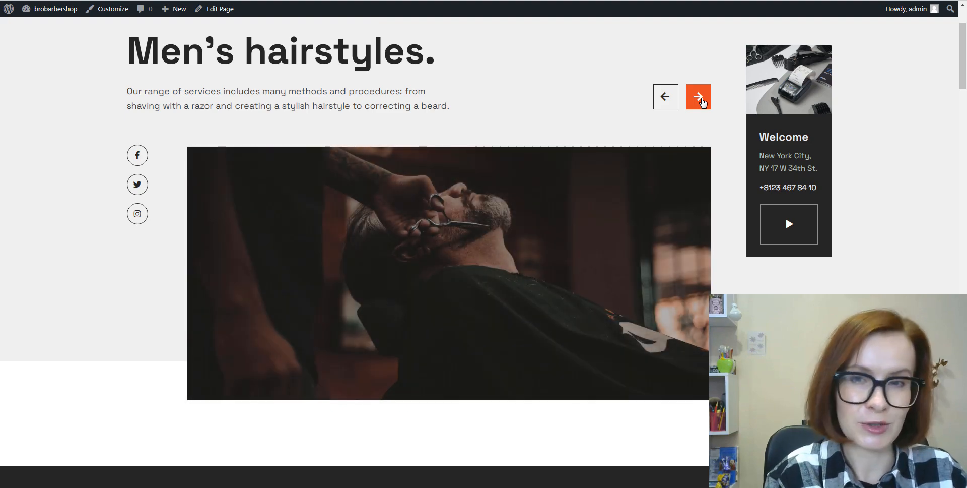
click(697, 97)
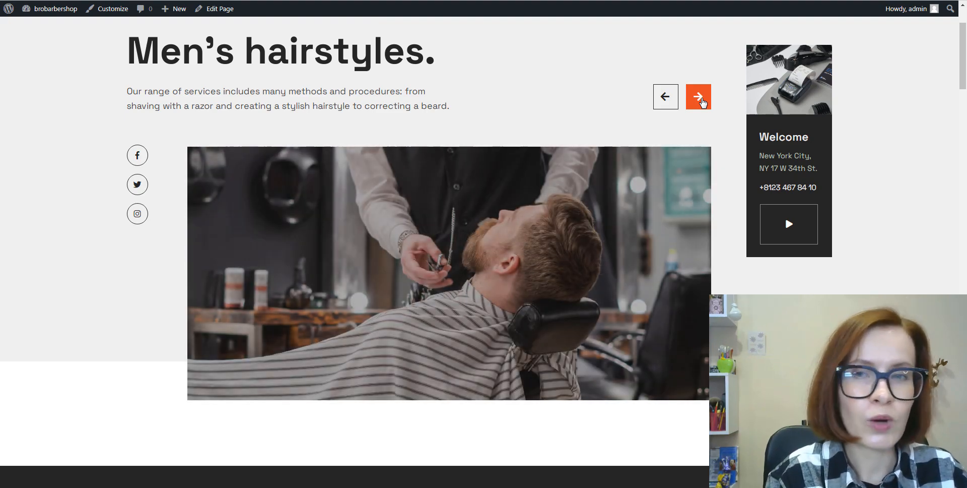
click(697, 97)
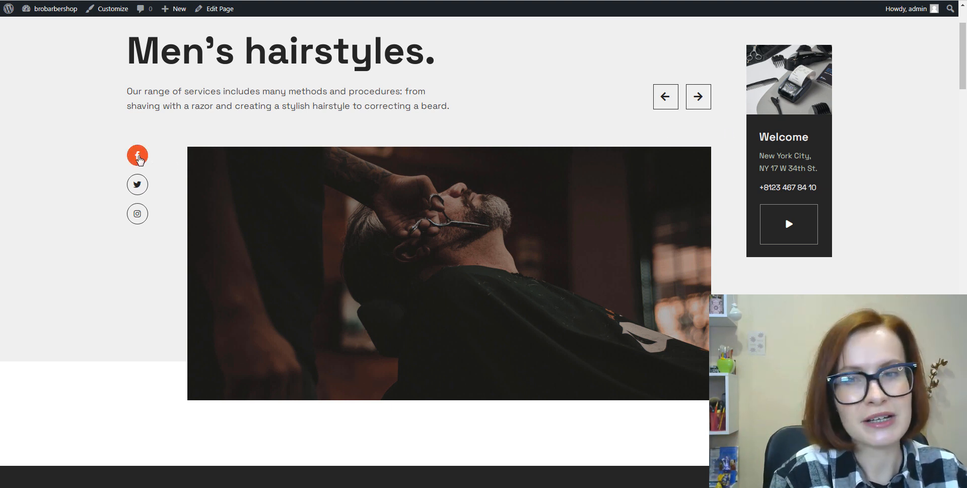
mouse_move(137, 213)
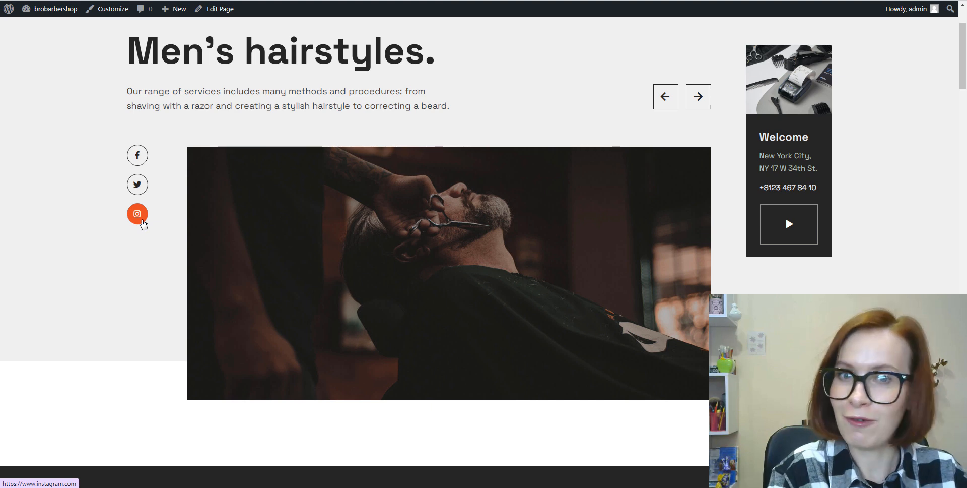
mouse_move(494, 376)
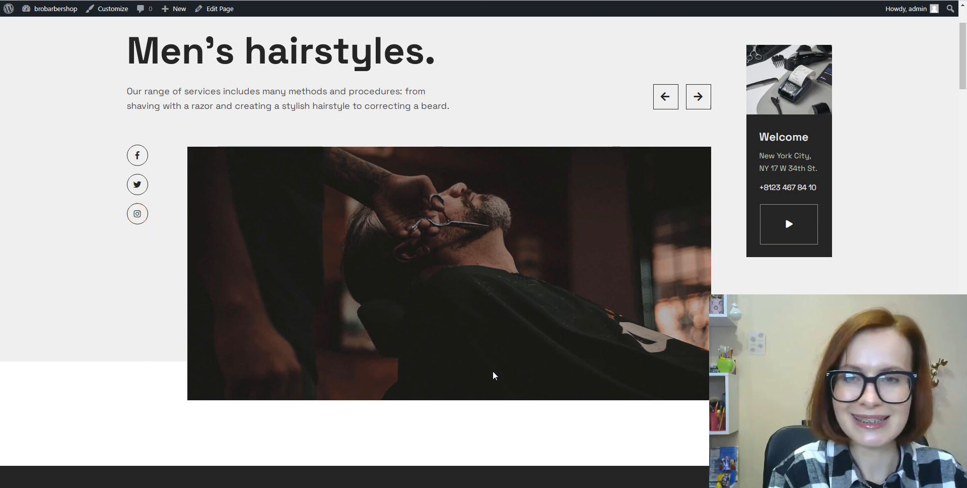
scroll(down, 3)
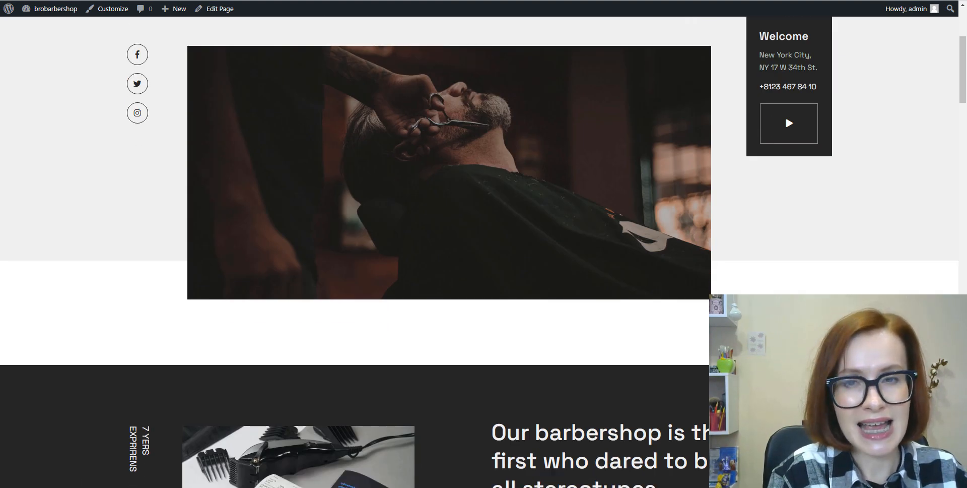
scroll(down, 3)
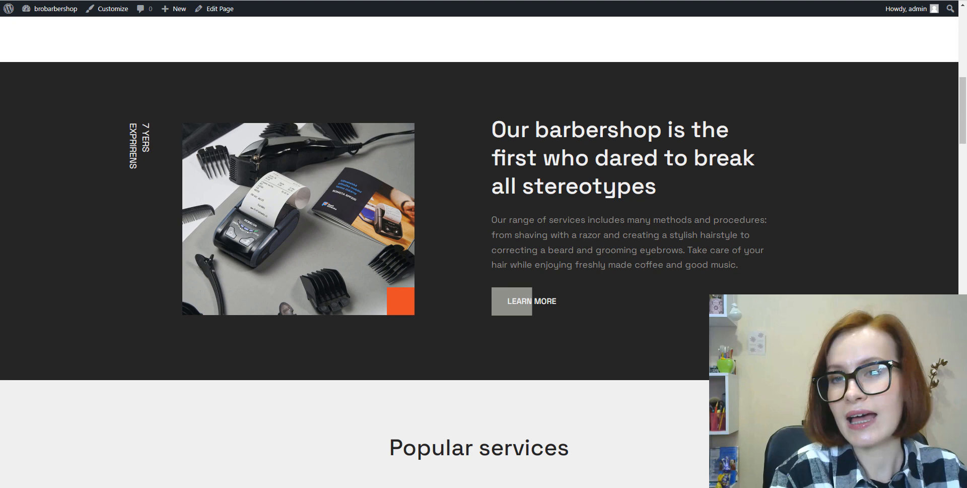
scroll(down, 3)
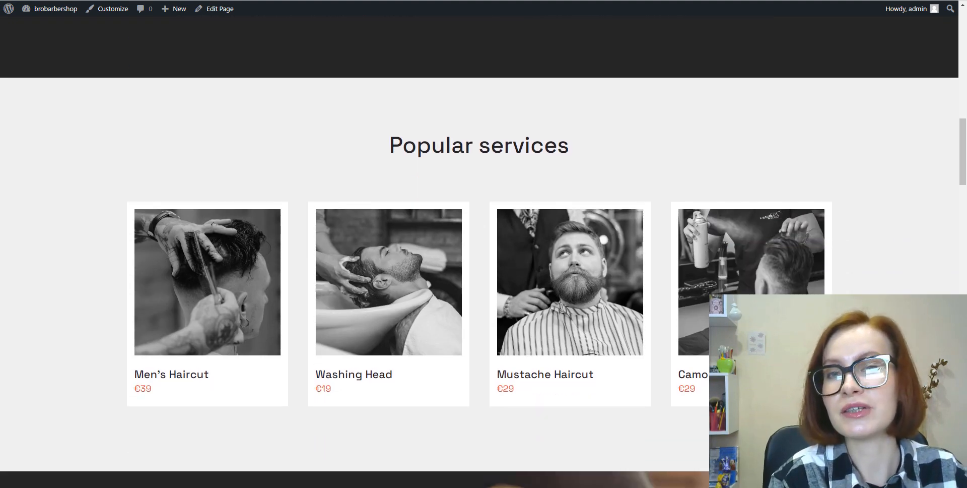
click(219, 9)
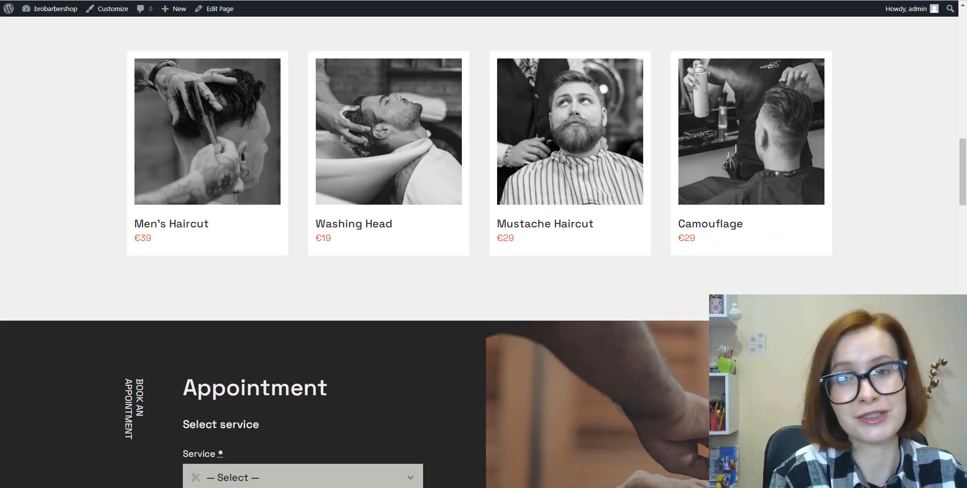
scroll(down, 3)
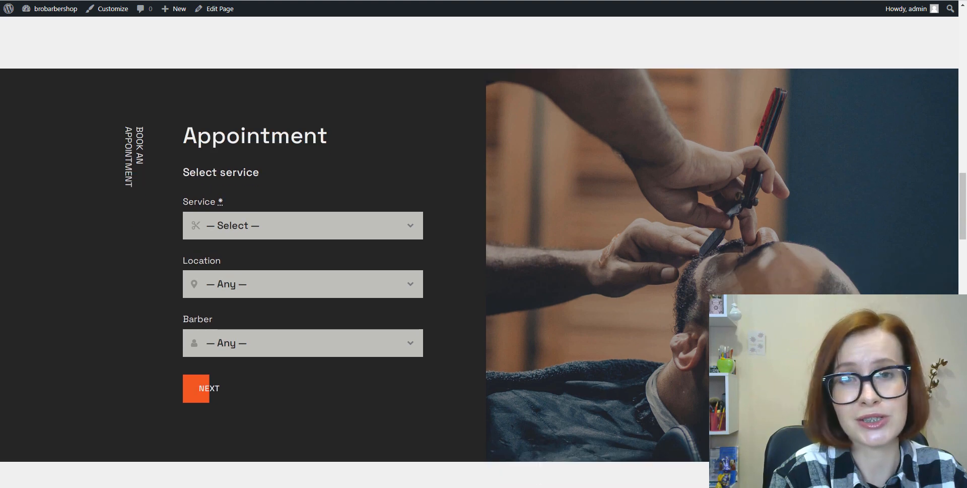
scroll(down, 3)
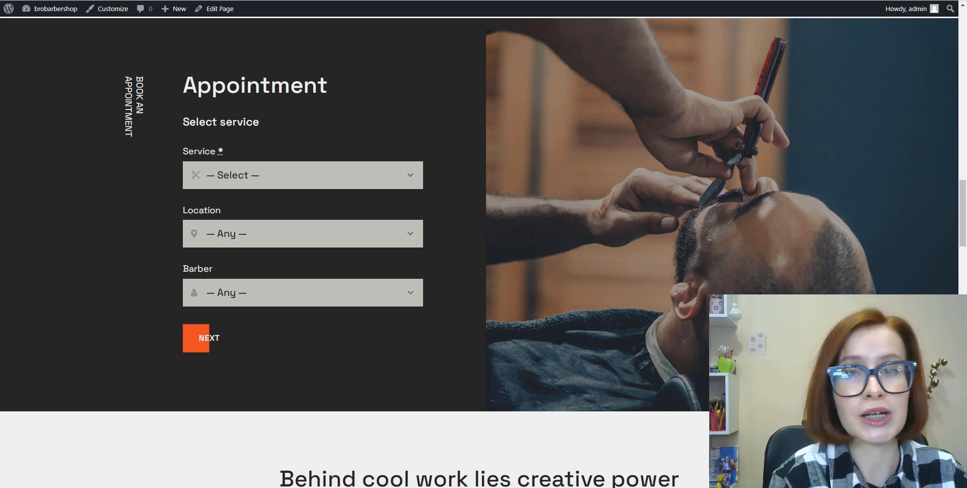
scroll(down, 3)
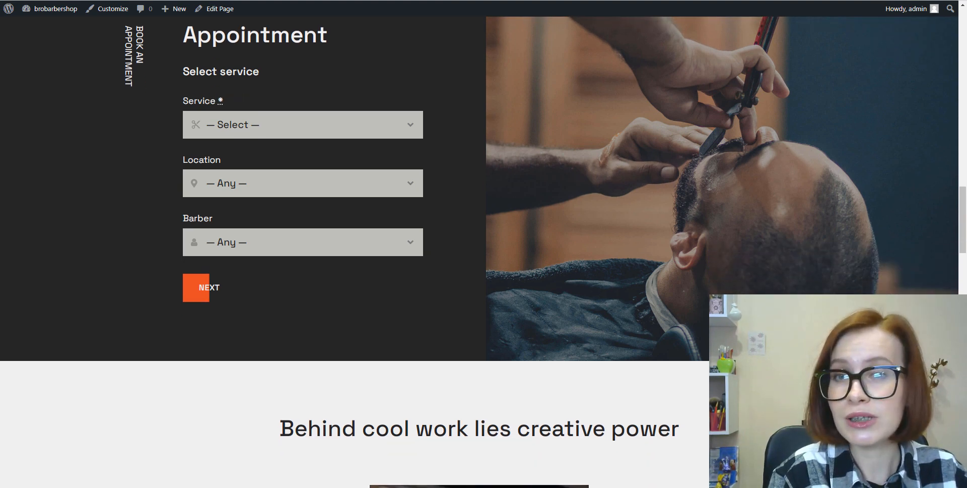
scroll(down, 3)
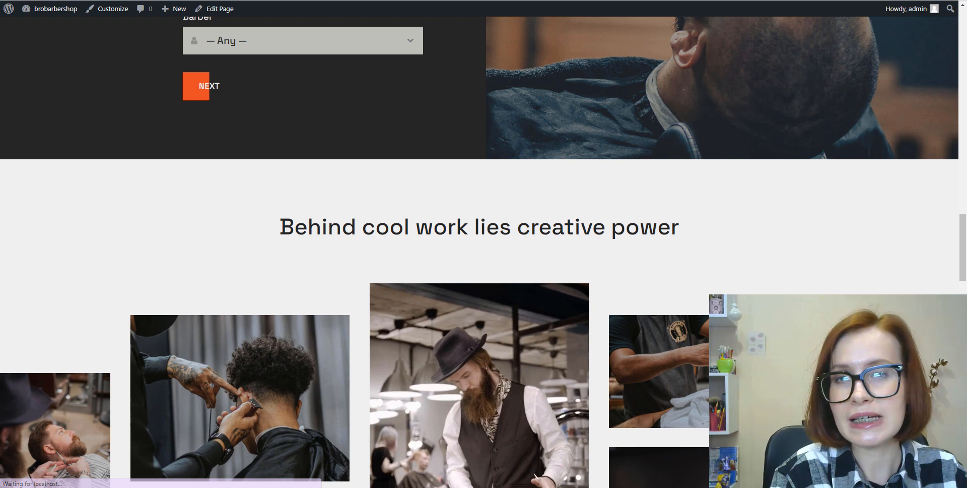
scroll(down, 3)
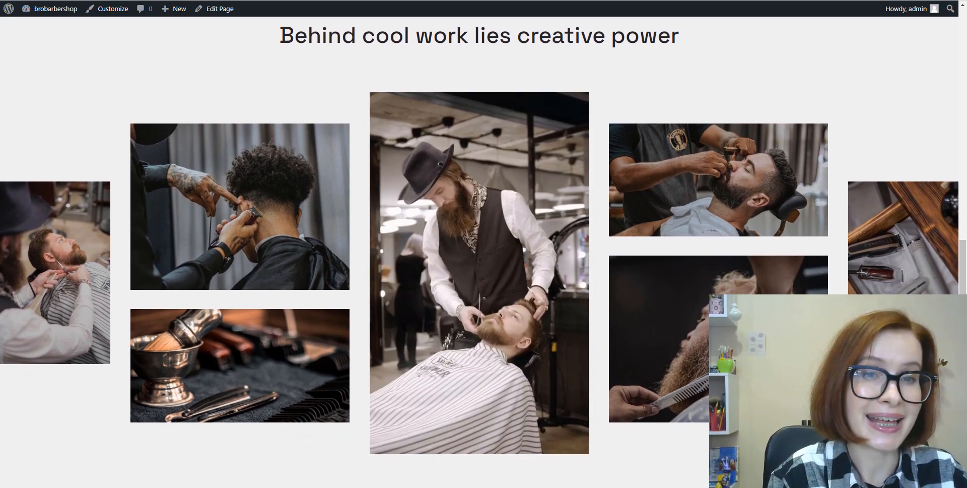
scroll(down, 3)
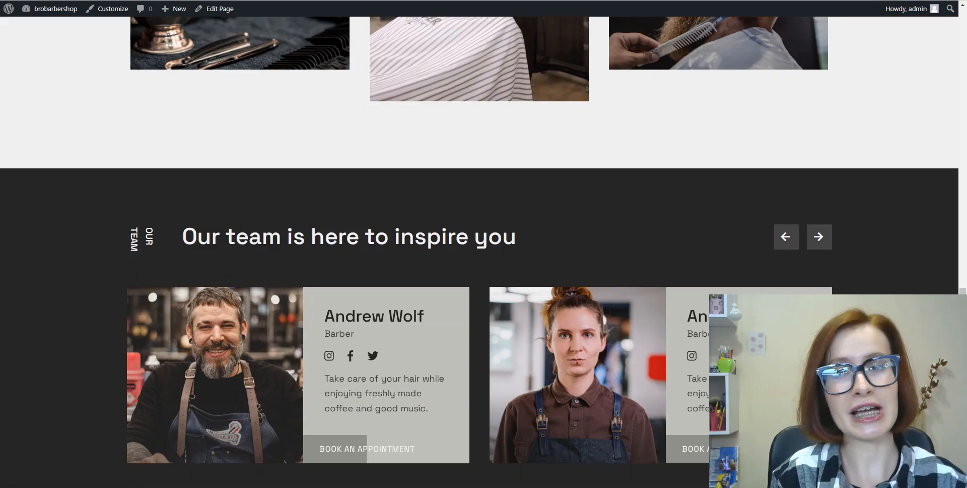
scroll(down, 3)
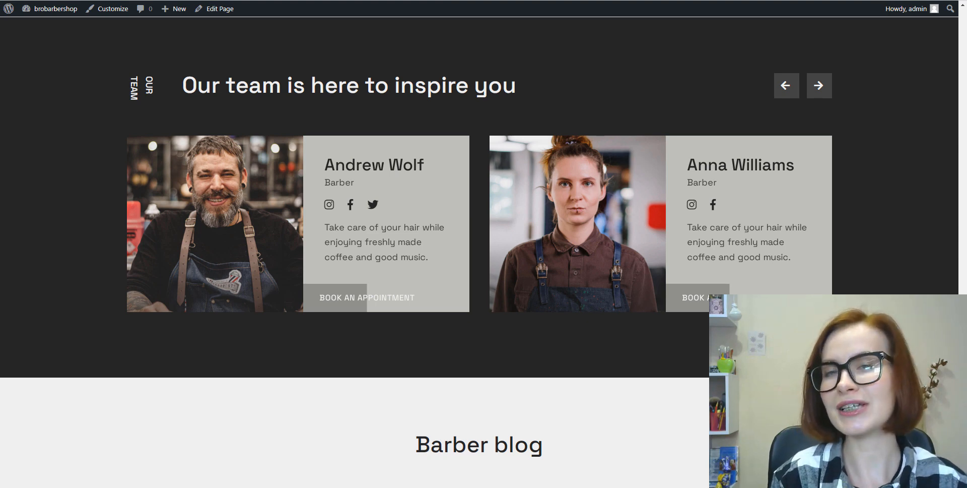
click(818, 85)
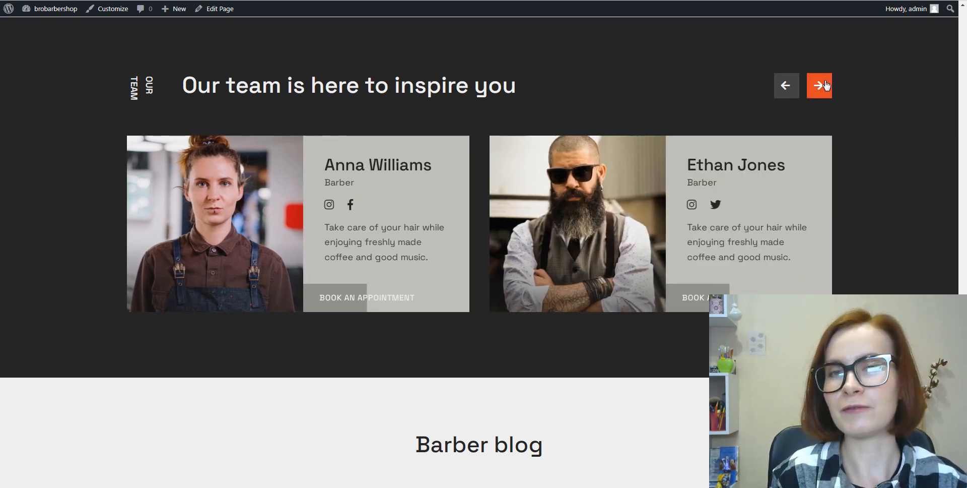
click(819, 86)
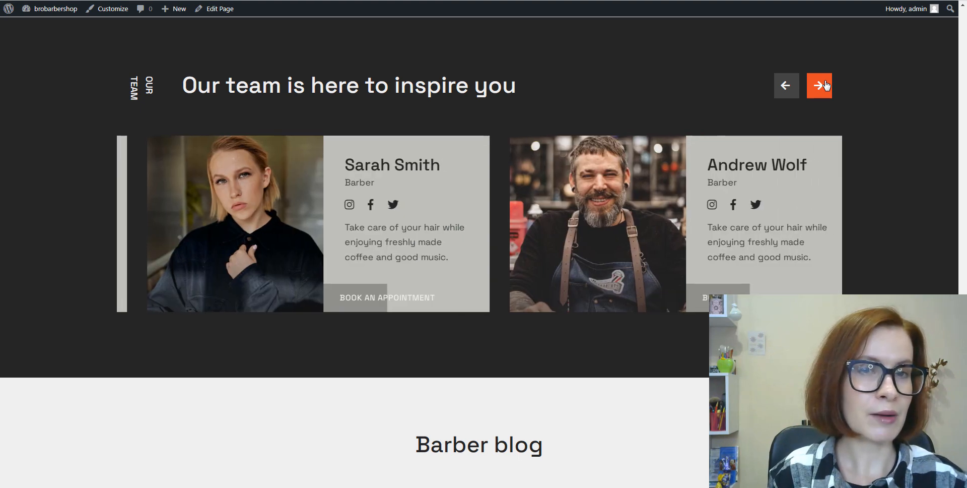
click(819, 84)
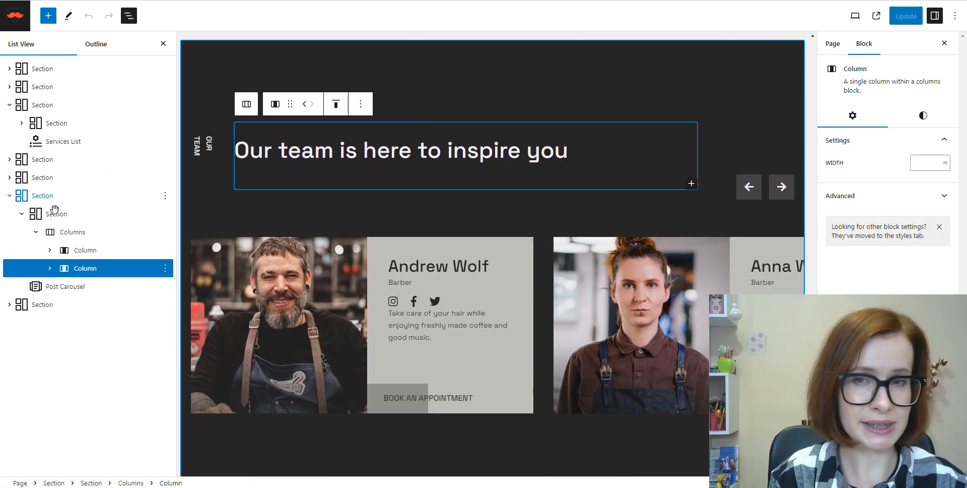
click(65, 286)
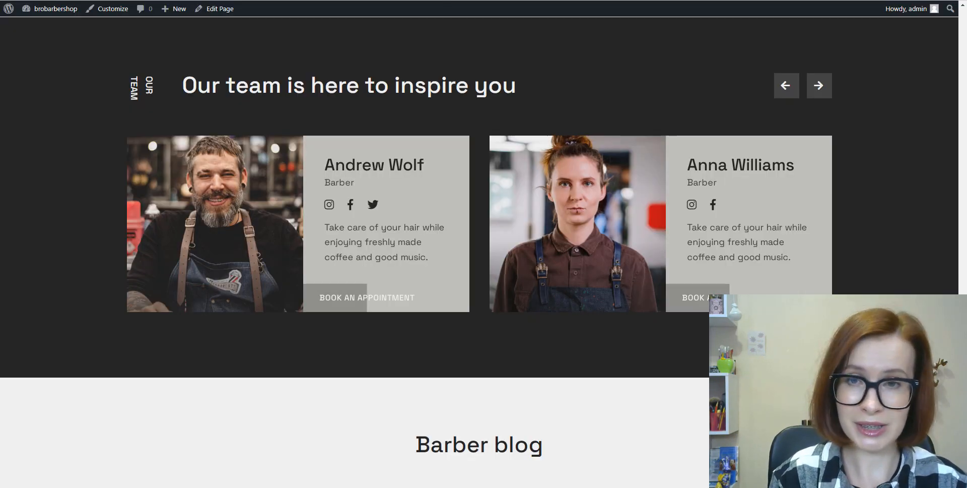
Scroll to the Barber blog section and open 'Mastering the Art of the Beard Trim'
scroll(down, 3)
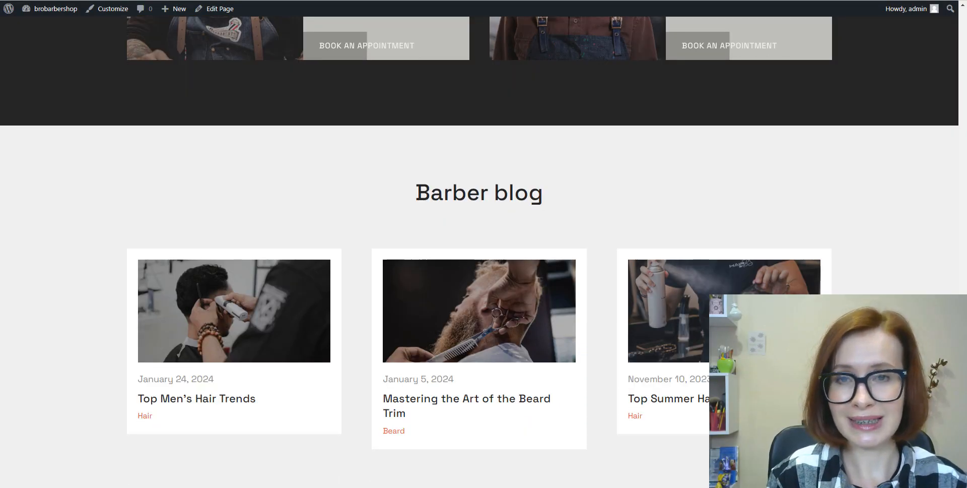
scroll(down, 3)
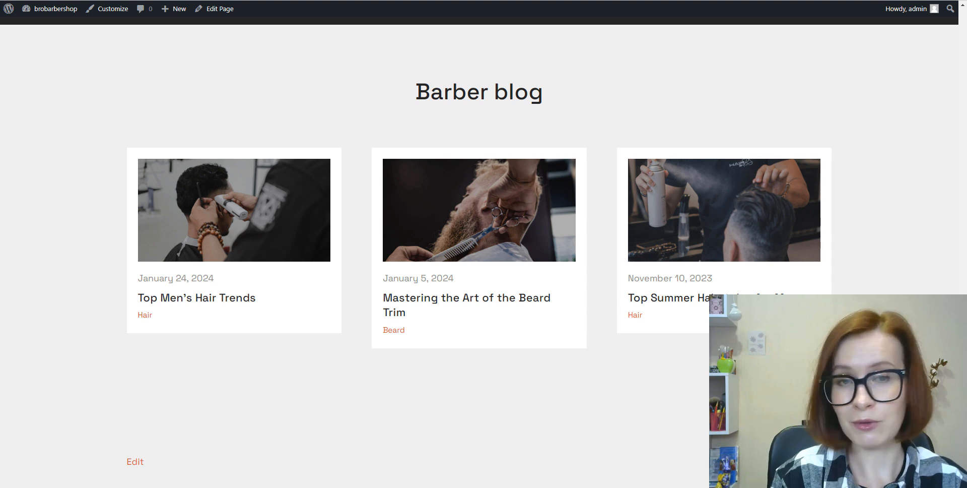
mouse_move(425, 308)
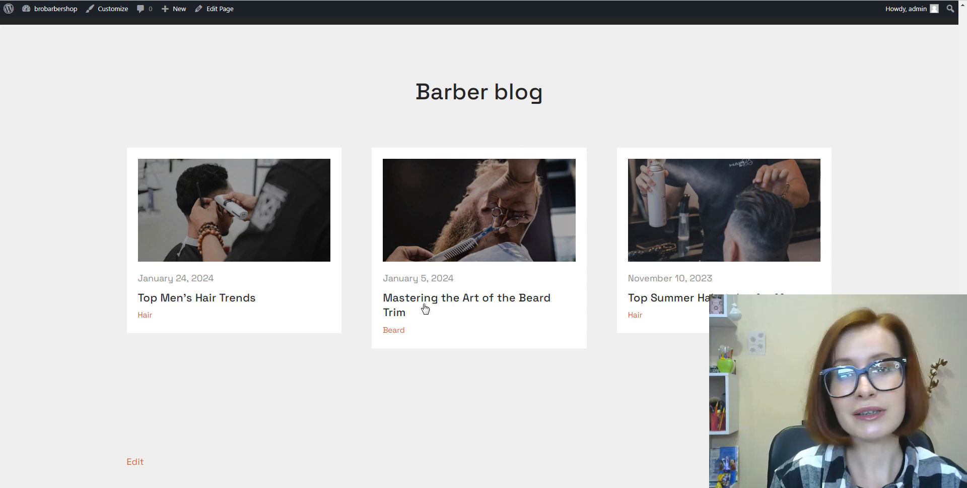
click(465, 305)
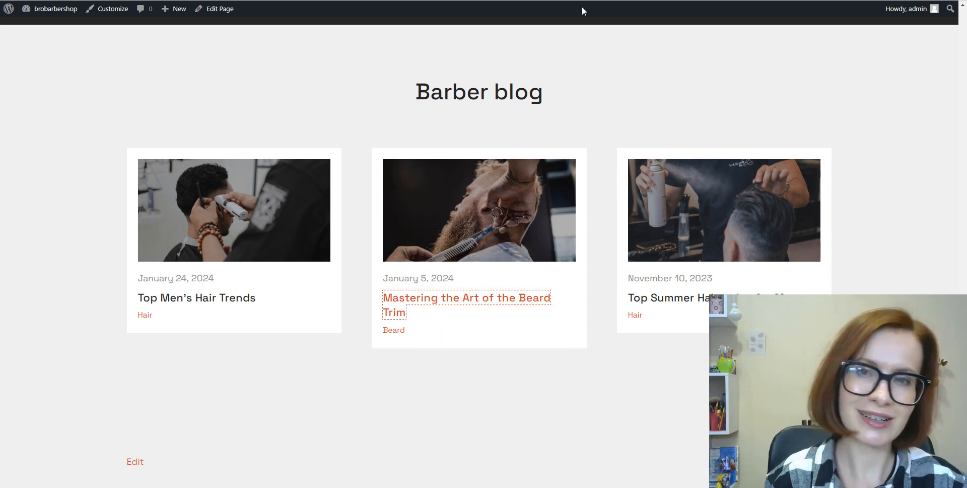
click(466, 297)
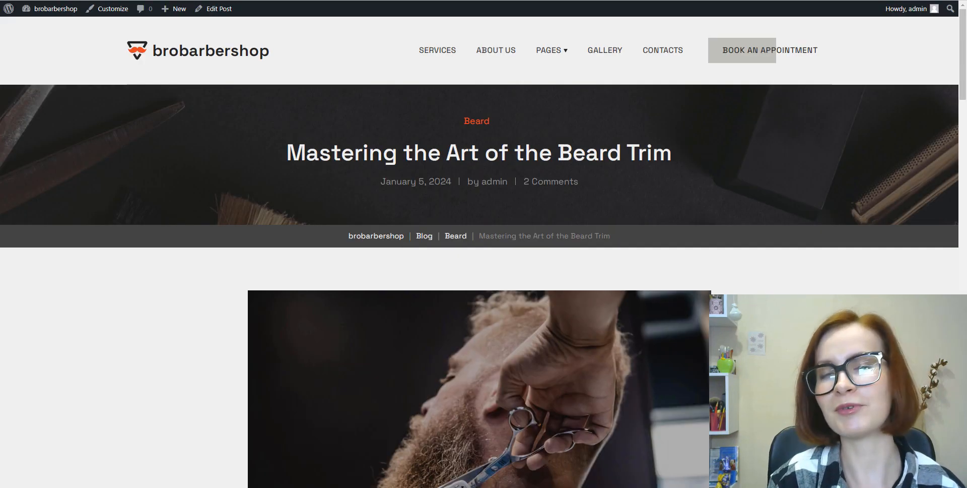
Scroll down to the footer with phone, open hours, addresses, map and price list
scroll(down, 3)
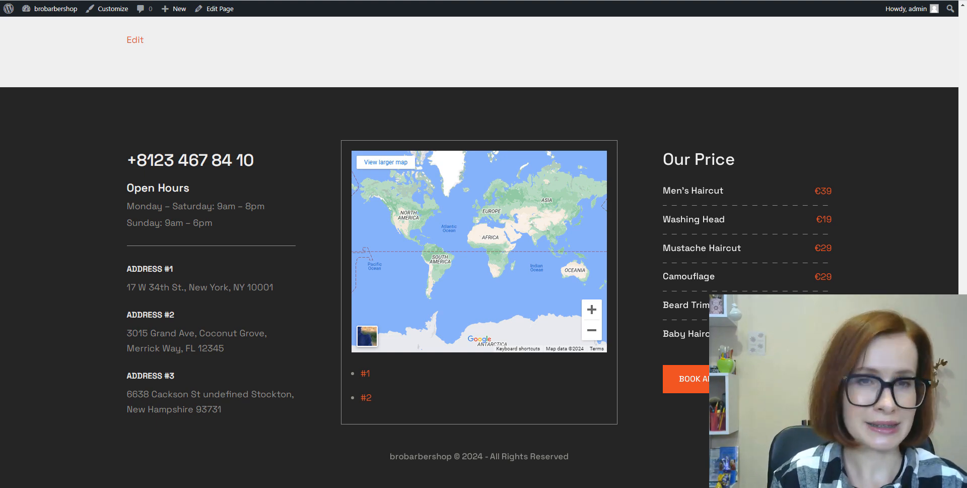
click(111, 9)
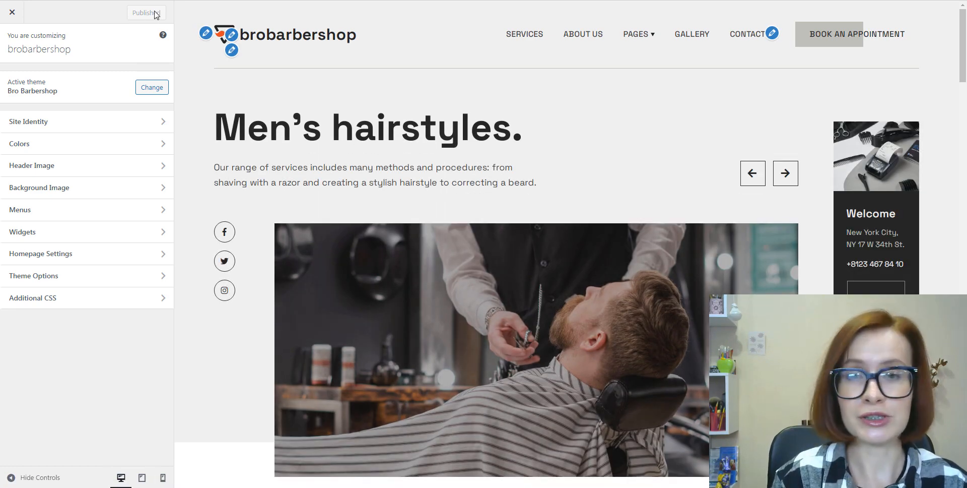
click(146, 12)
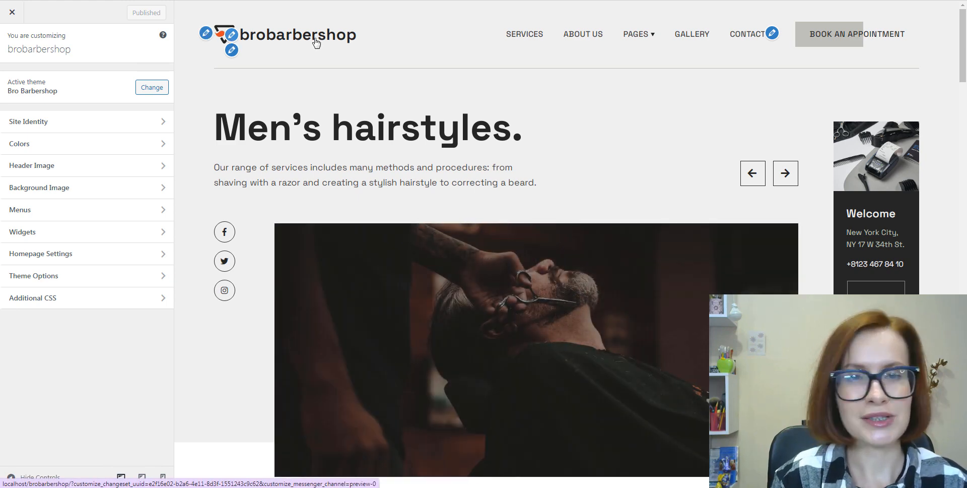
scroll(down, 3)
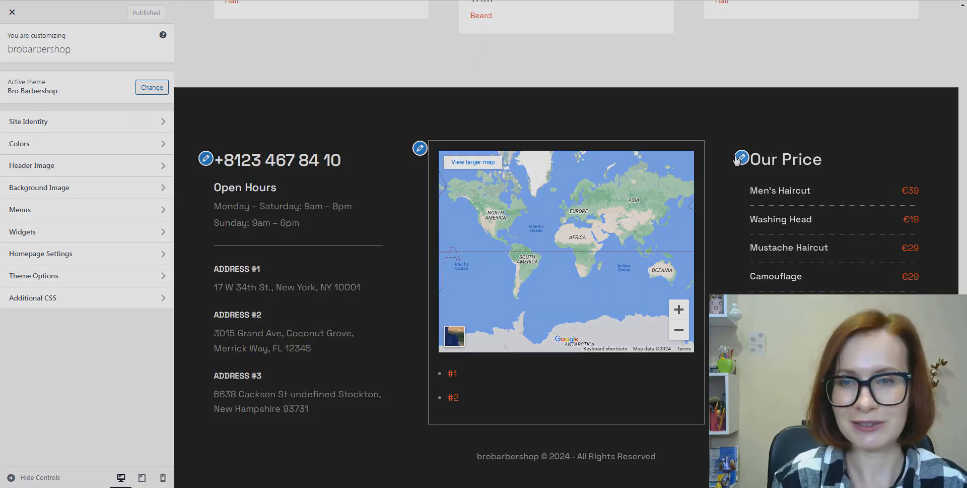
click(12, 12)
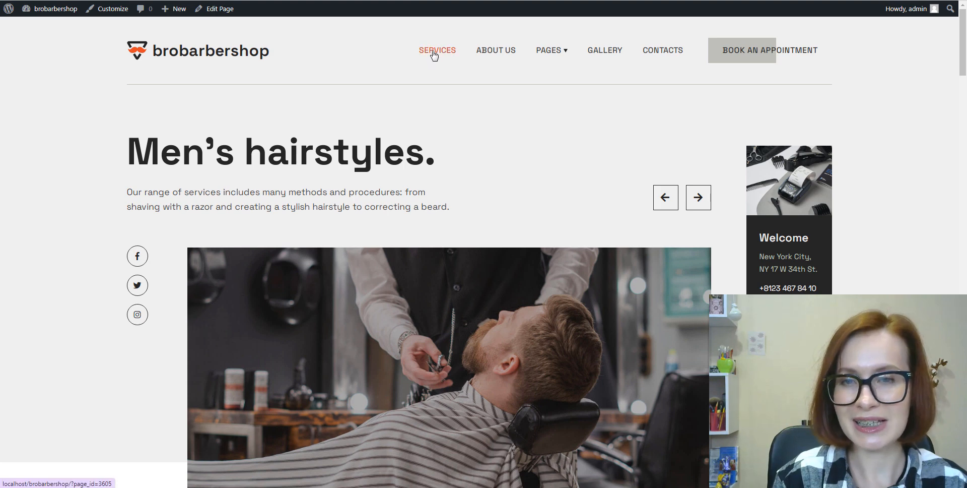
Browse the Services page's service cards and Appointment form, then go to About Us
click(437, 50)
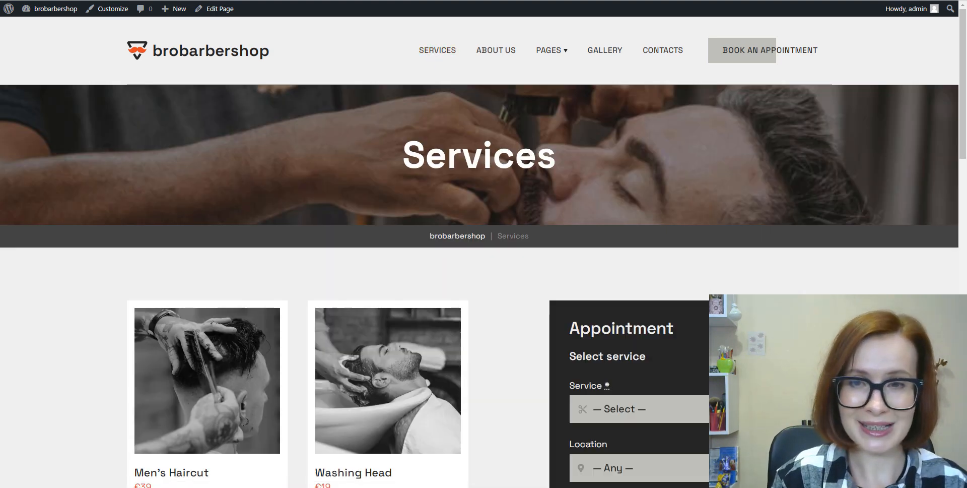
scroll(down, 3)
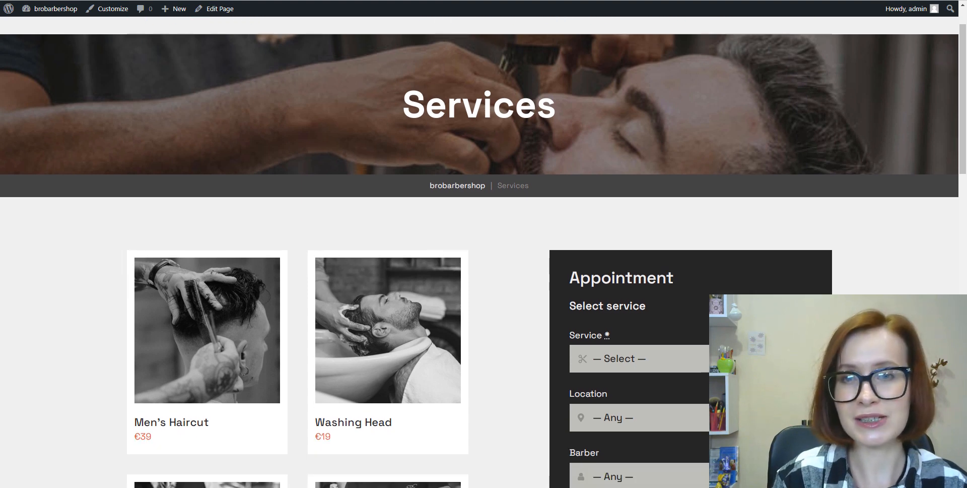
scroll(down, 3)
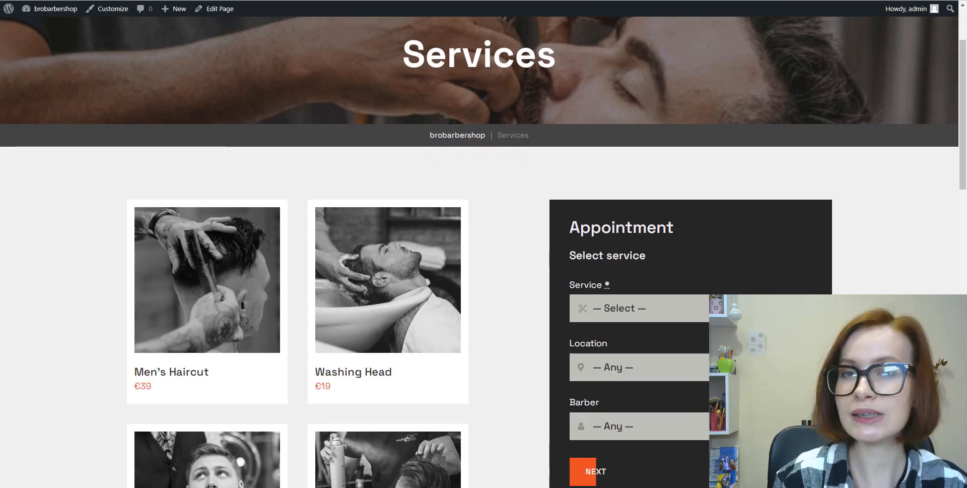
scroll(down, 3)
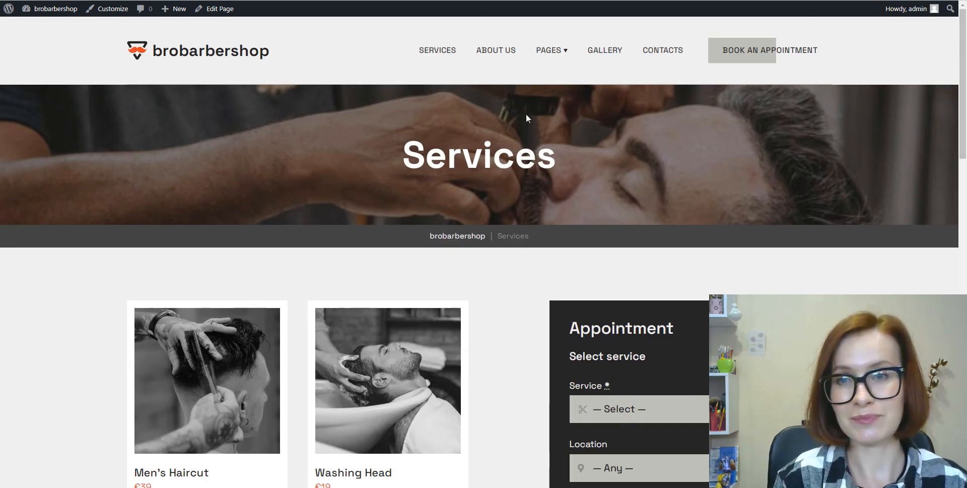
click(496, 50)
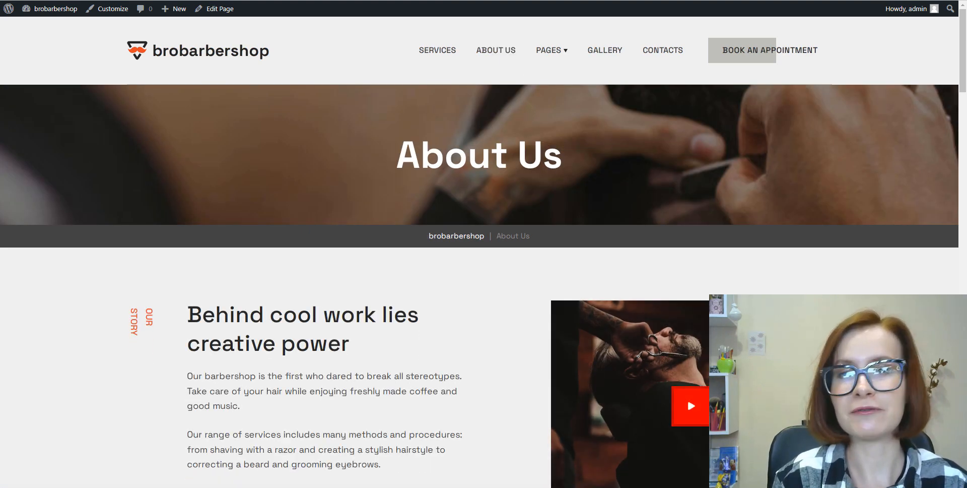
Scroll through the About Us page, then switch it into the block editor via Edit Page
scroll(down, 3)
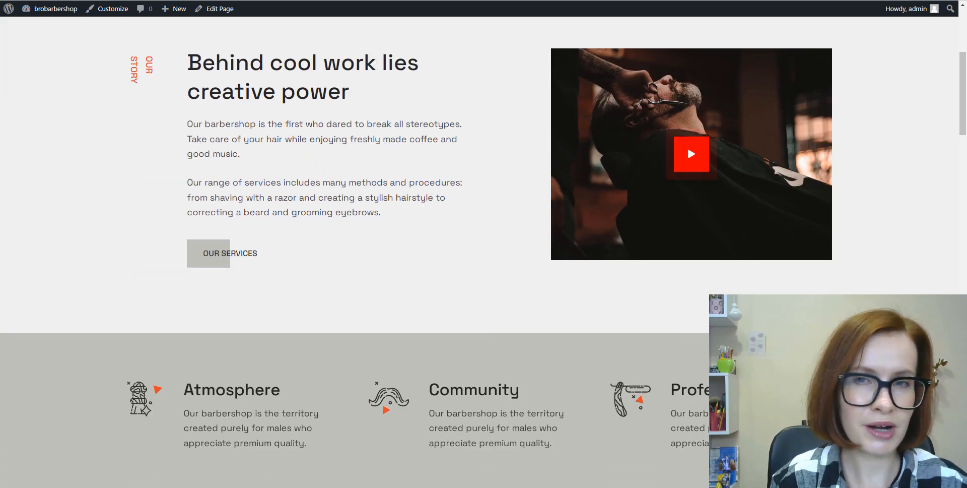
scroll(down, 3)
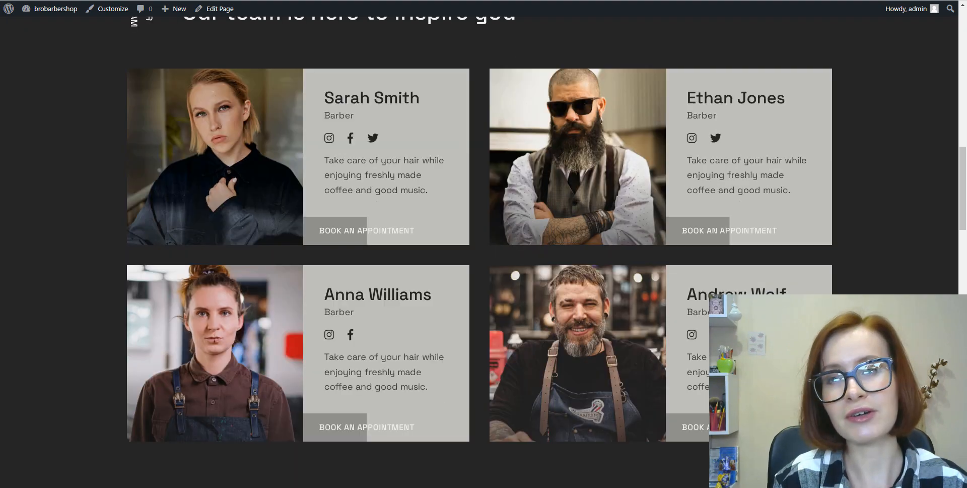
scroll(down, 3)
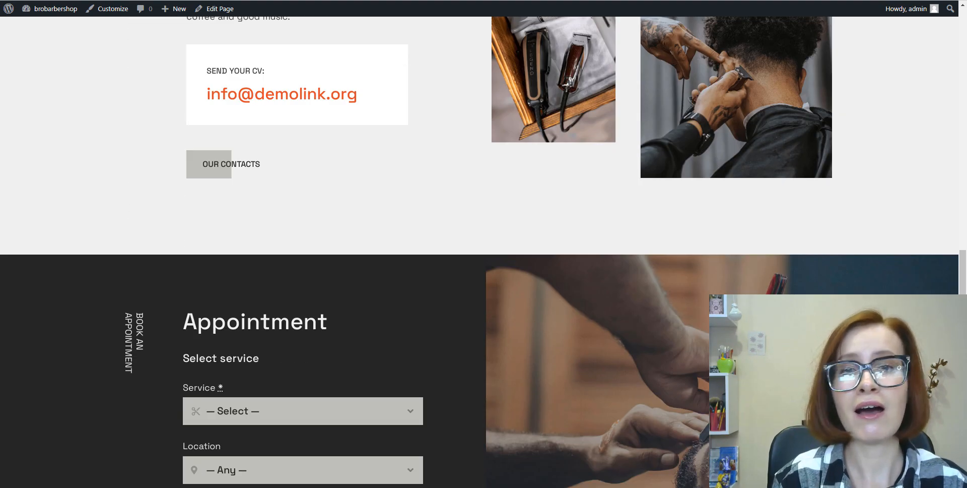
scroll(down, 3)
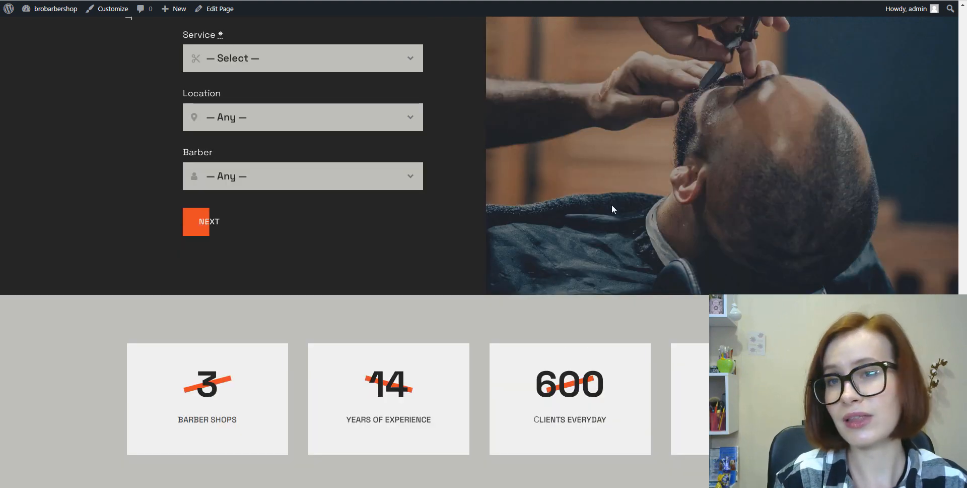
click(219, 9)
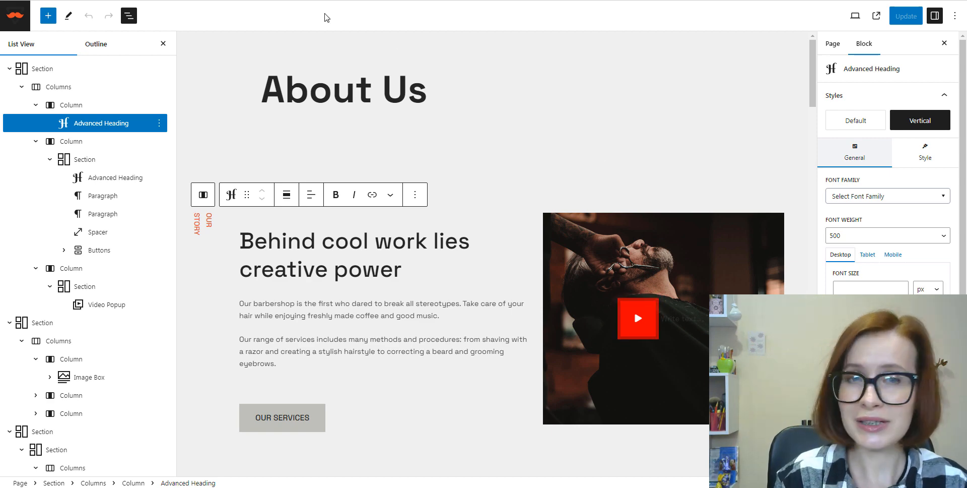
Search the block inserter for 'AI' before heading to the Contacts page
click(47, 15)
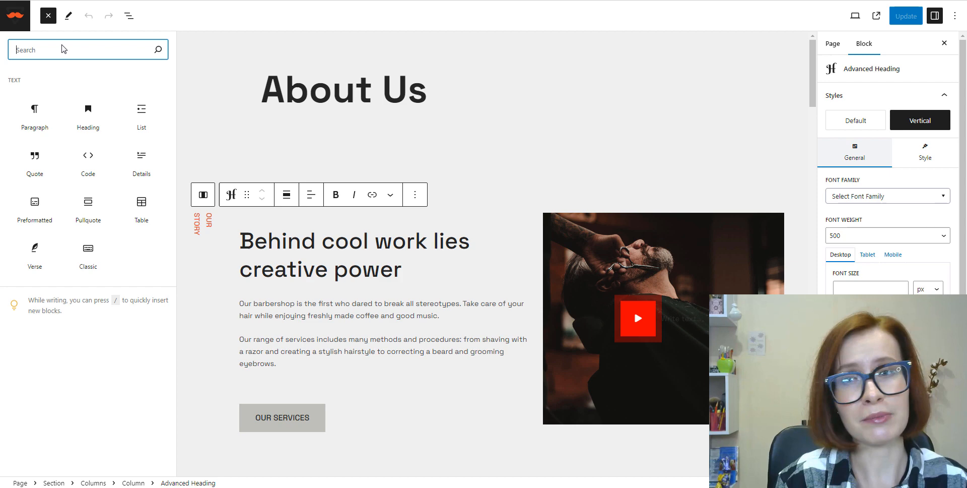
click(83, 49)
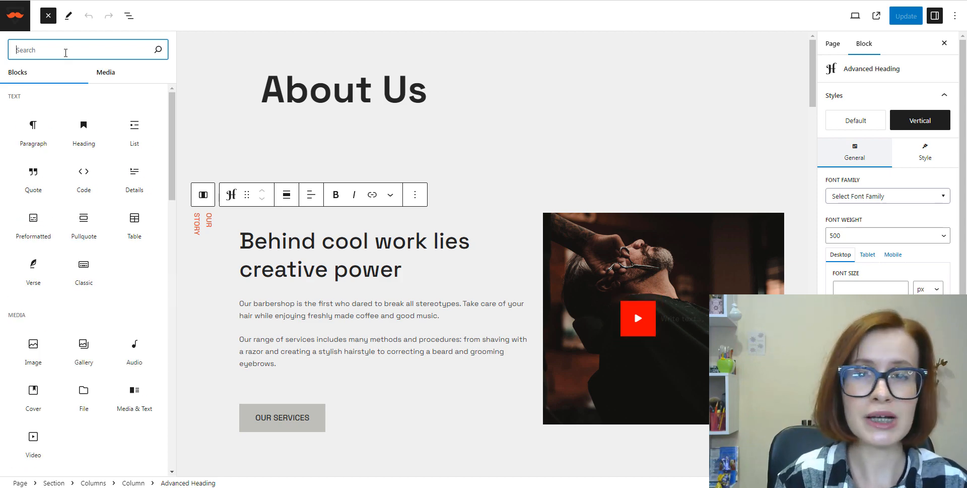
text(AI)
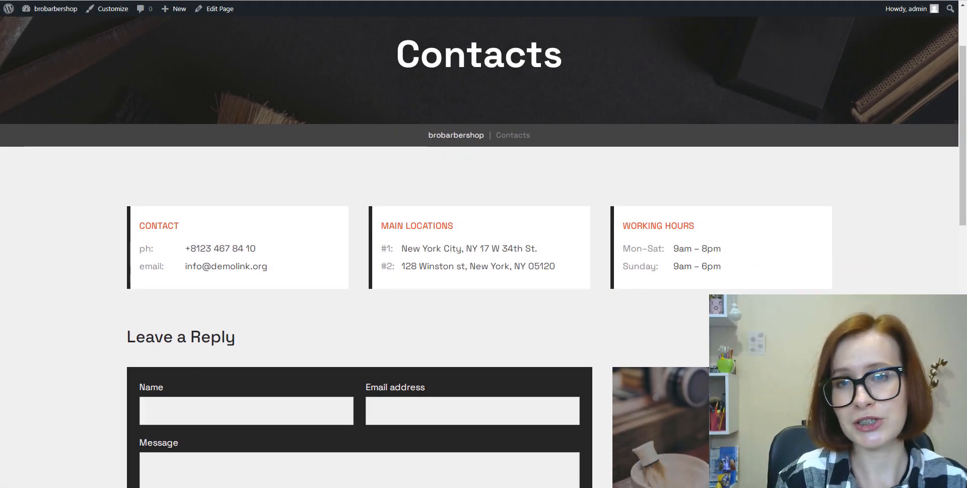
scroll(down, 3)
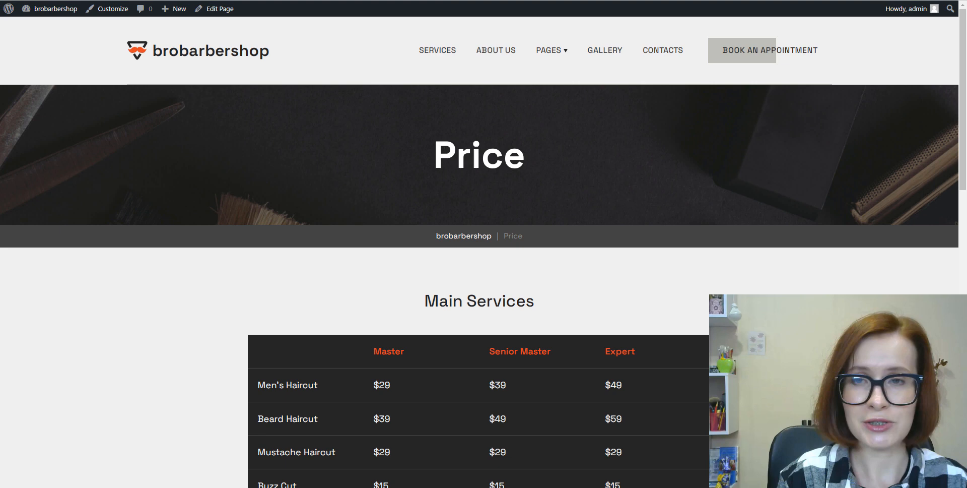
scroll(down, 3)
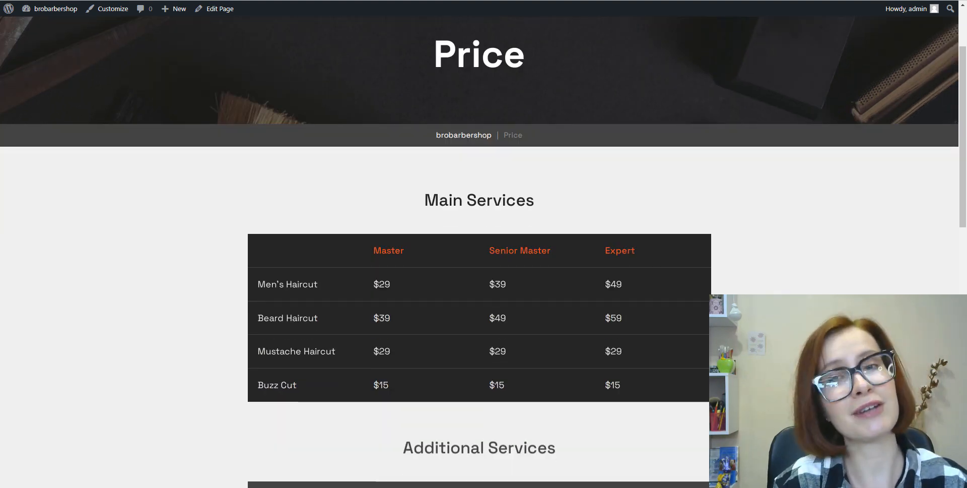
scroll(down, 3)
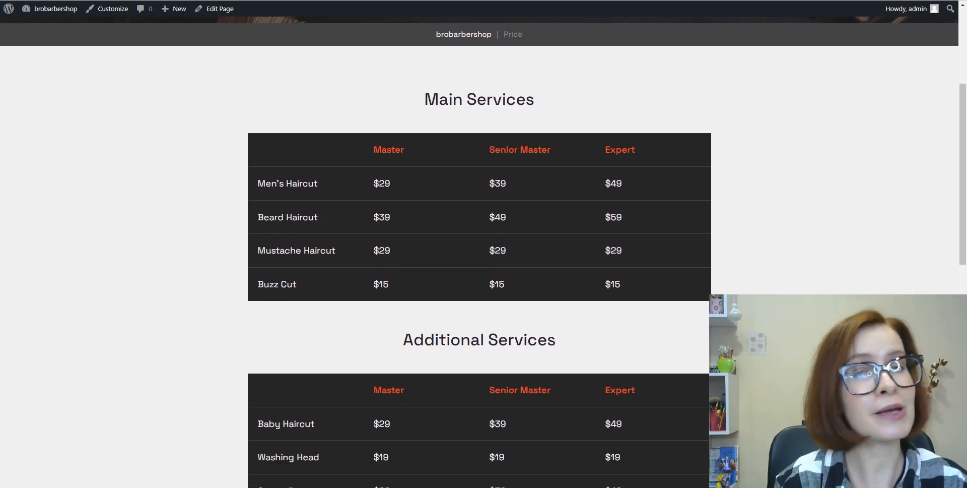
scroll(down, 3)
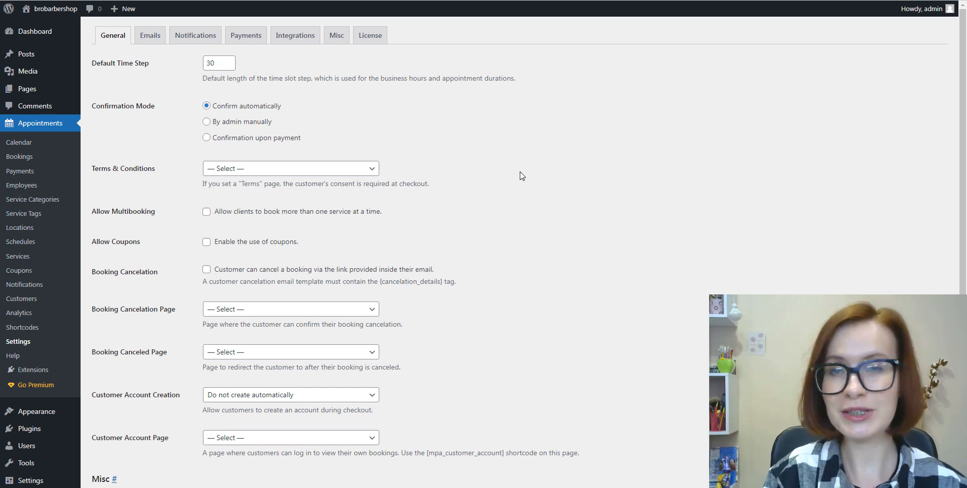
mouse_move(136, 76)
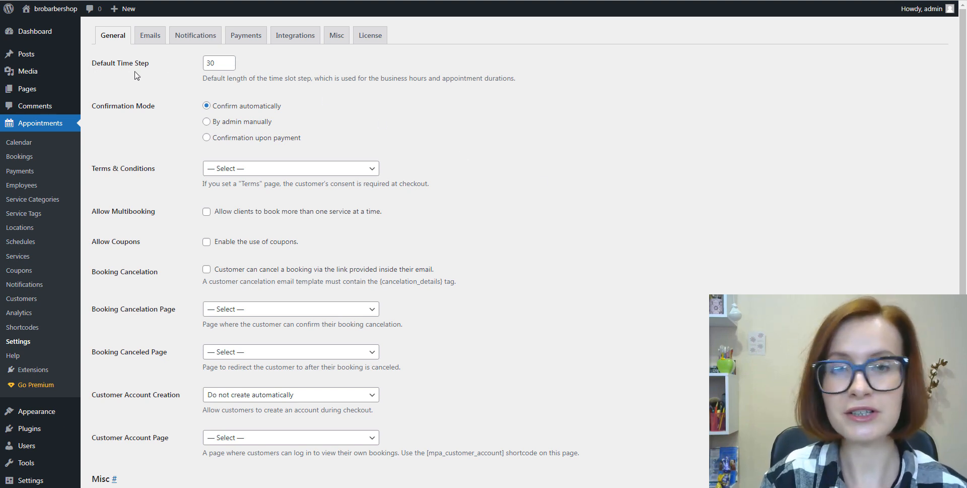
mouse_move(145, 76)
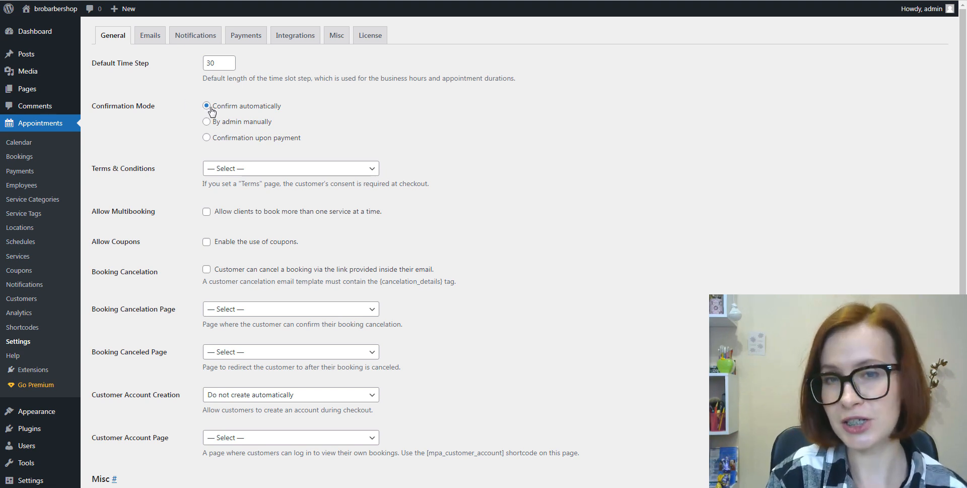
mouse_move(210, 124)
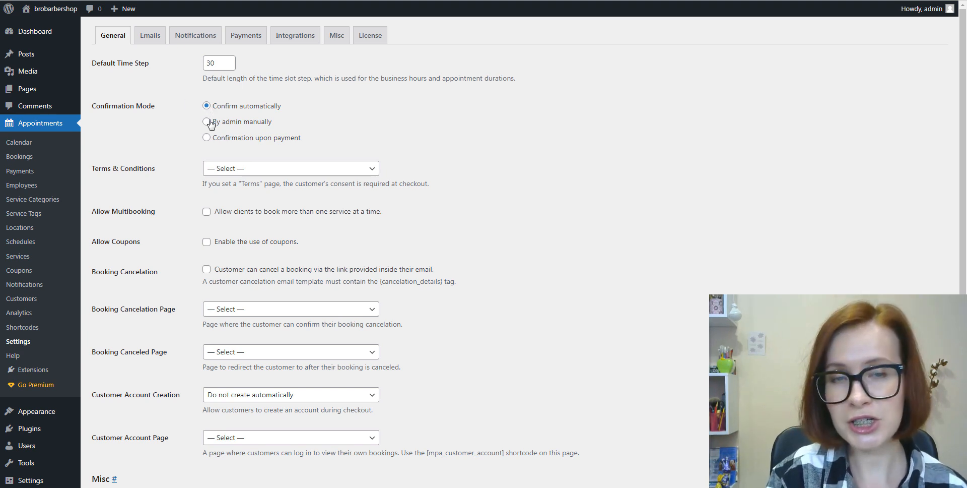
Set Confirmation Mode to confirmation upon payment instead of manual admin approval
click(207, 121)
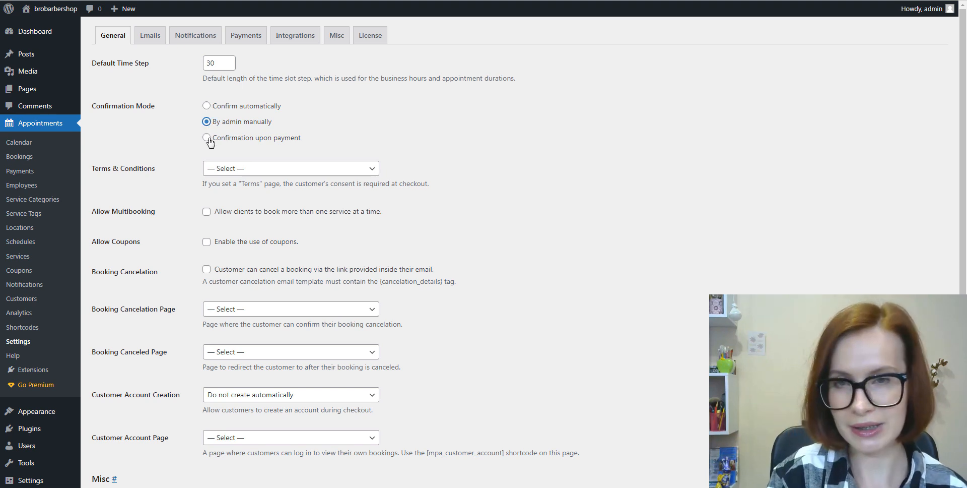
click(205, 137)
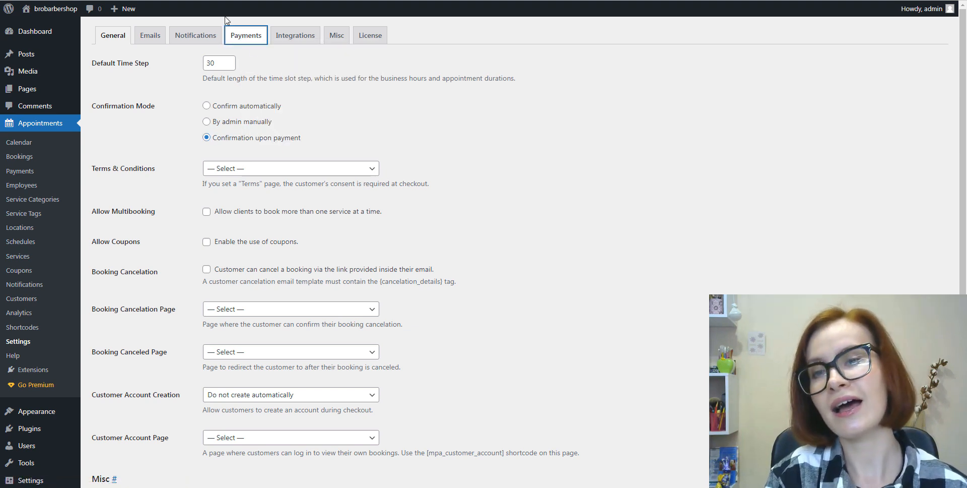
click(246, 35)
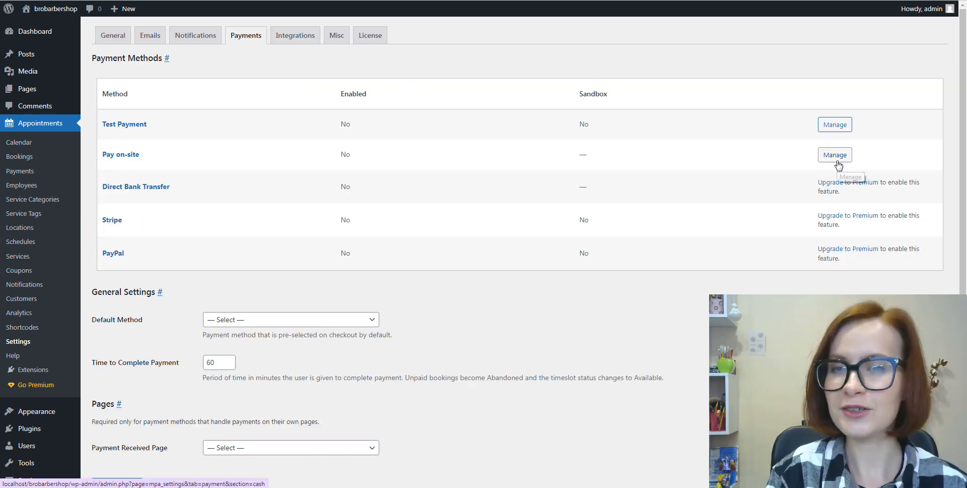
click(834, 154)
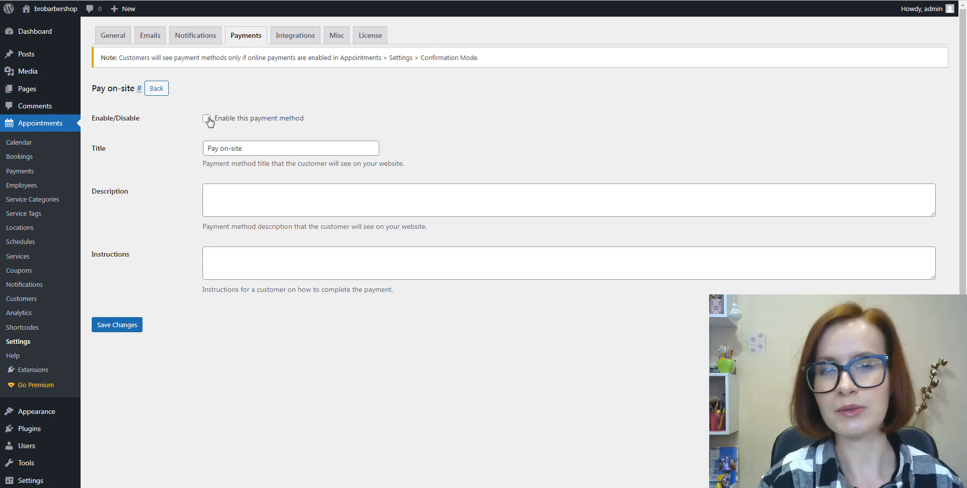
click(112, 35)
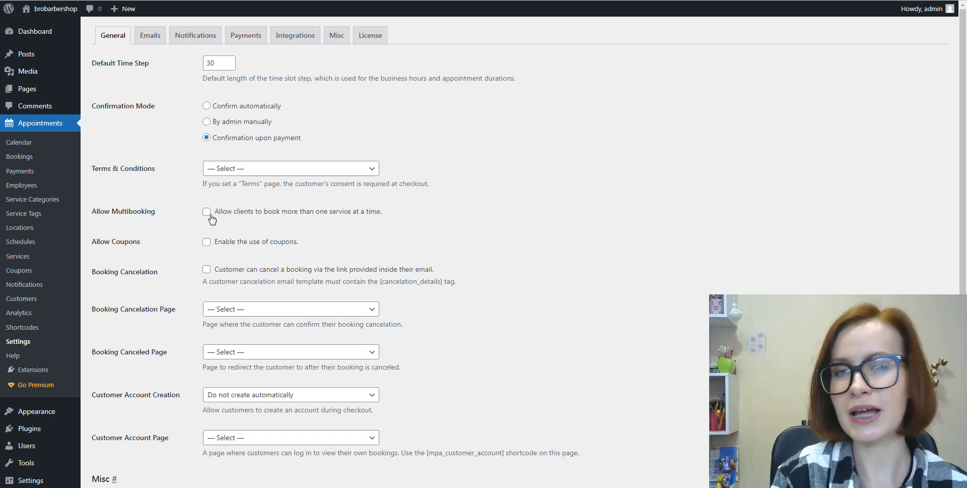
Enable Allow Multibooking and Allow Coupons, set Currency to United States (US) dollar, and save changes
click(206, 212)
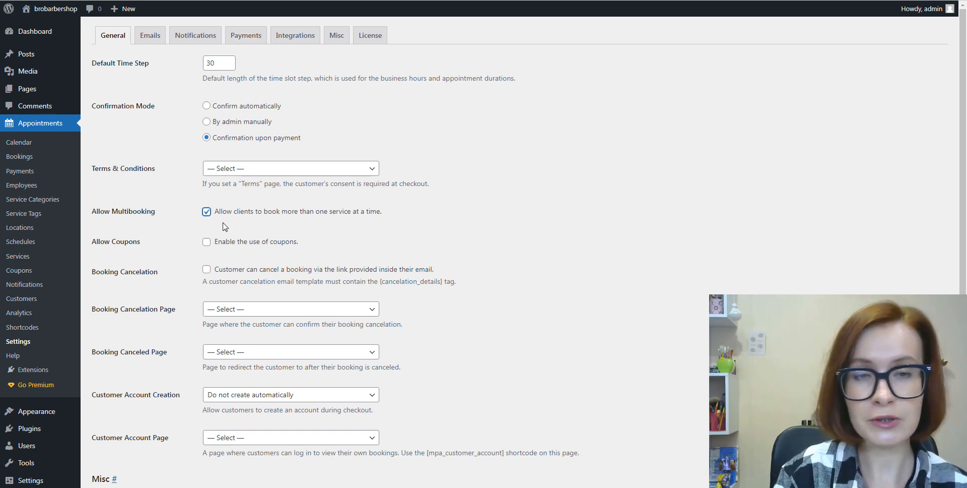
click(206, 240)
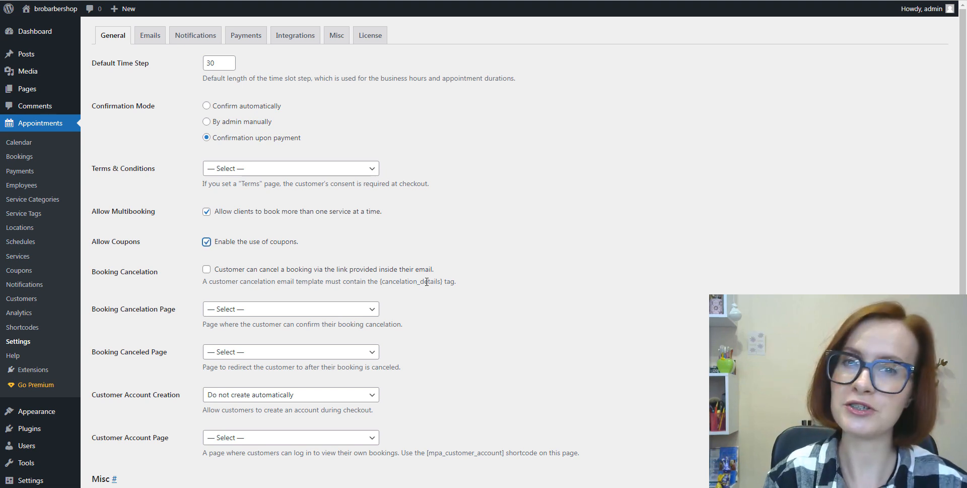
mouse_move(506, 343)
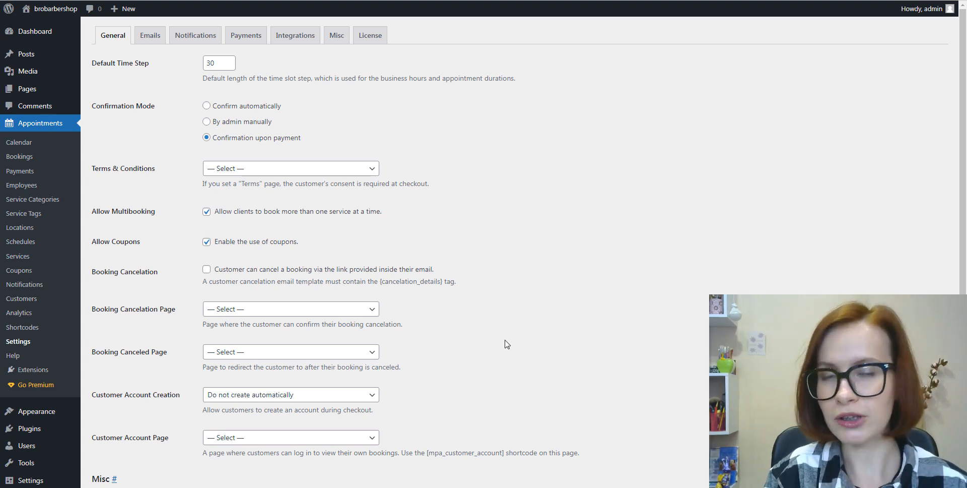
scroll(down, 3)
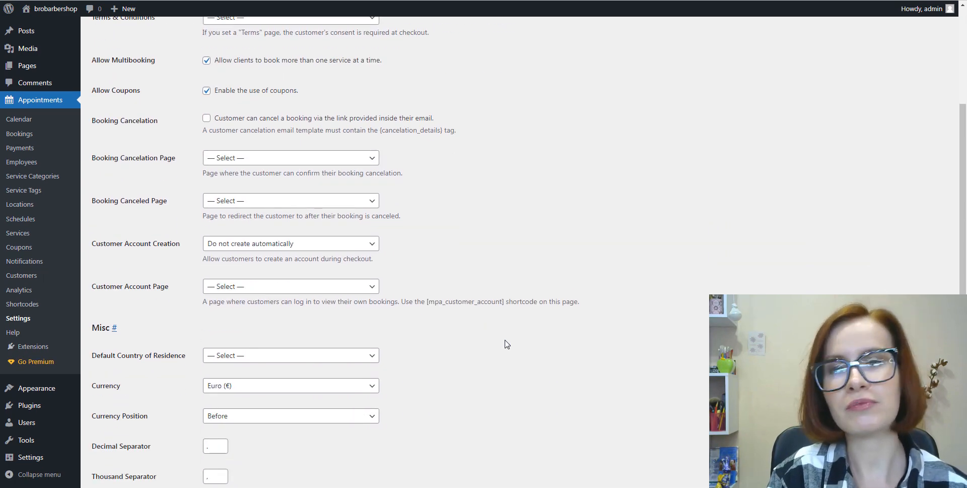
scroll(down, 3)
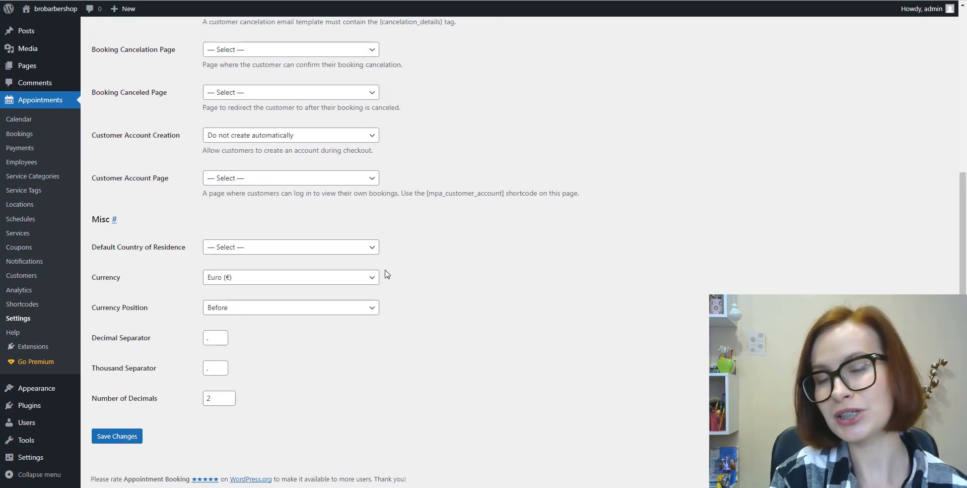
click(290, 277)
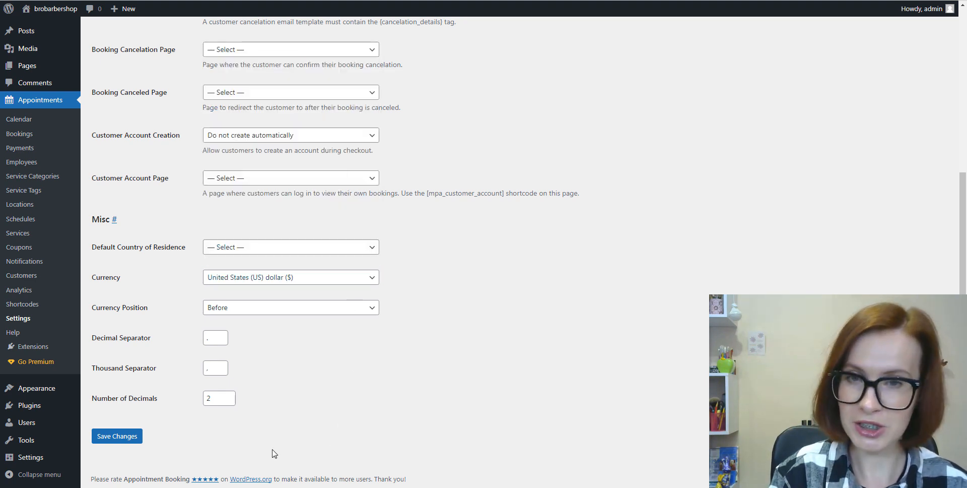
click(117, 435)
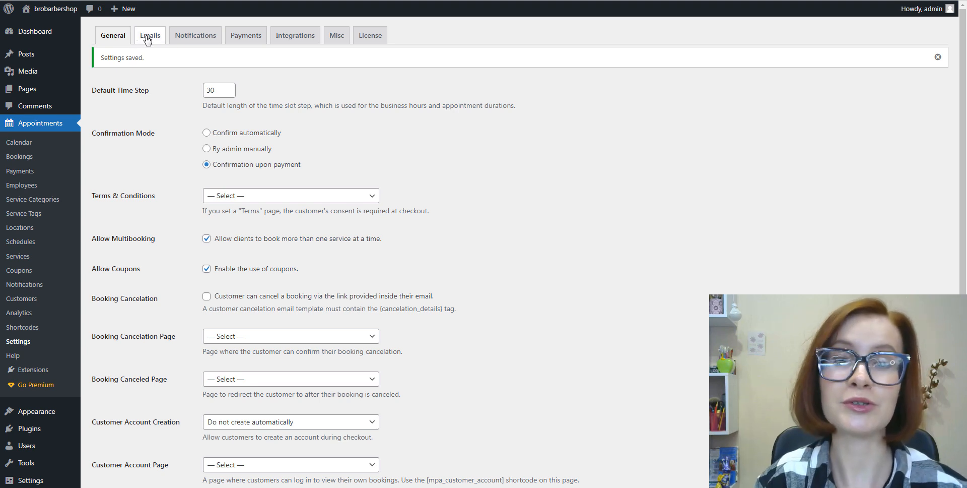
Review the Emails tab: admin and customer emails, sender, template and styles
click(149, 35)
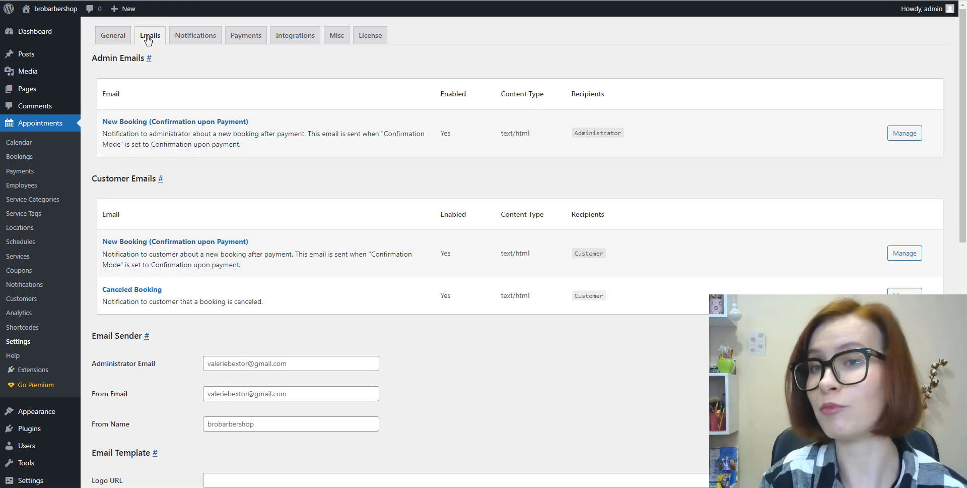
scroll(down, 3)
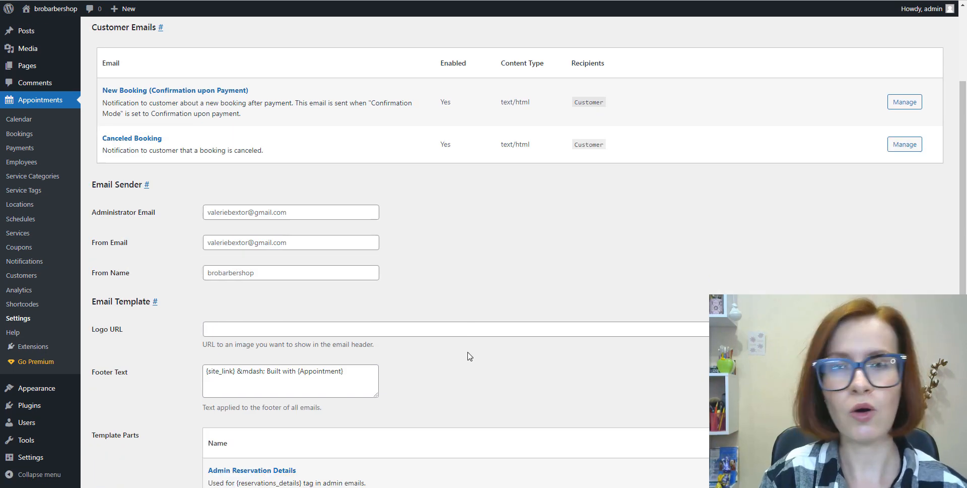
scroll(down, 3)
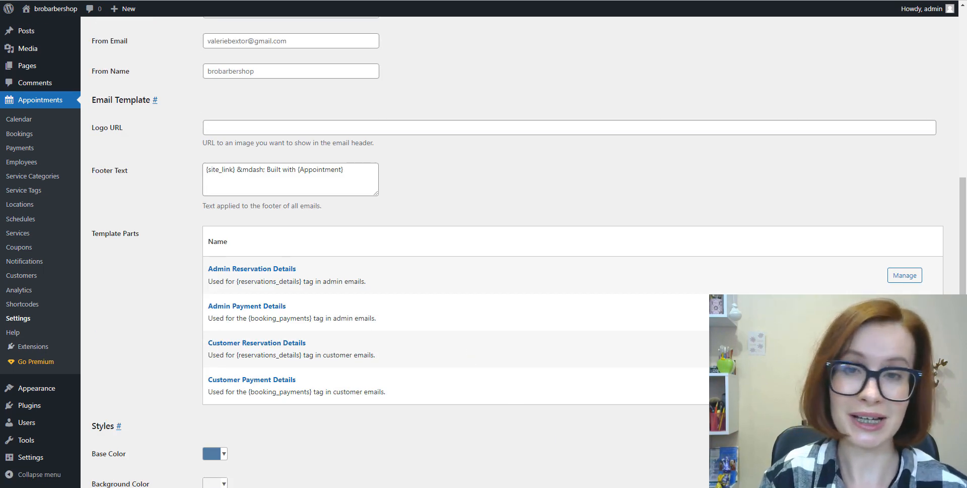
scroll(down, 3)
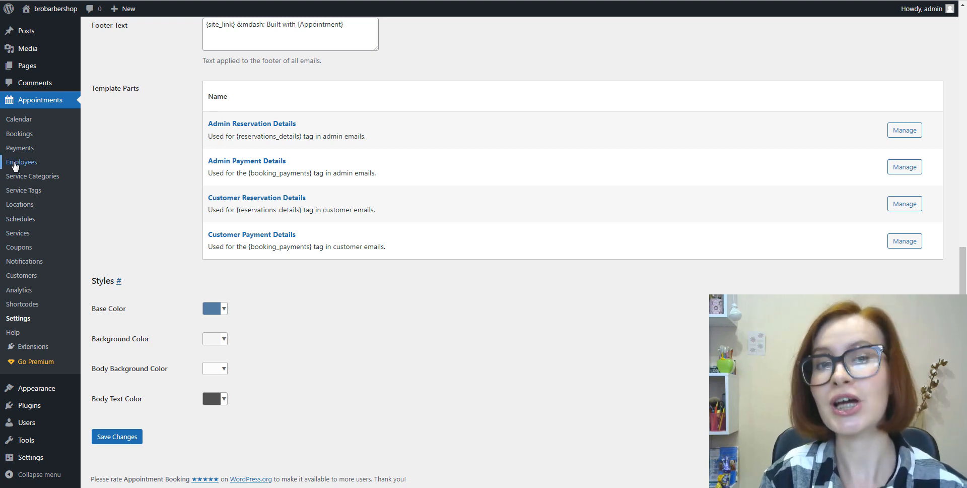
click(21, 163)
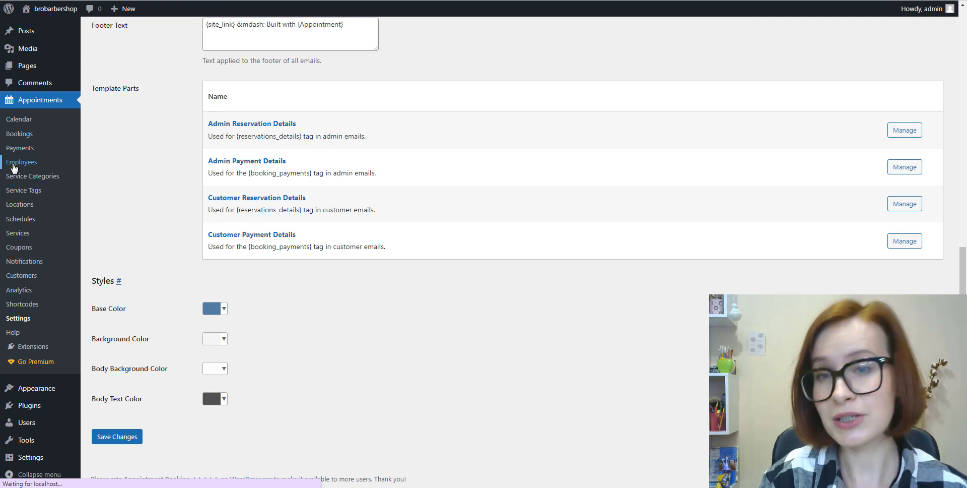
click(22, 161)
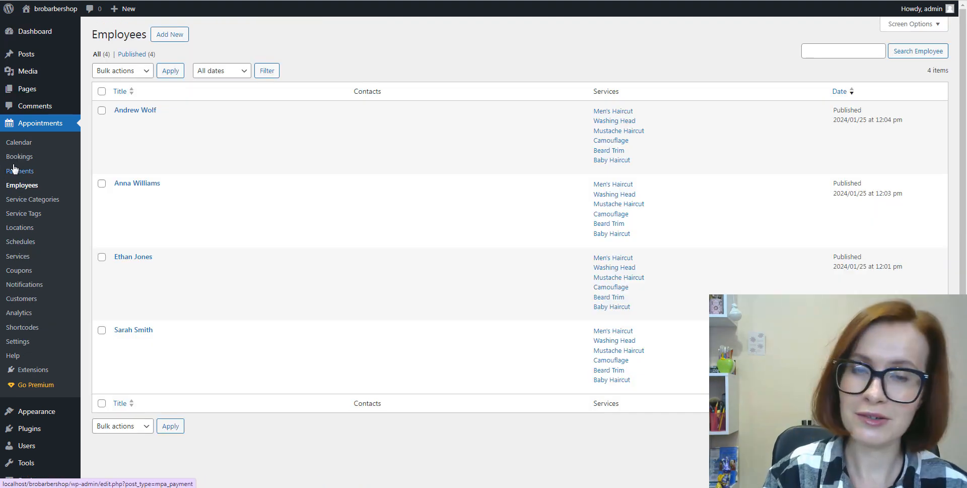
mouse_move(135, 110)
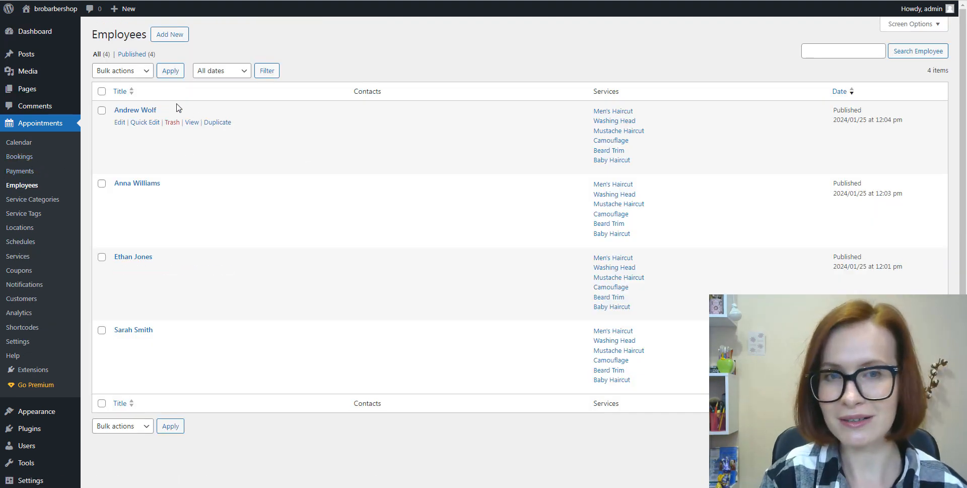
click(119, 121)
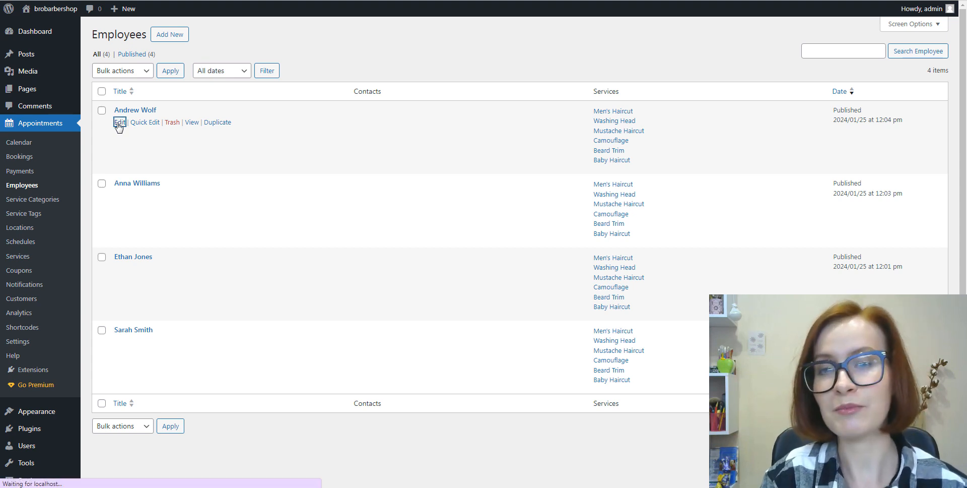
click(119, 122)
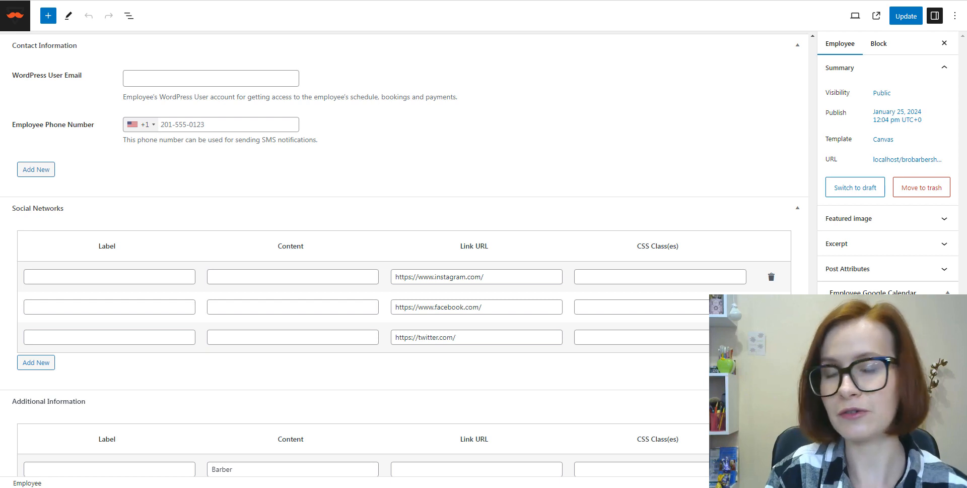
scroll(down, 3)
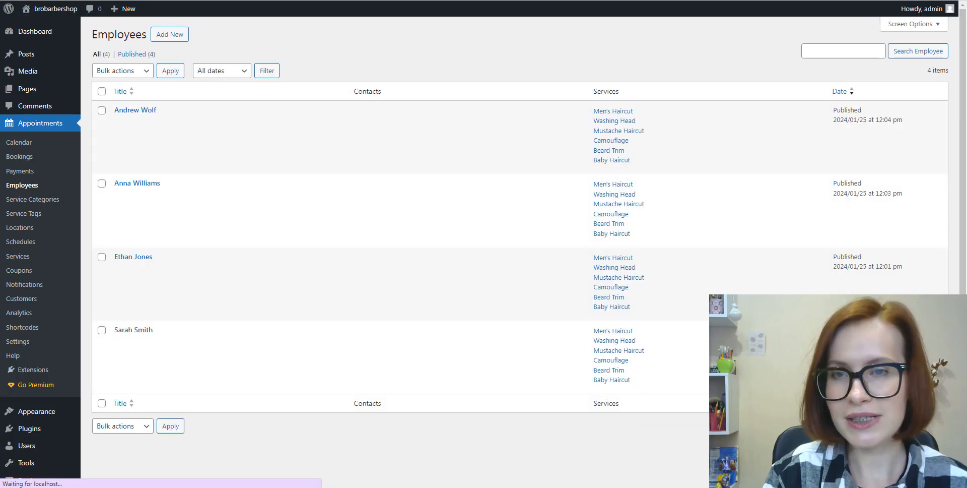
click(20, 226)
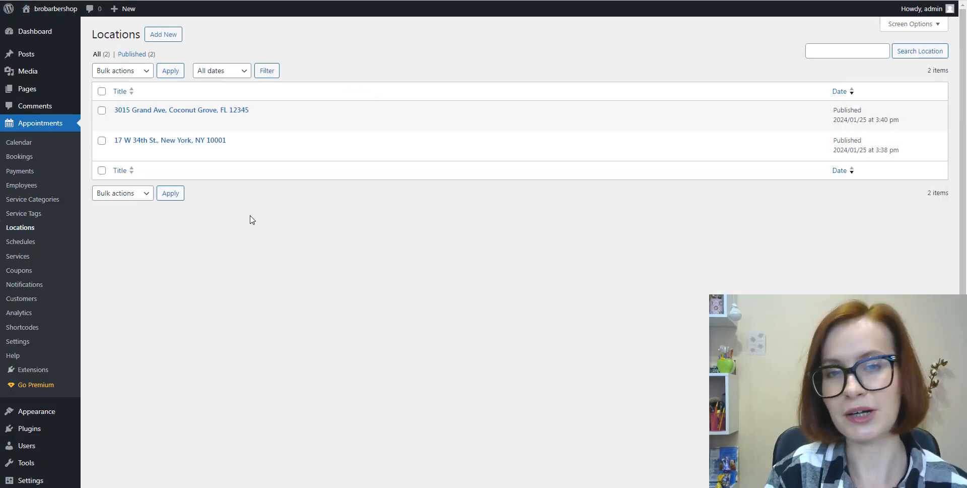
mouse_move(251, 201)
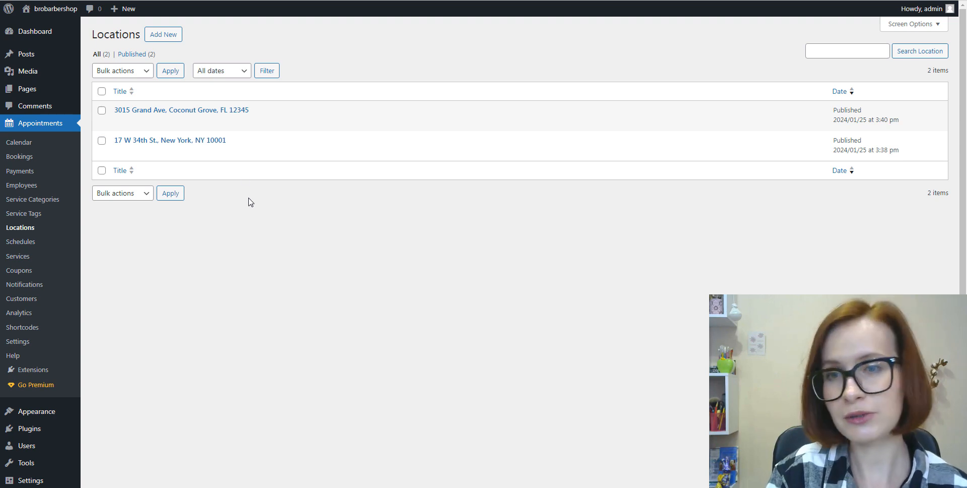
click(119, 122)
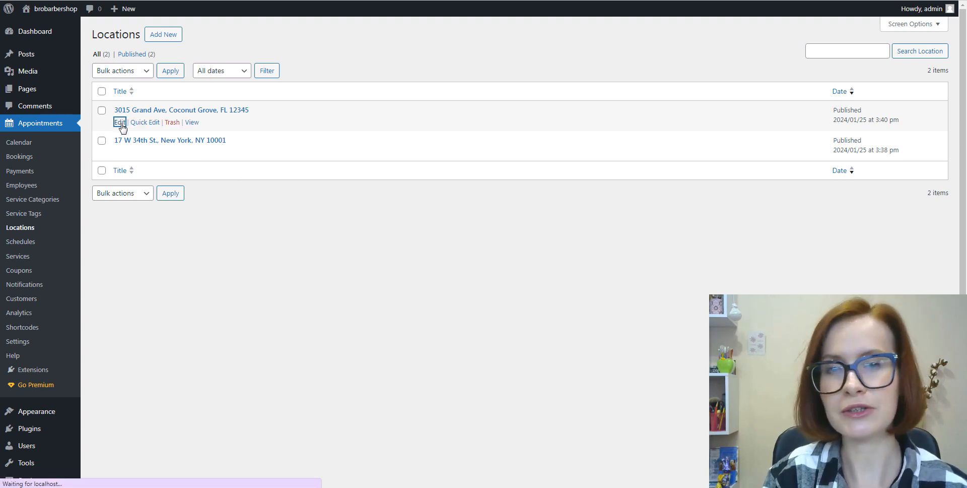
click(119, 122)
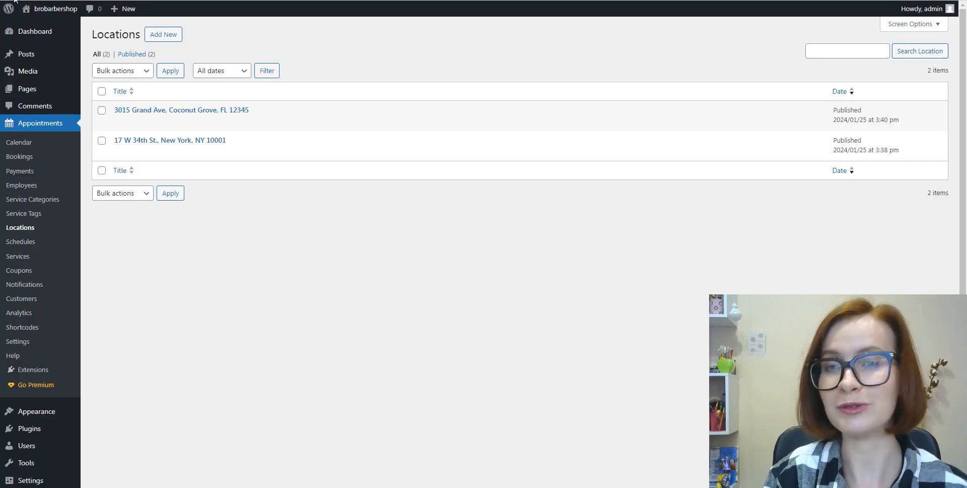
mouse_move(17, 256)
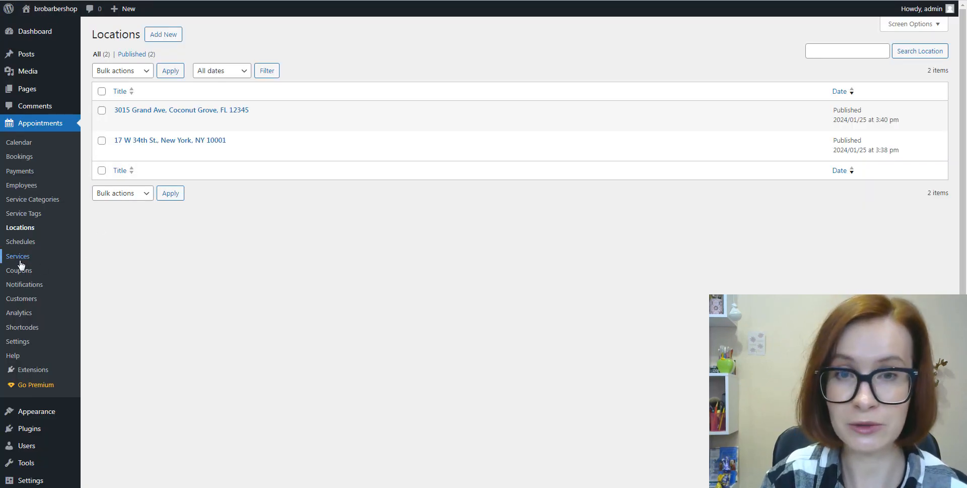
Review Men's Haircut's price, duration and eligible employees, then return to the Services list
click(18, 256)
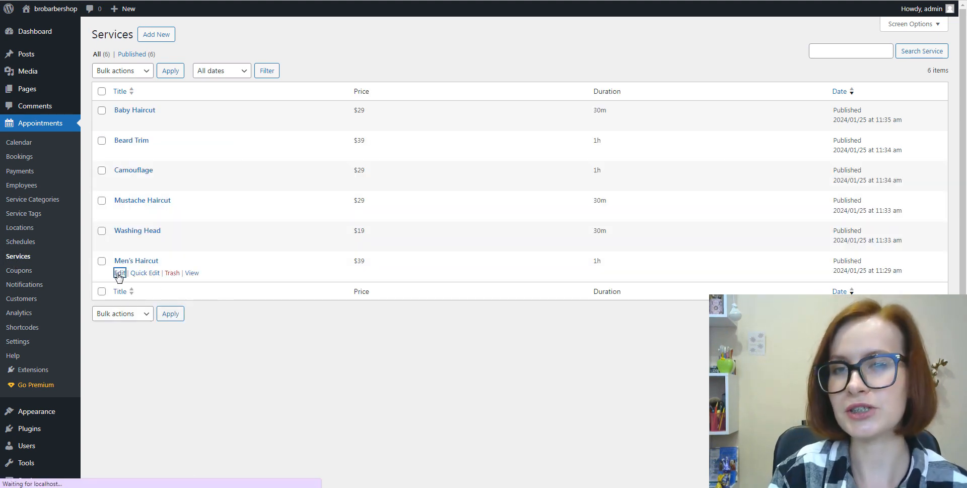
click(119, 272)
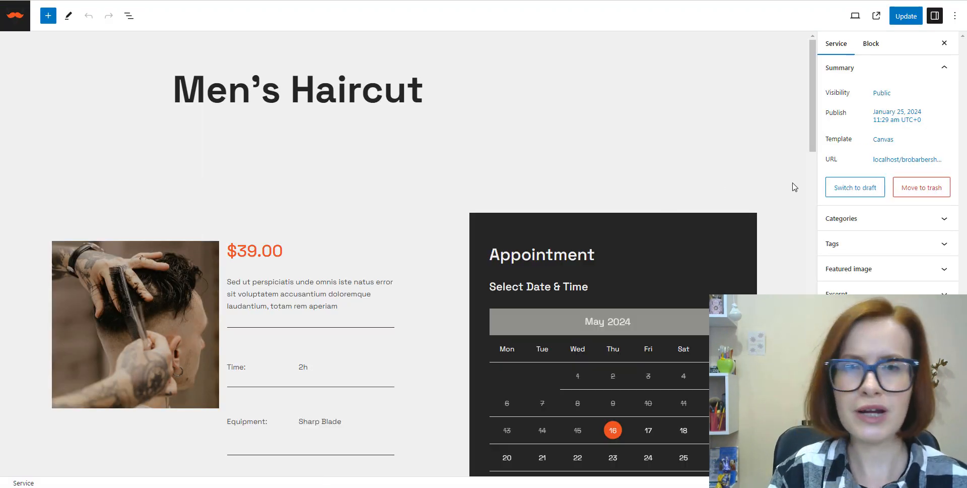
scroll(down, 3)
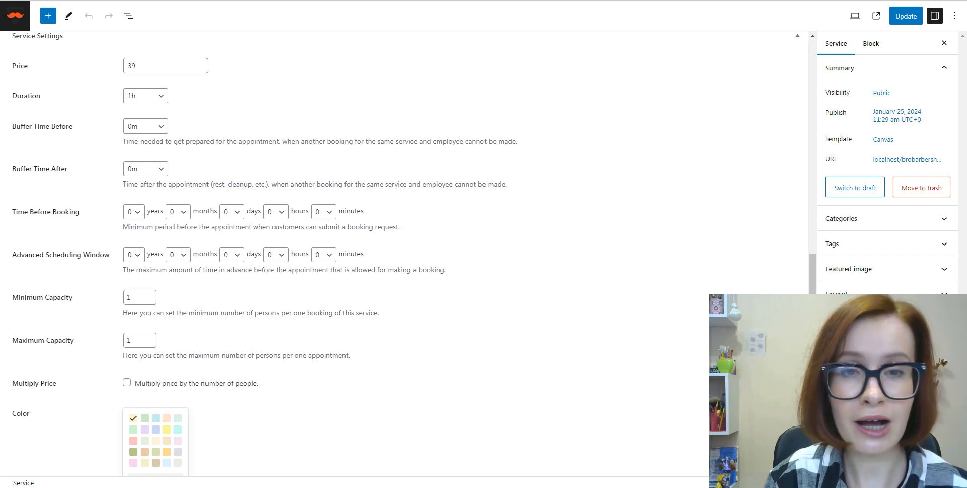
scroll(down, 3)
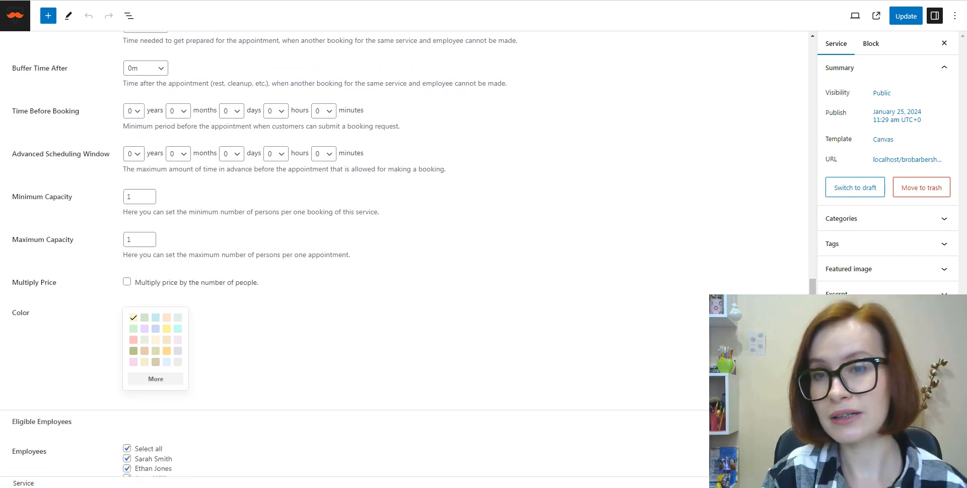
scroll(down, 3)
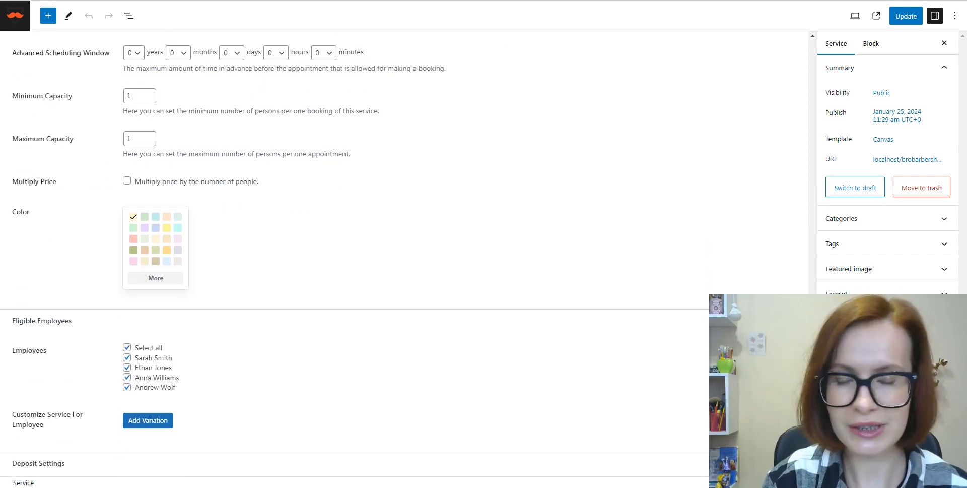
scroll(down, 3)
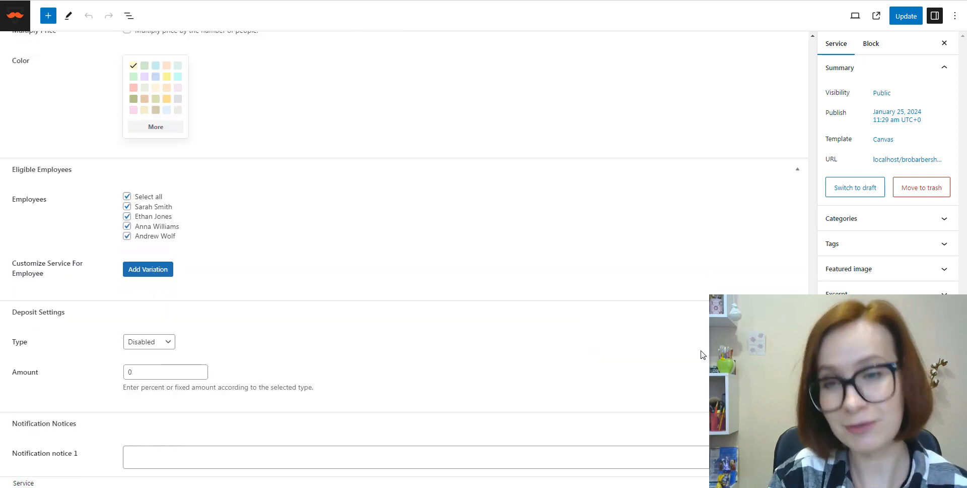
click(147, 269)
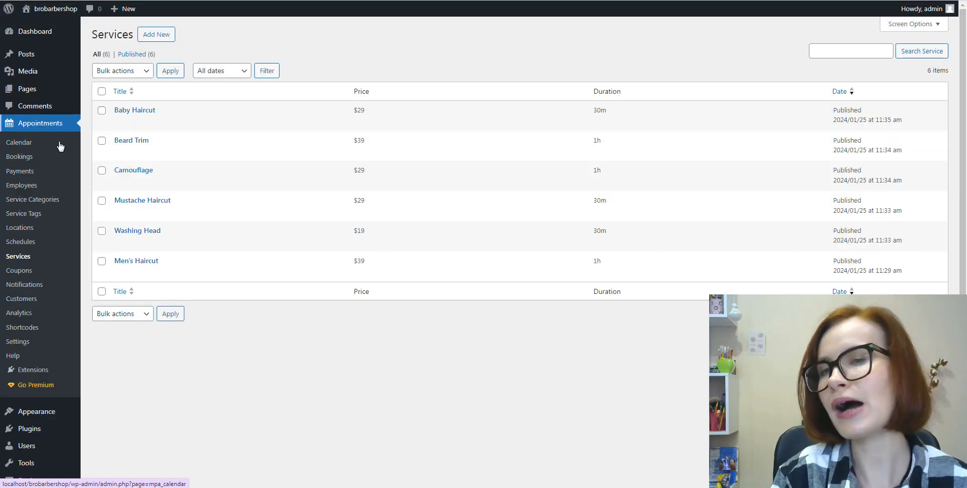
click(21, 240)
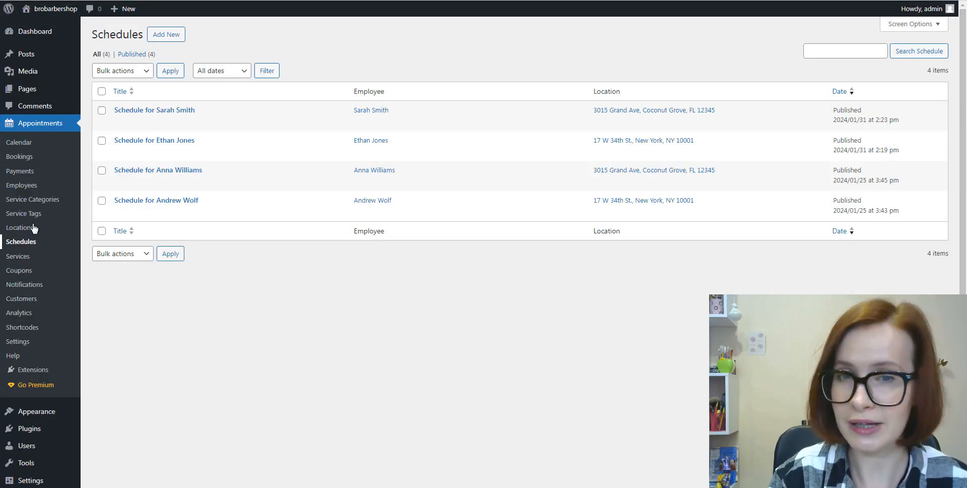
click(154, 109)
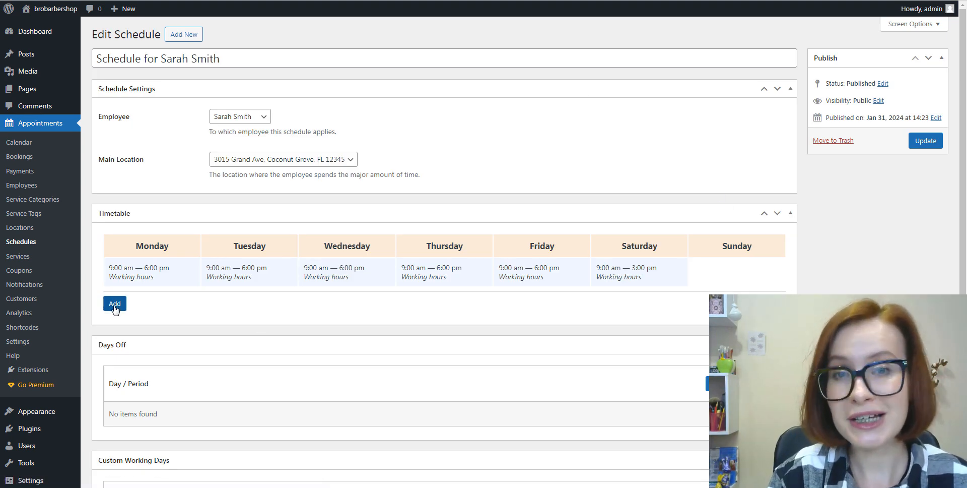
click(114, 304)
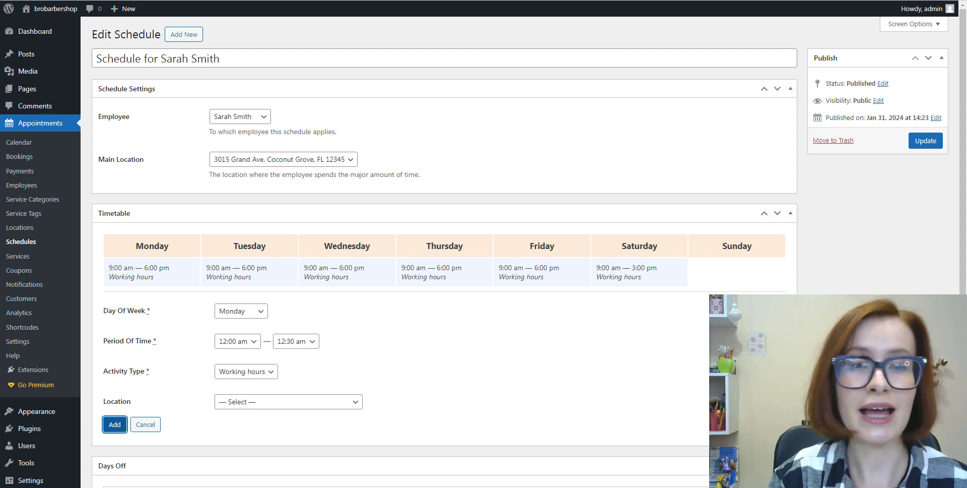
scroll(down, 3)
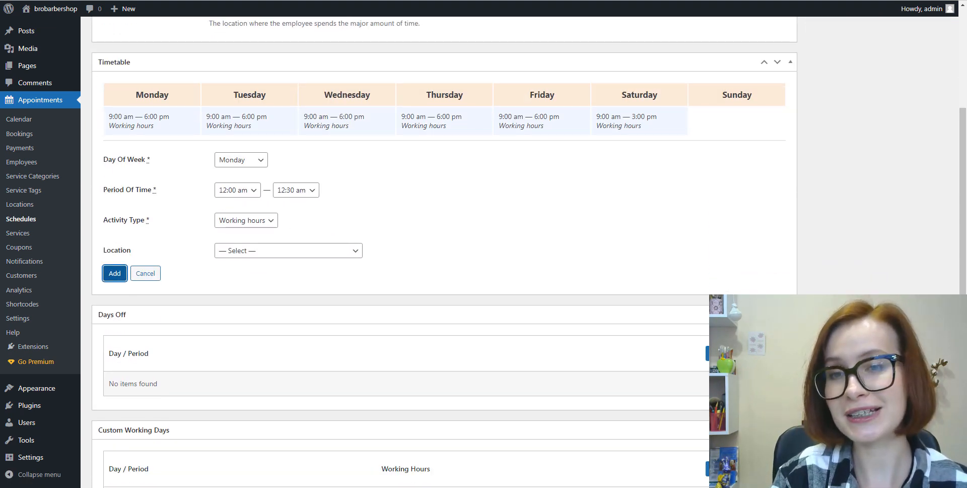
scroll(down, 3)
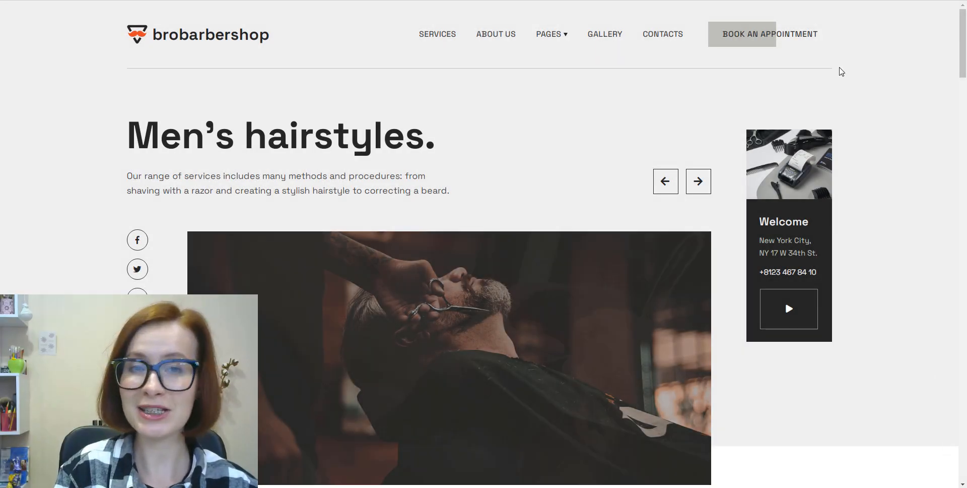
Start a booking for Men's Haircut at 17 W 34th St. with a specific barber
click(769, 34)
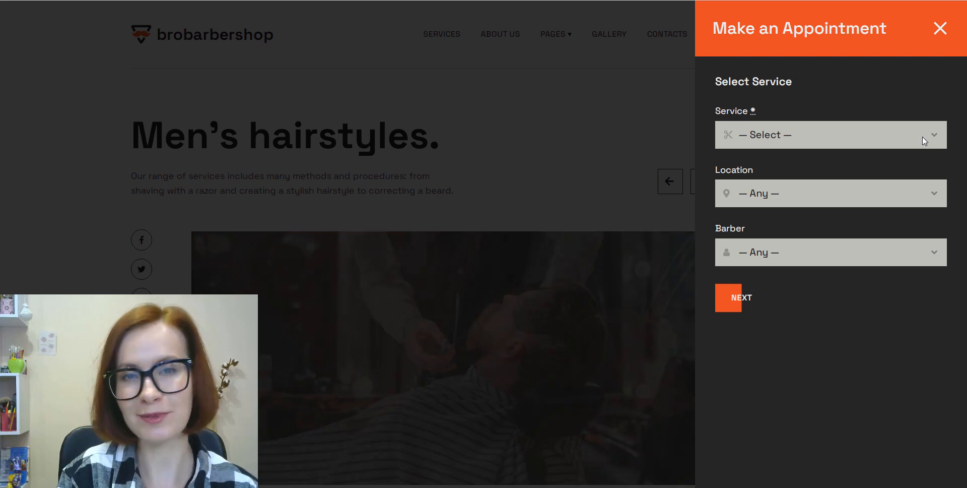
click(829, 134)
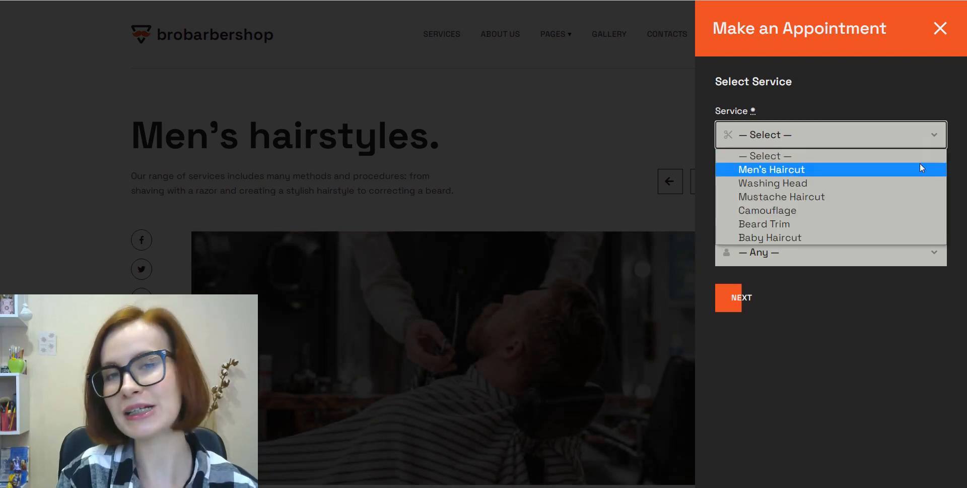
click(771, 169)
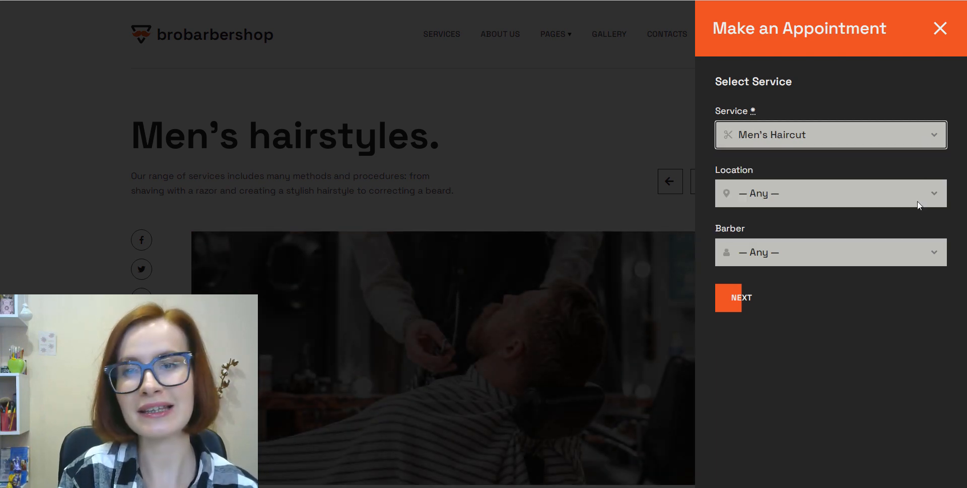
click(829, 194)
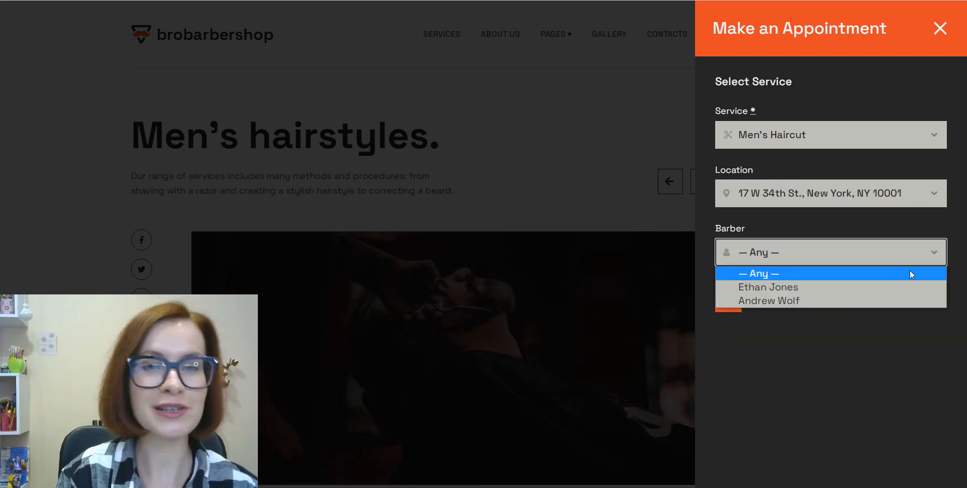
click(768, 287)
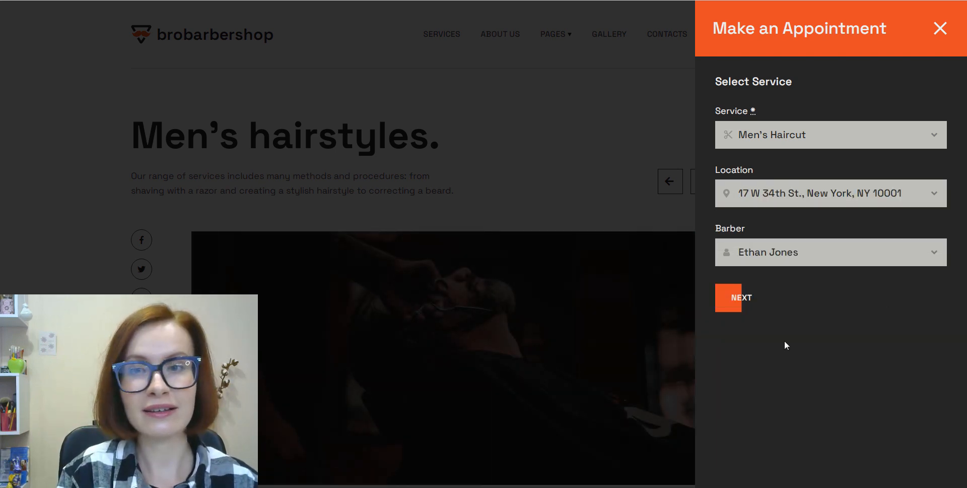
click(739, 299)
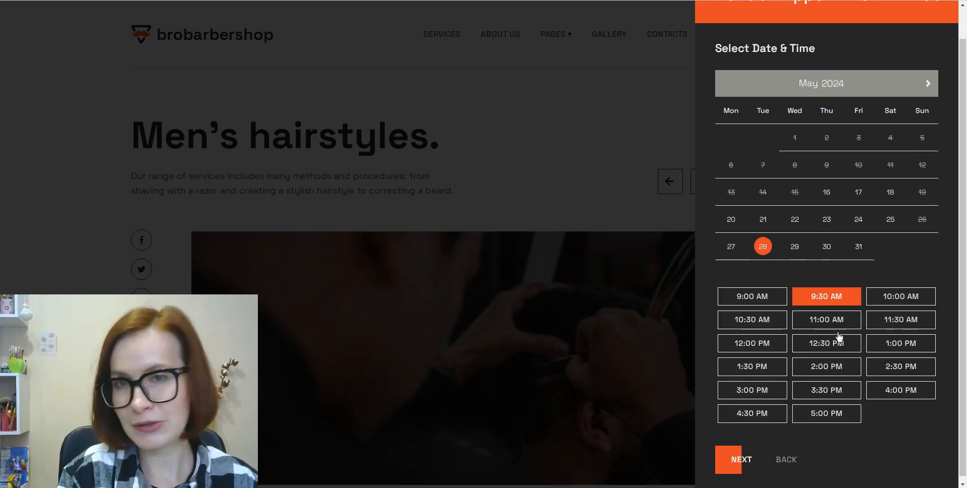
click(741, 459)
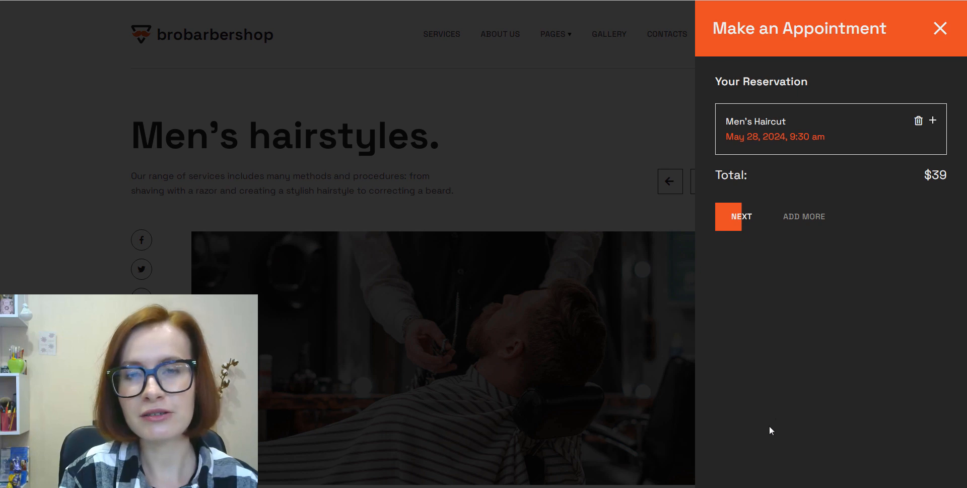
mouse_move(804, 216)
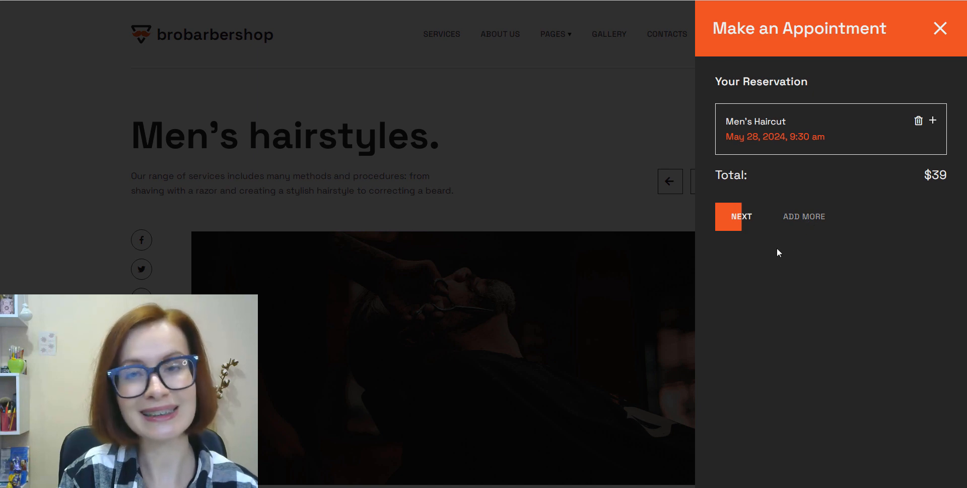
click(741, 217)
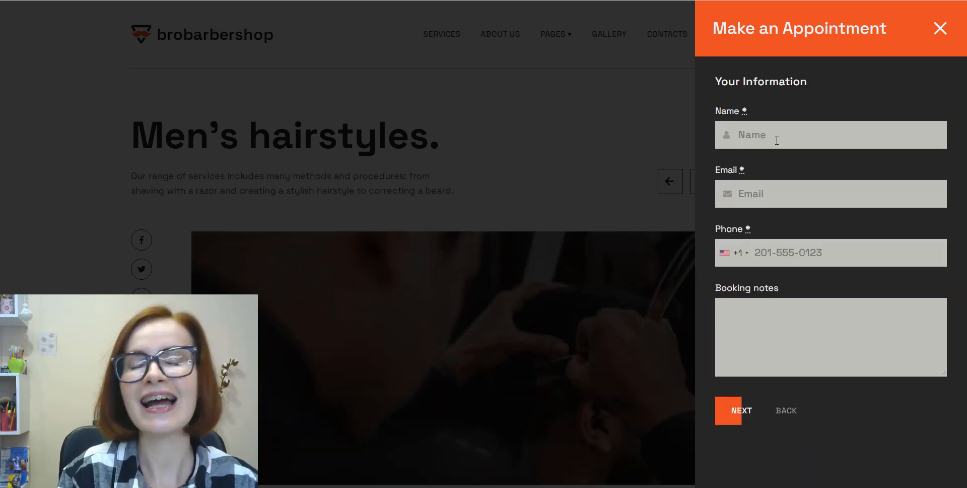
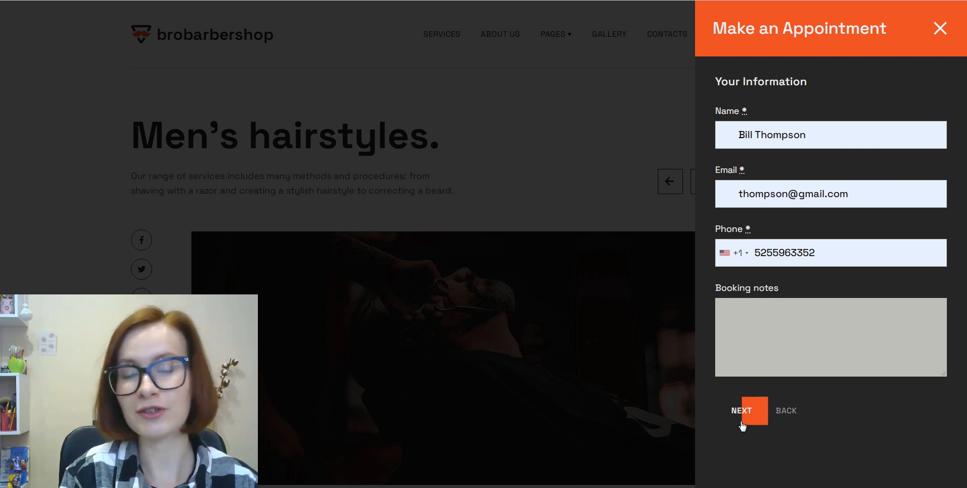
click(741, 411)
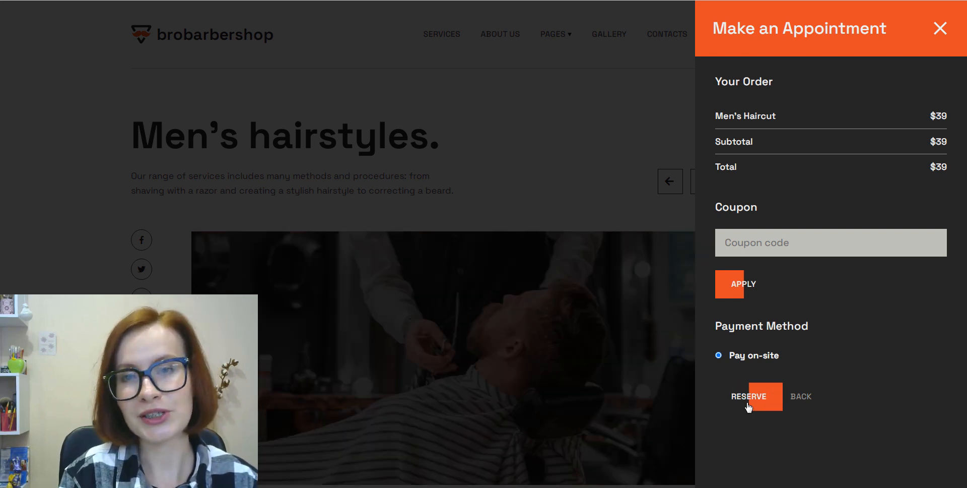
click(748, 396)
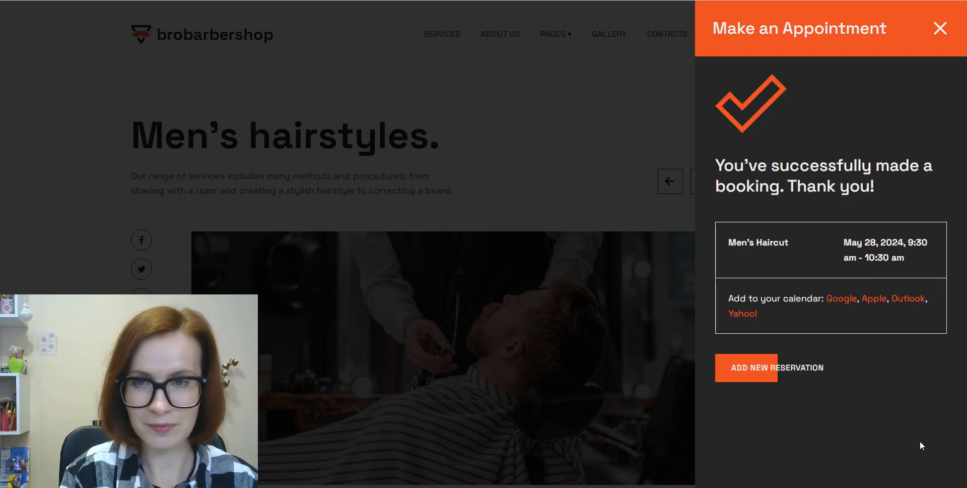